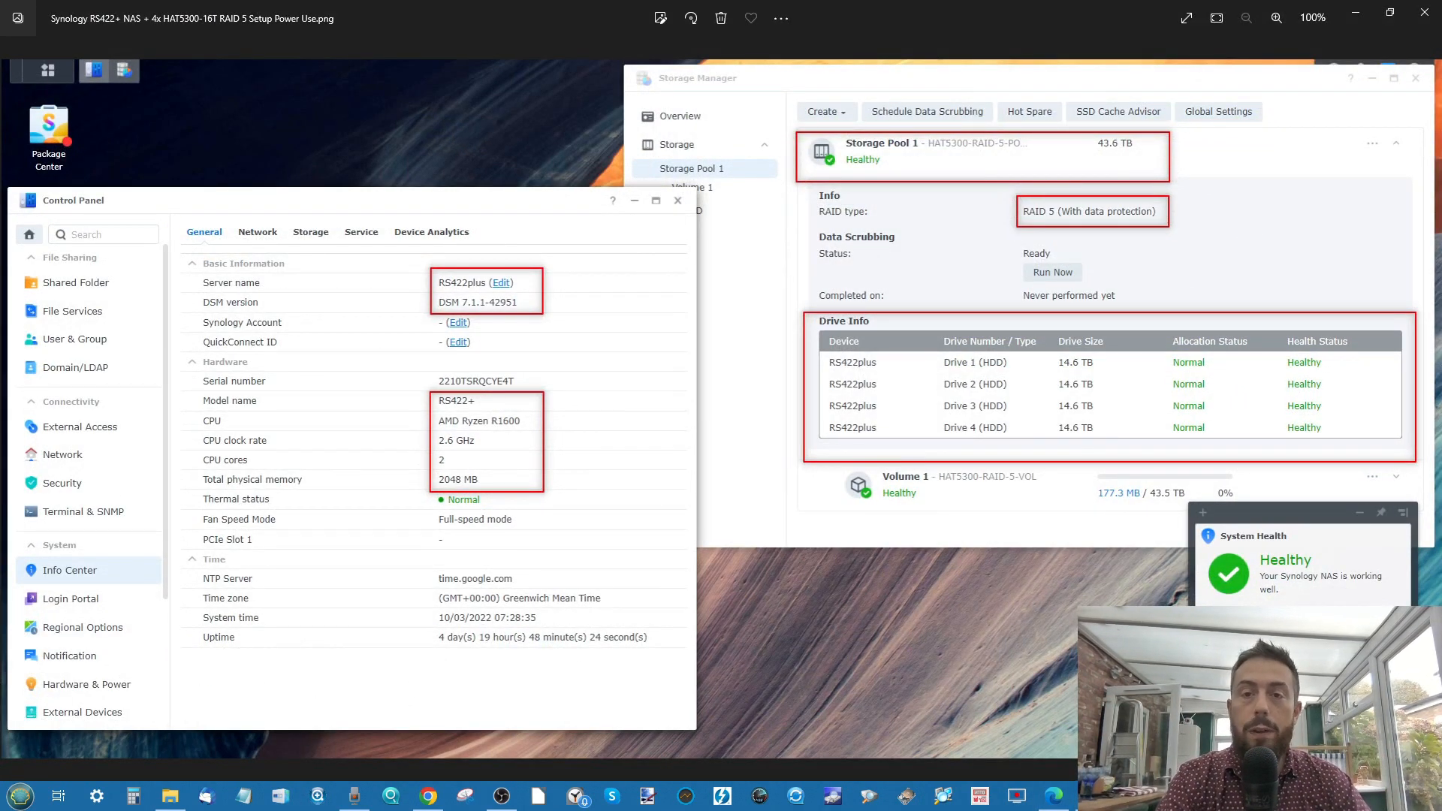
mouse_move(531, 325)
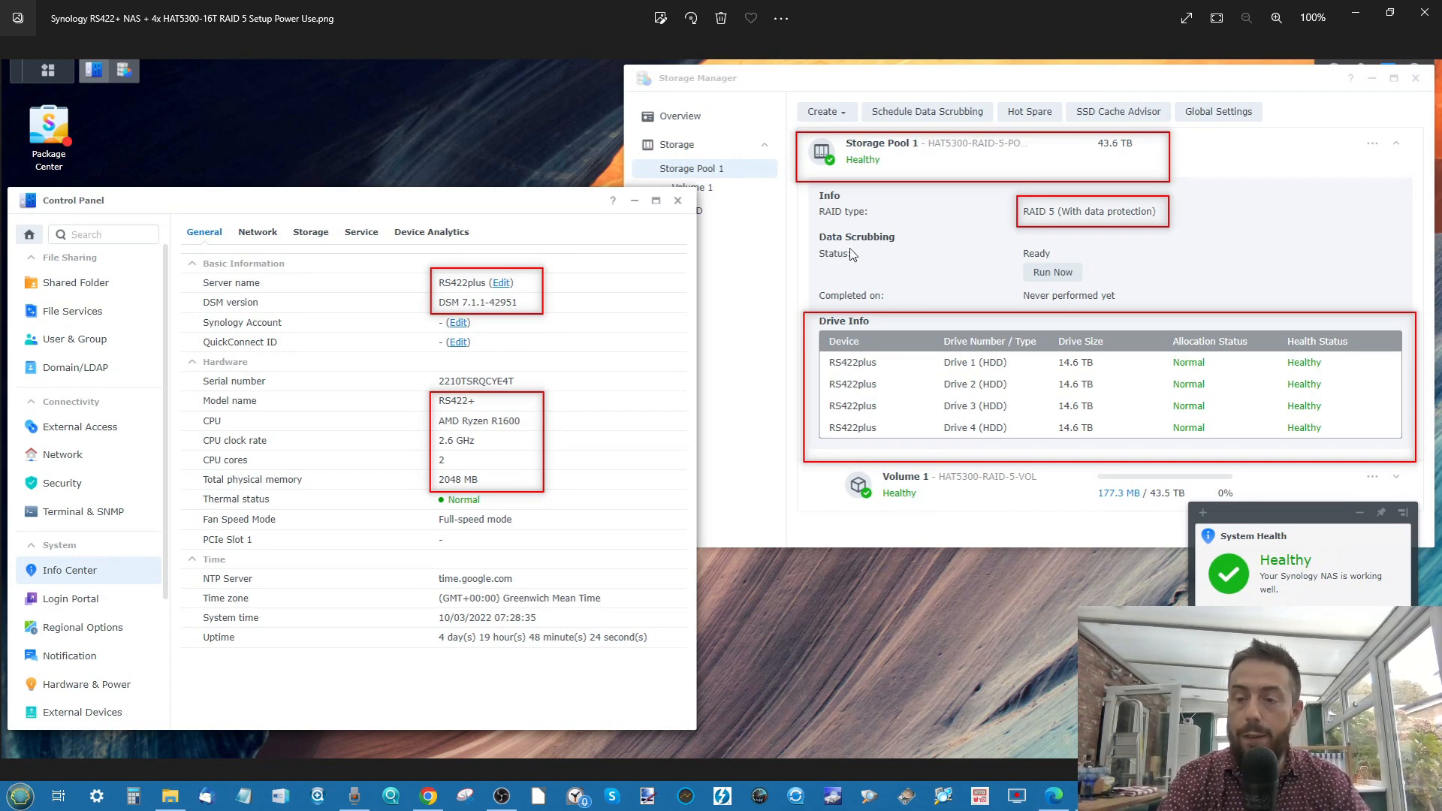
mouse_move(1371, 535)
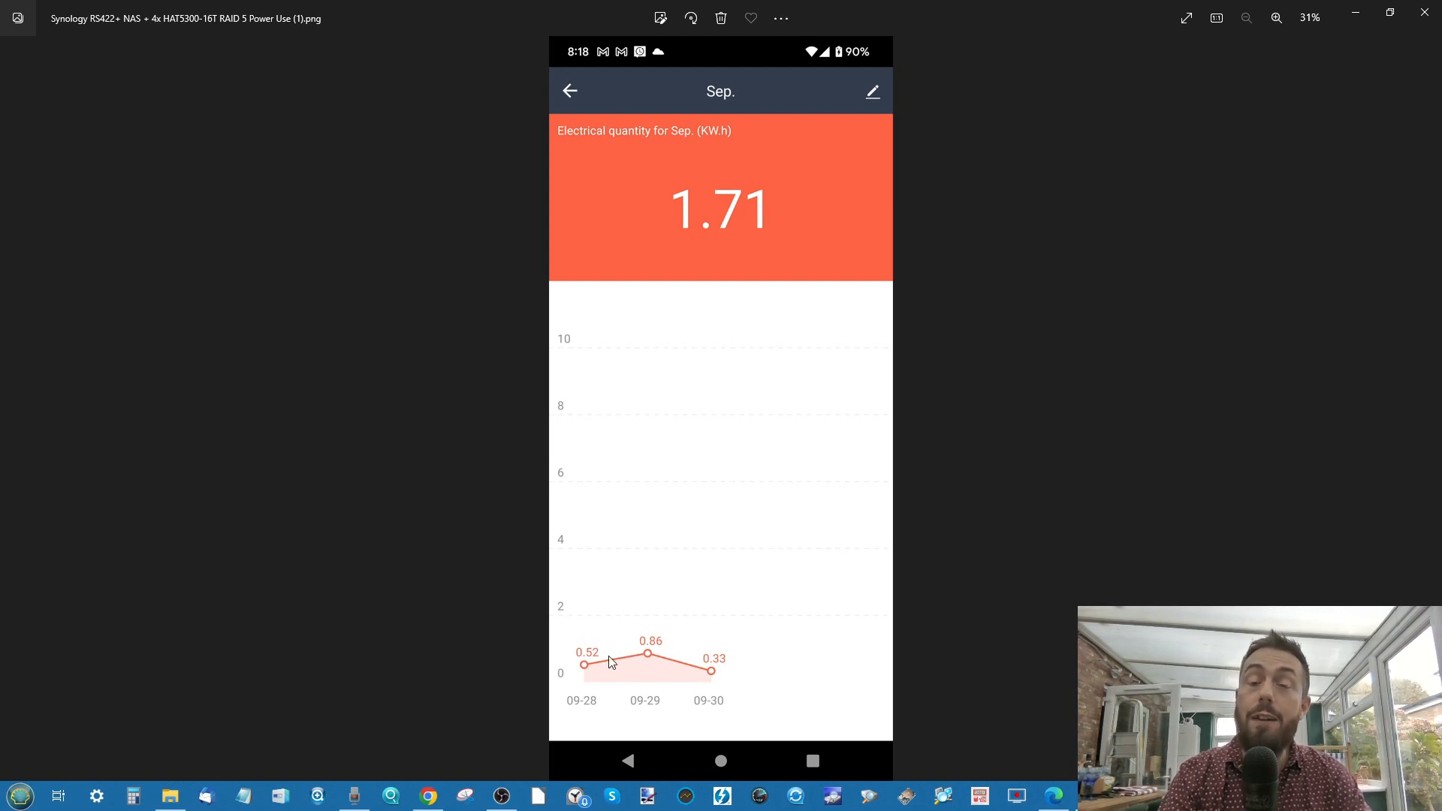
mouse_move(646, 649)
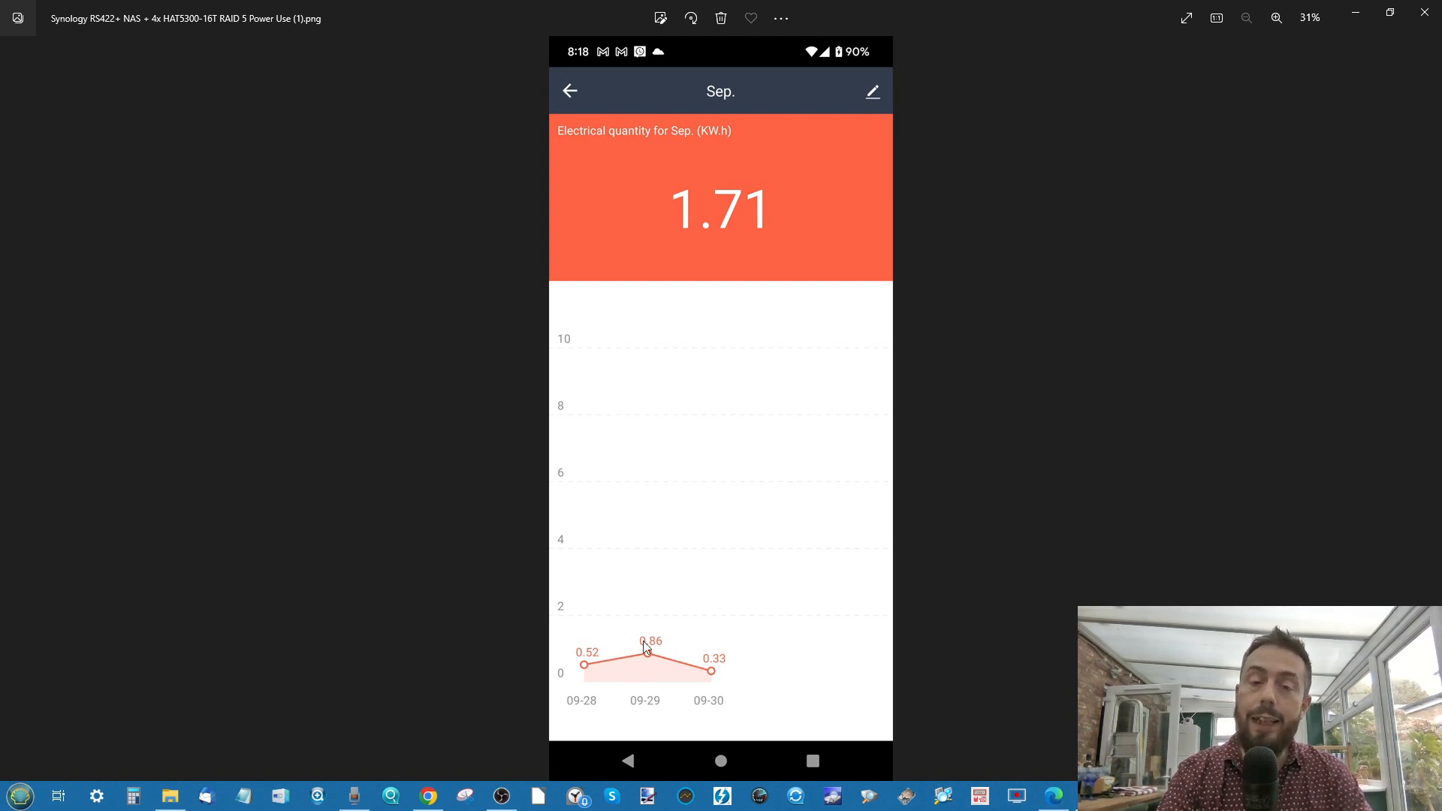
mouse_move(718, 670)
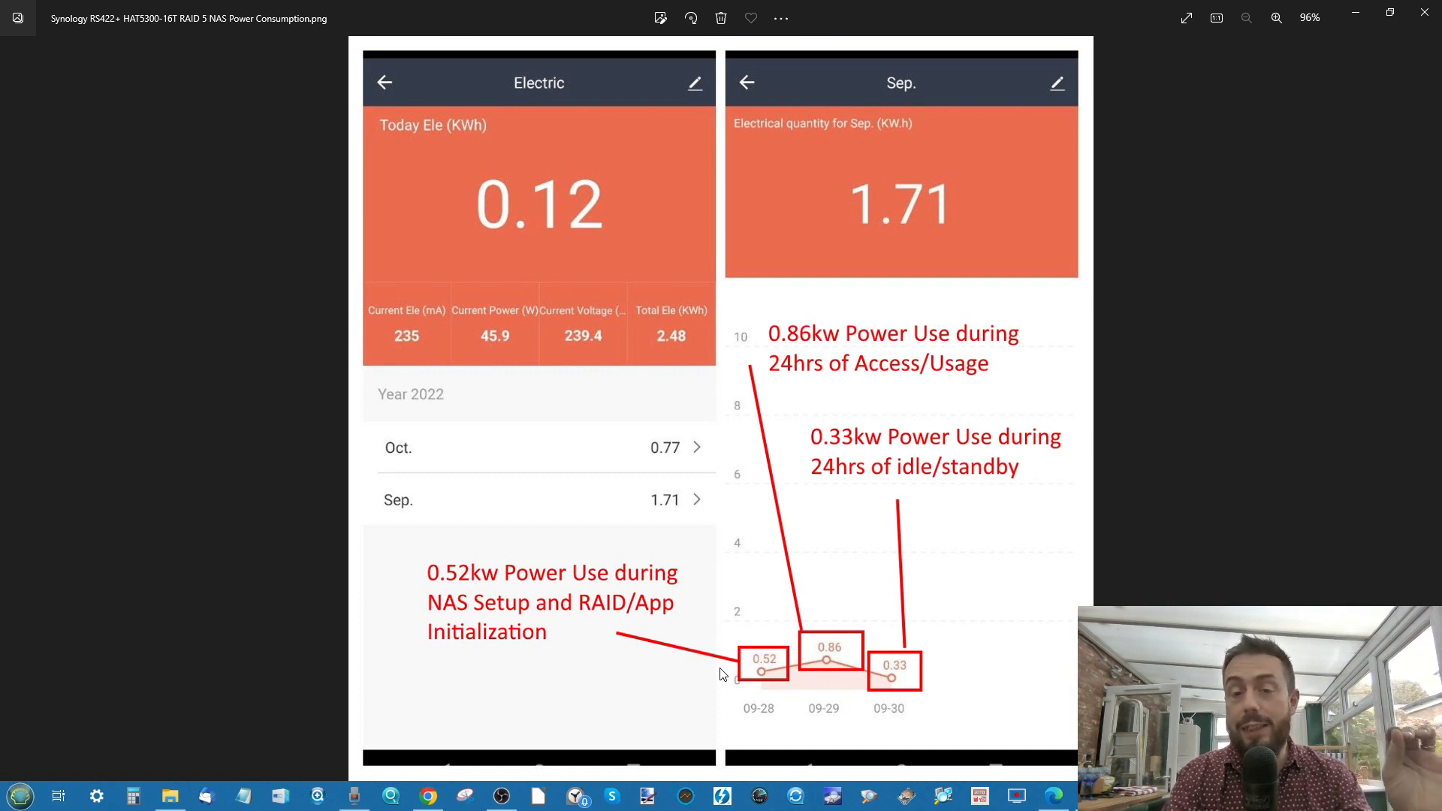
mouse_move(786, 576)
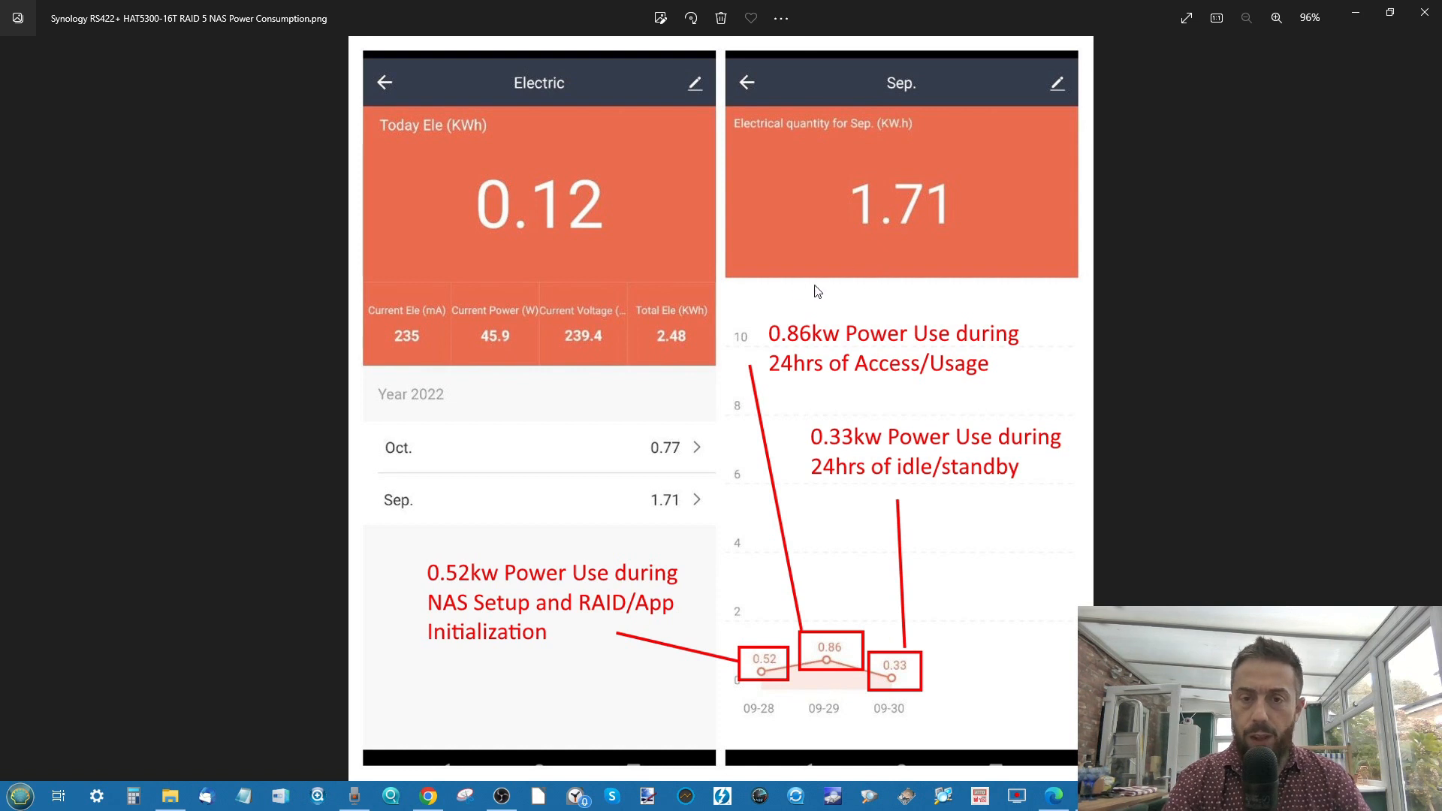
mouse_move(804, 343)
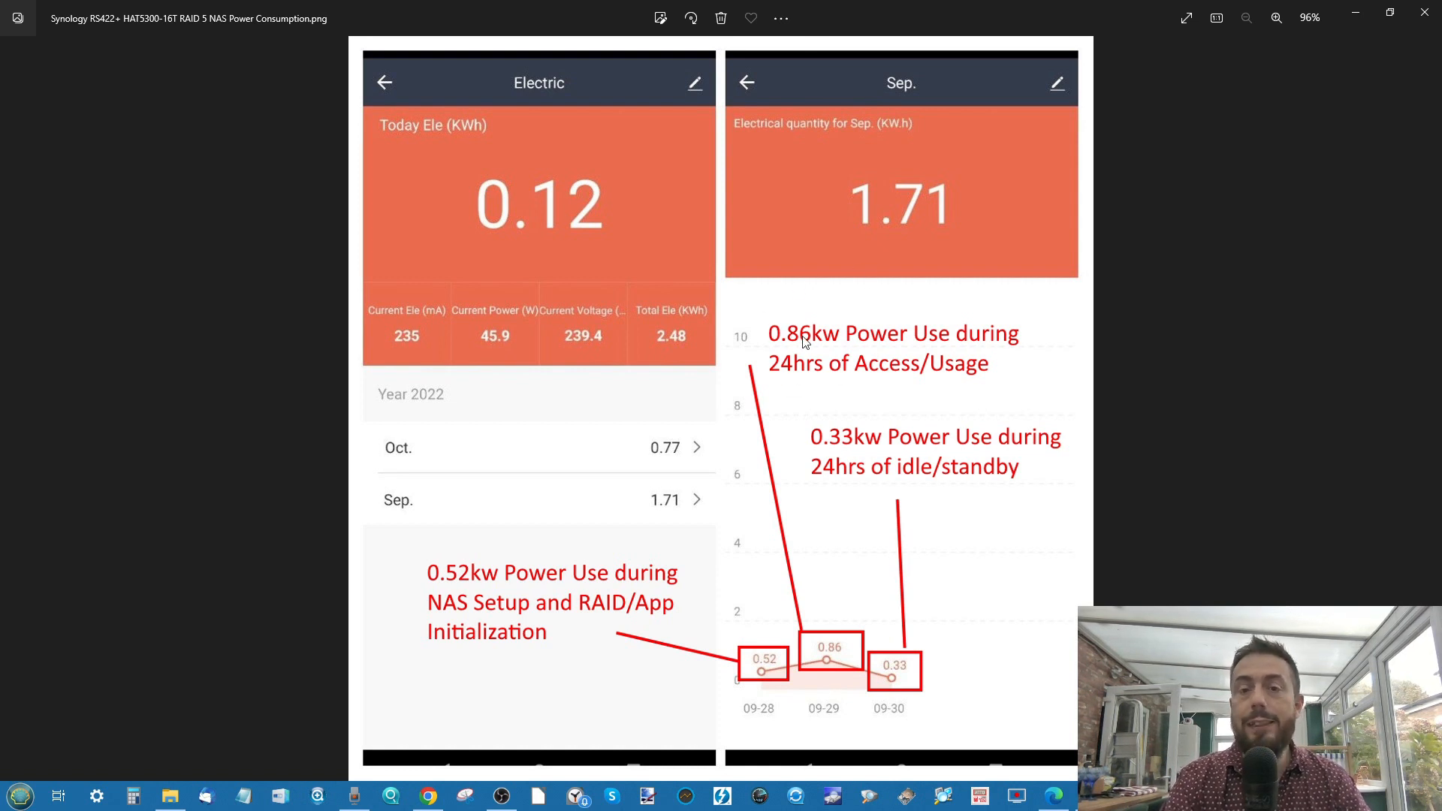
mouse_move(837, 419)
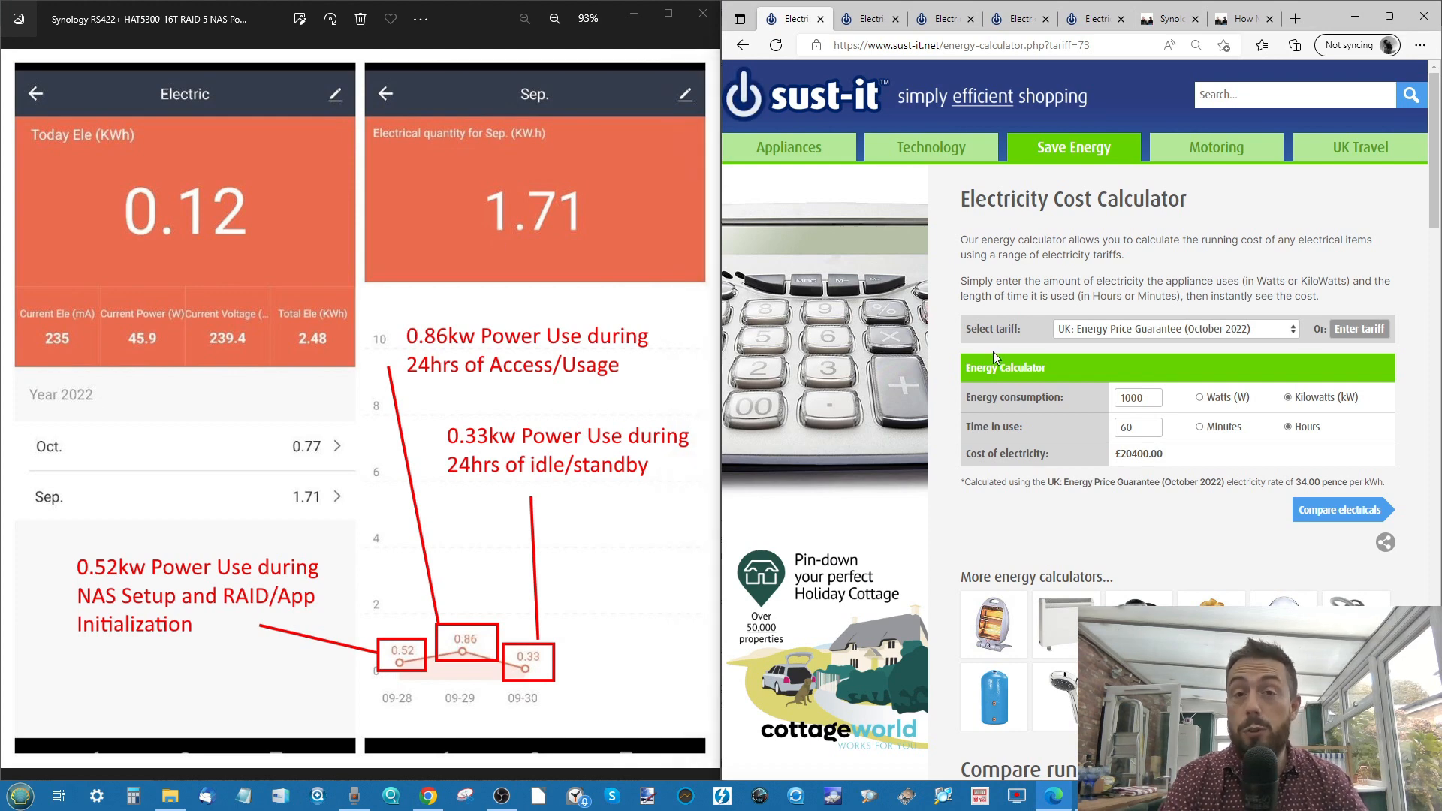
mouse_move(794, 18)
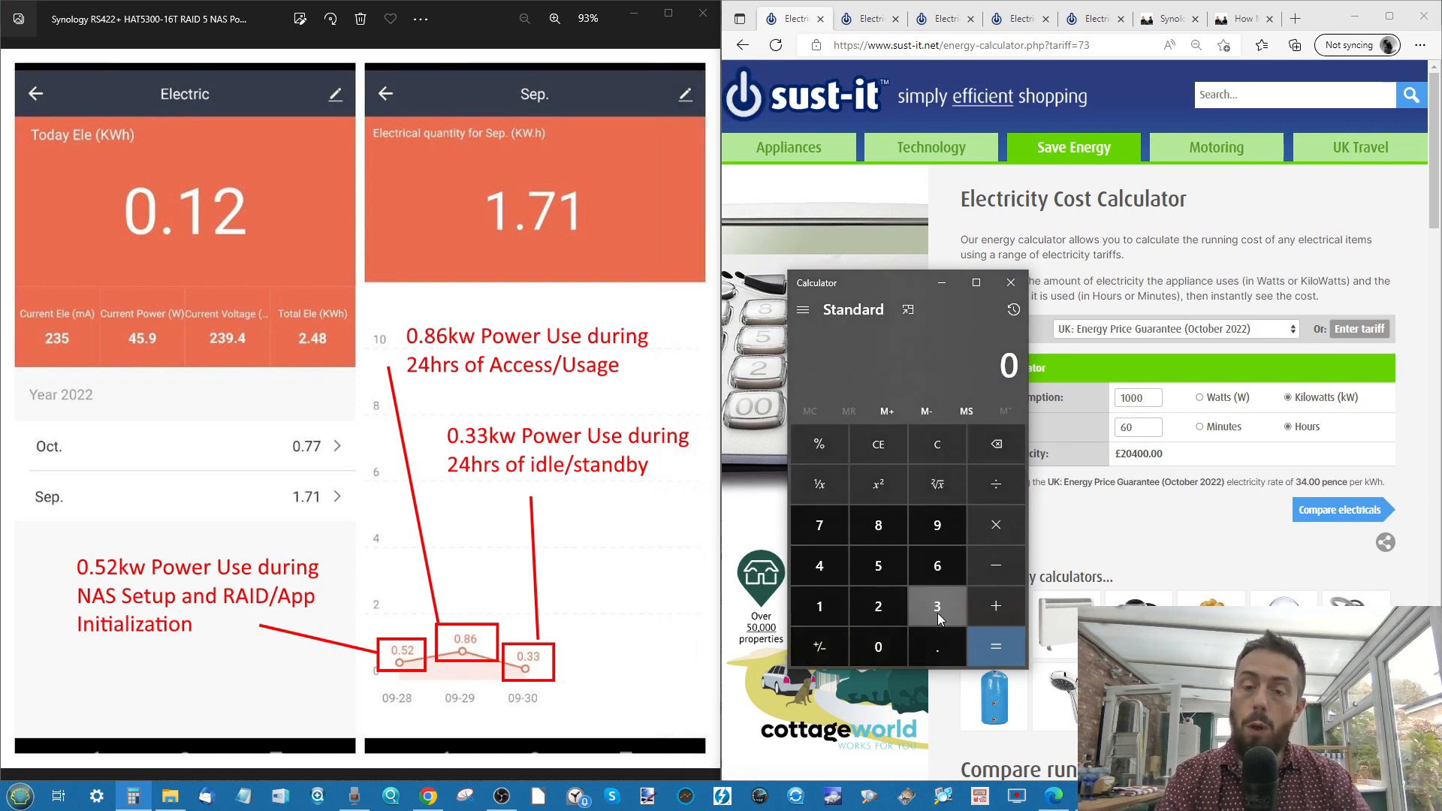
Divide 0.86 by 24 in Calculator to get about 0.03583 kW and copy the result
click(876, 526)
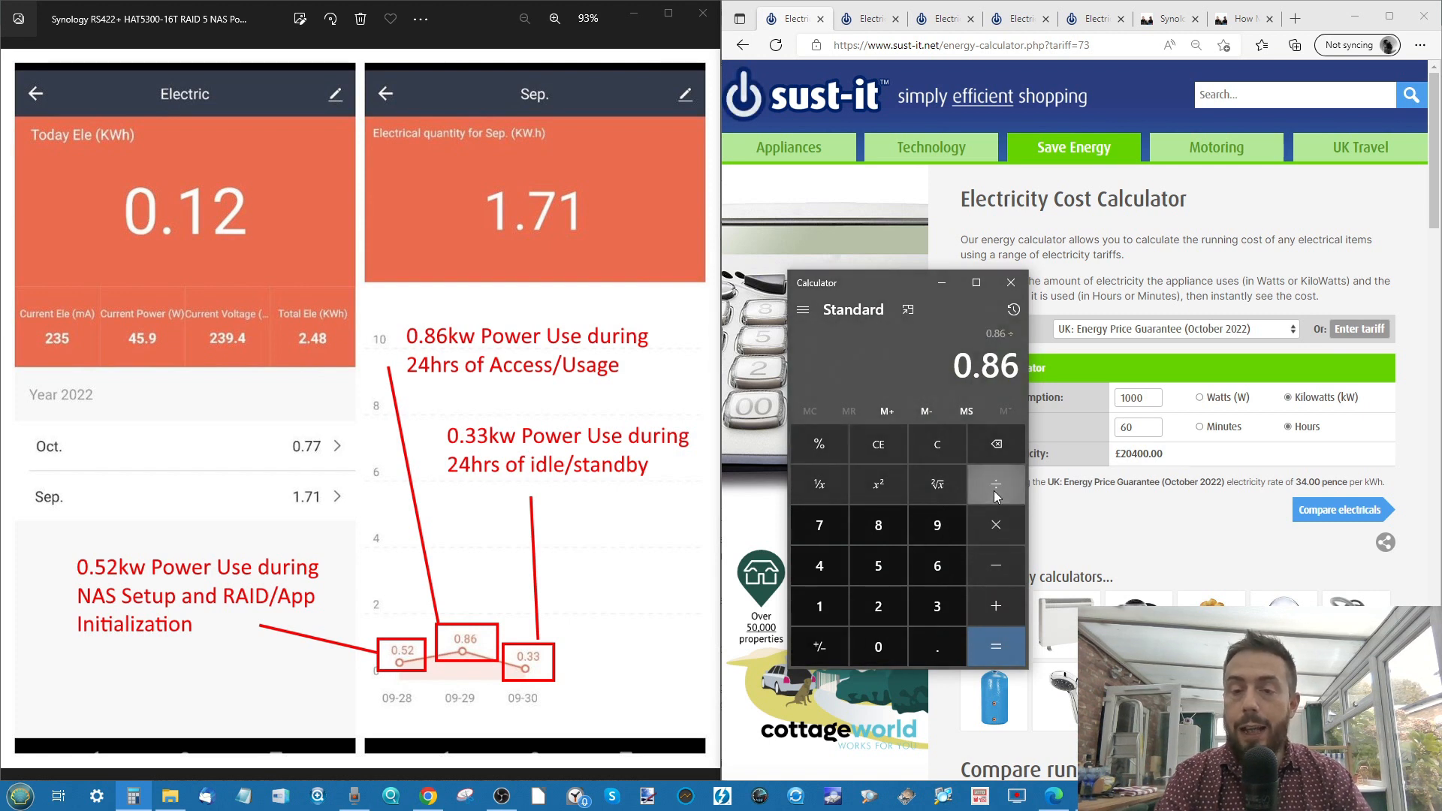
click(995, 646)
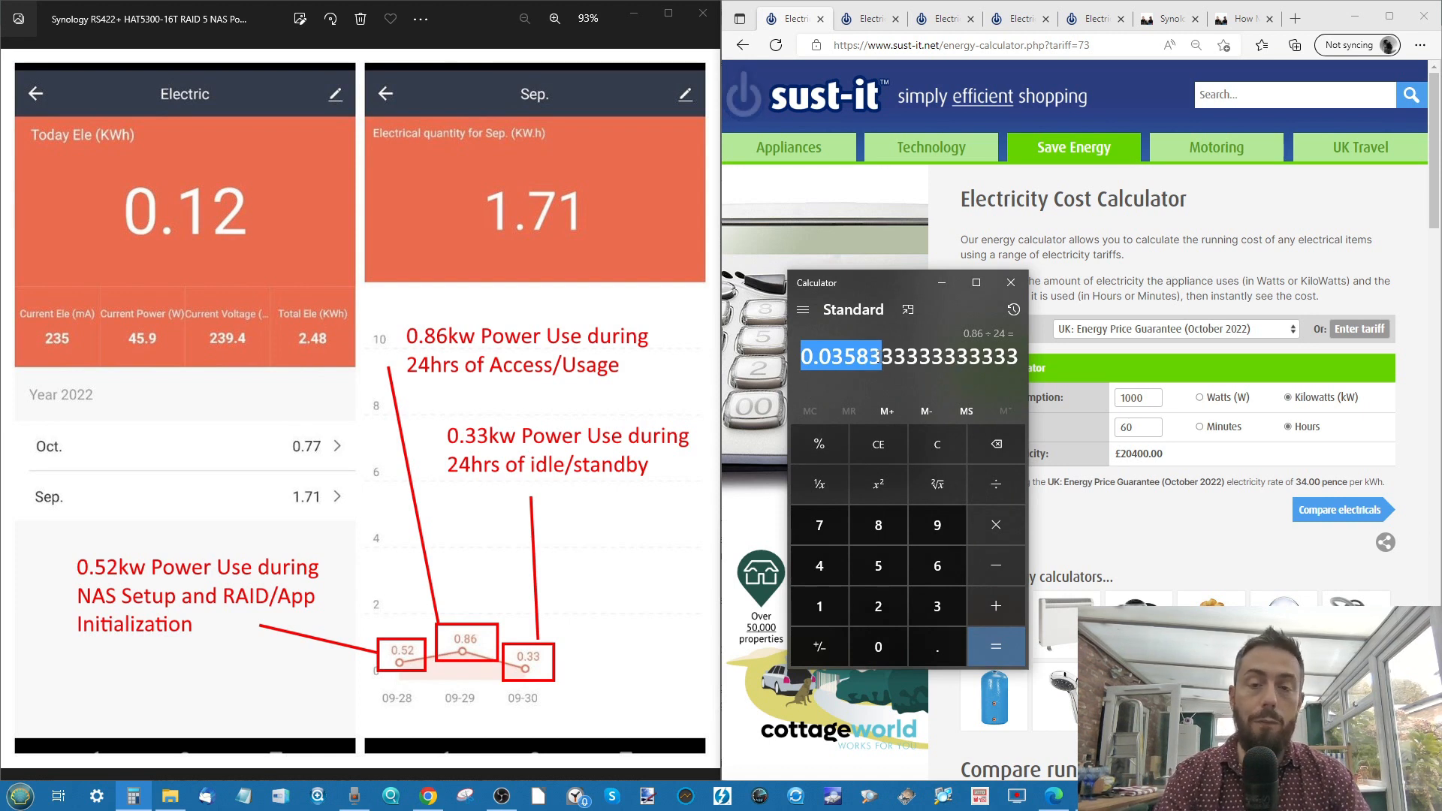
right_click(837, 358)
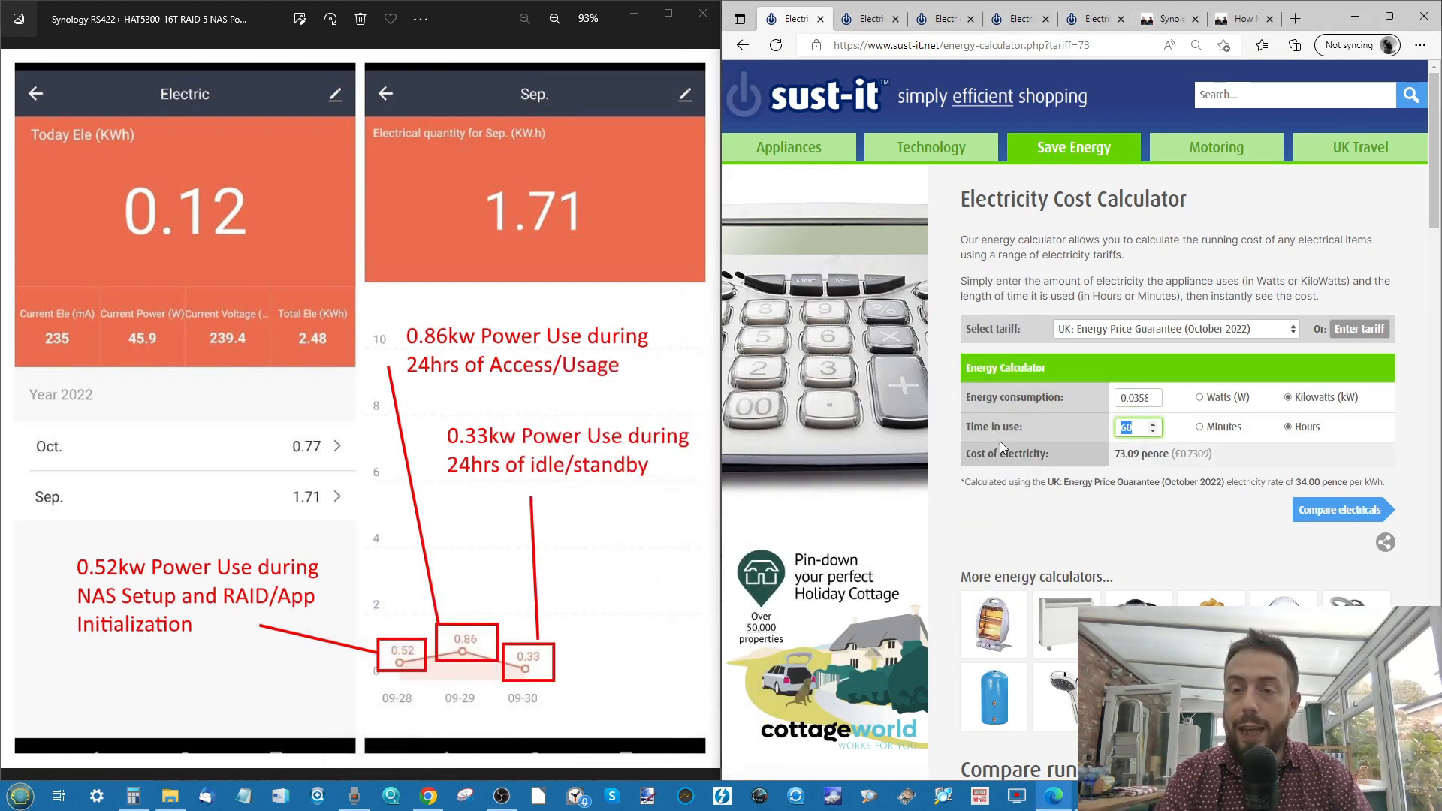
Set the UK, USA and Germany calculators to 1 hour in use and enter .03583 kW for Canada
text(1)
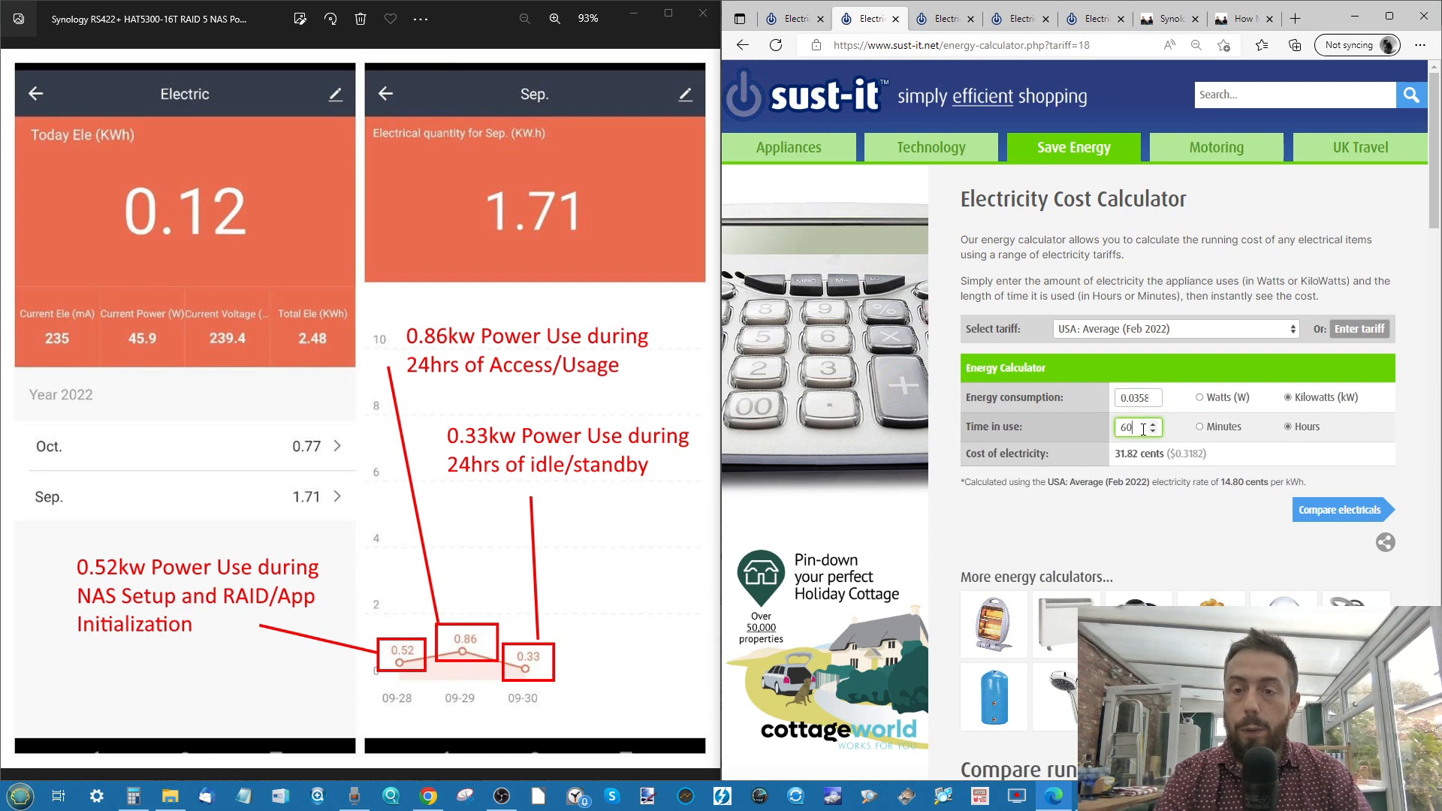
text(1)
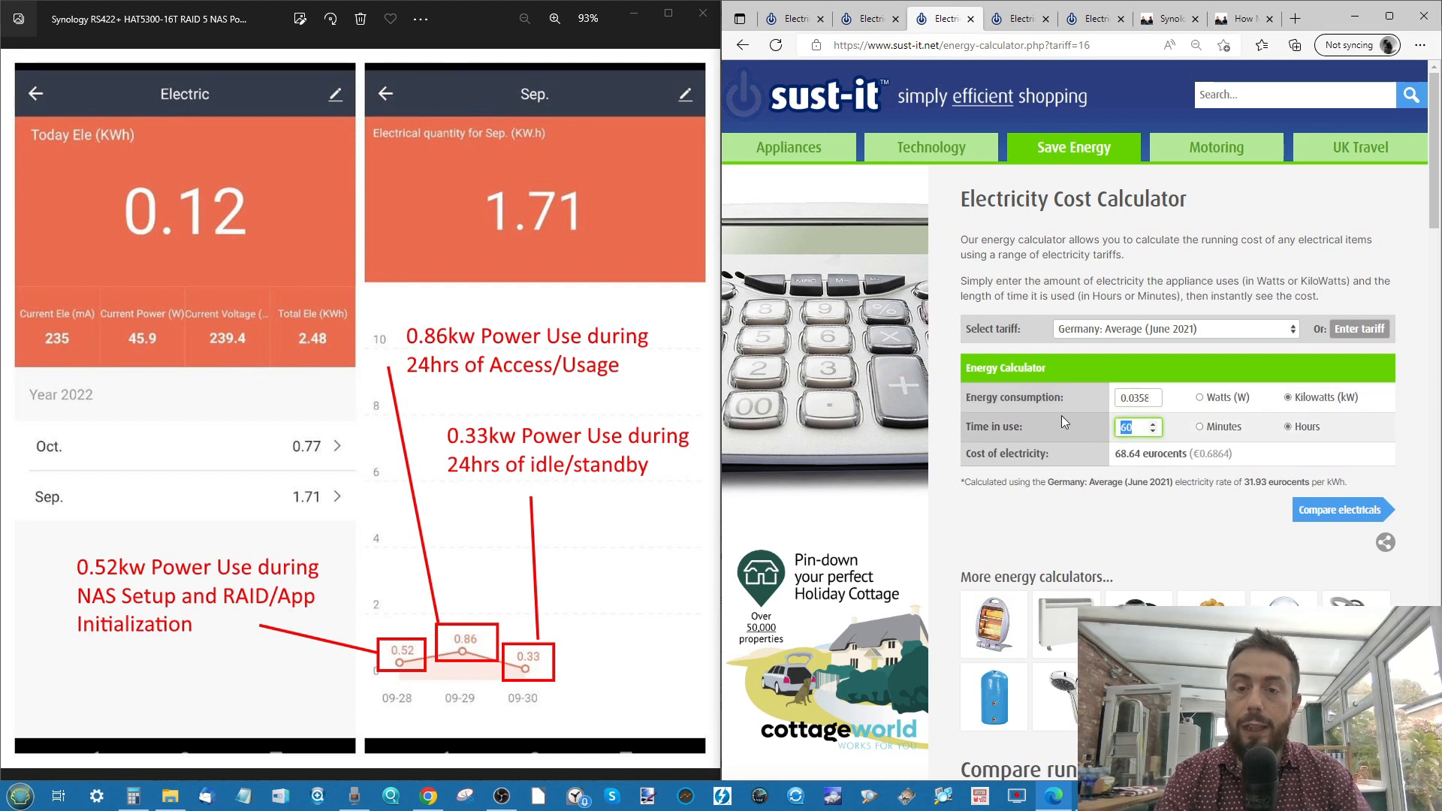
text(1)
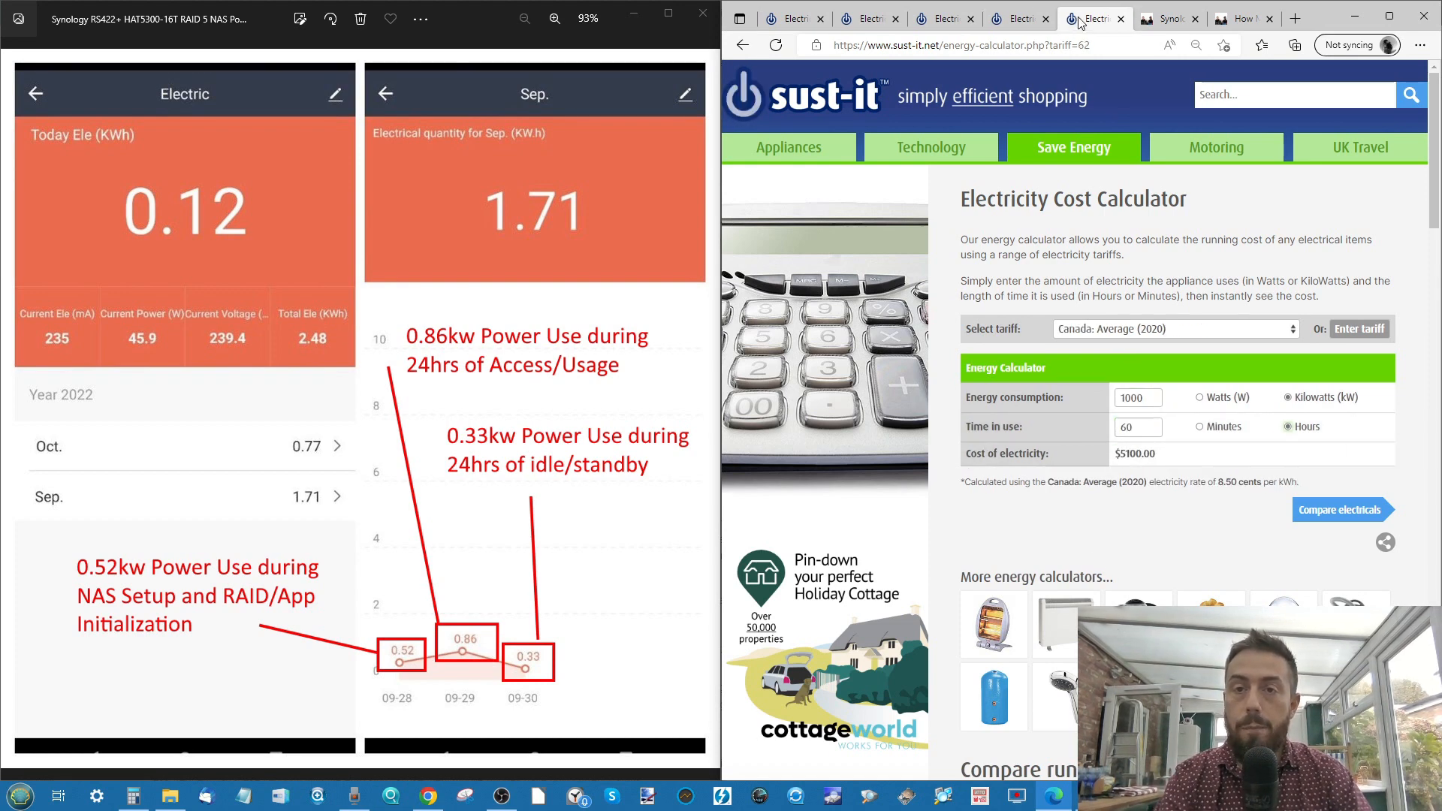
text(.03583)
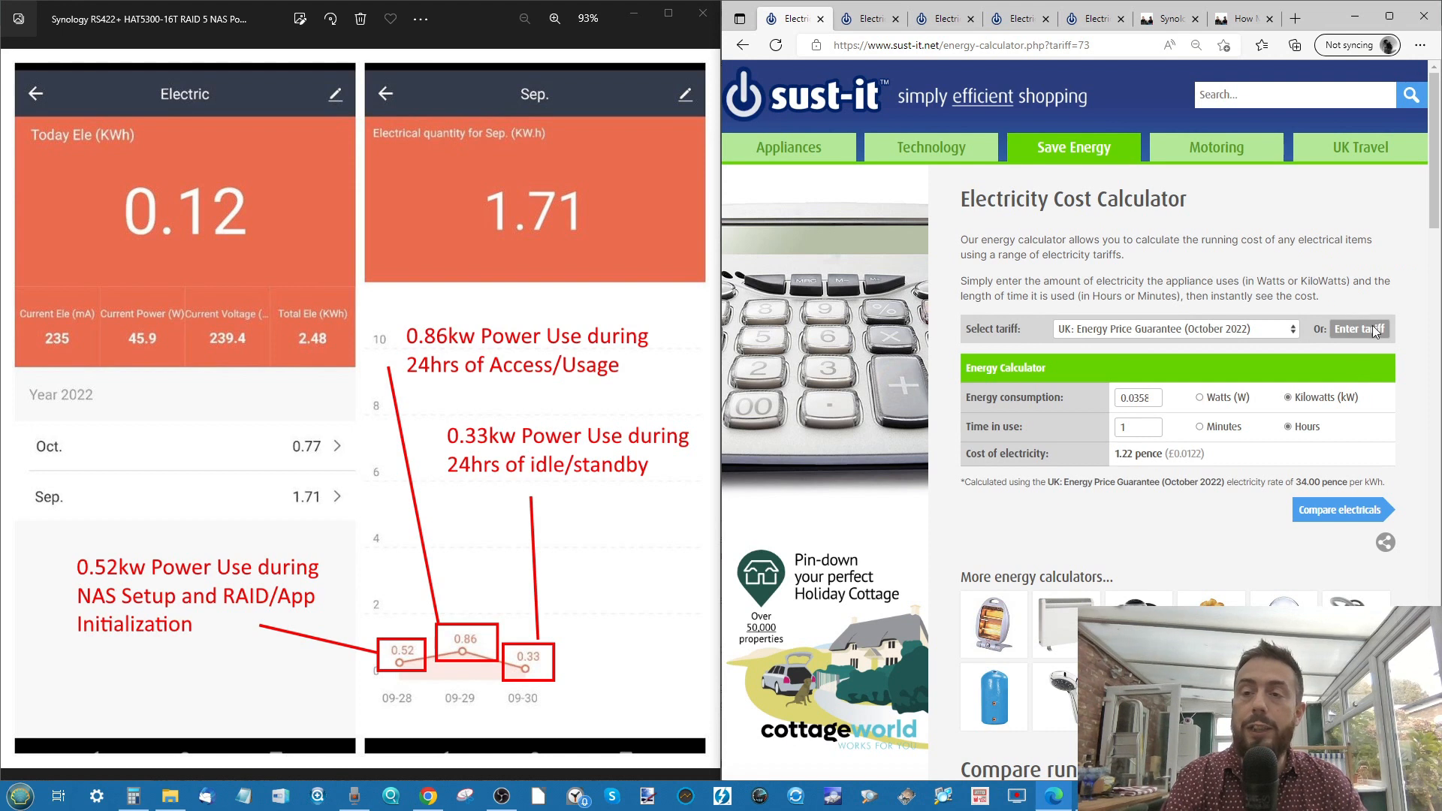
mouse_move(1359, 359)
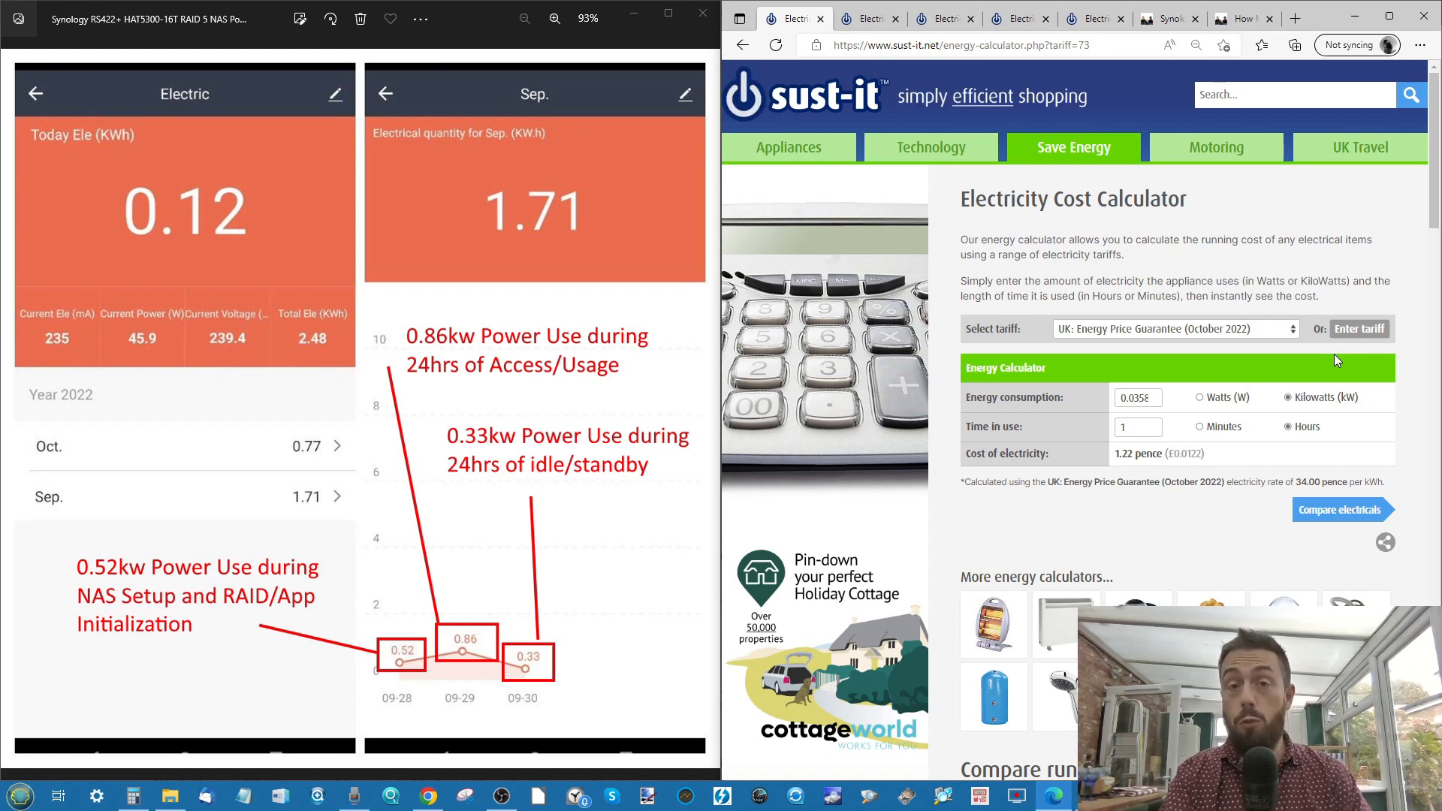
mouse_move(1211, 508)
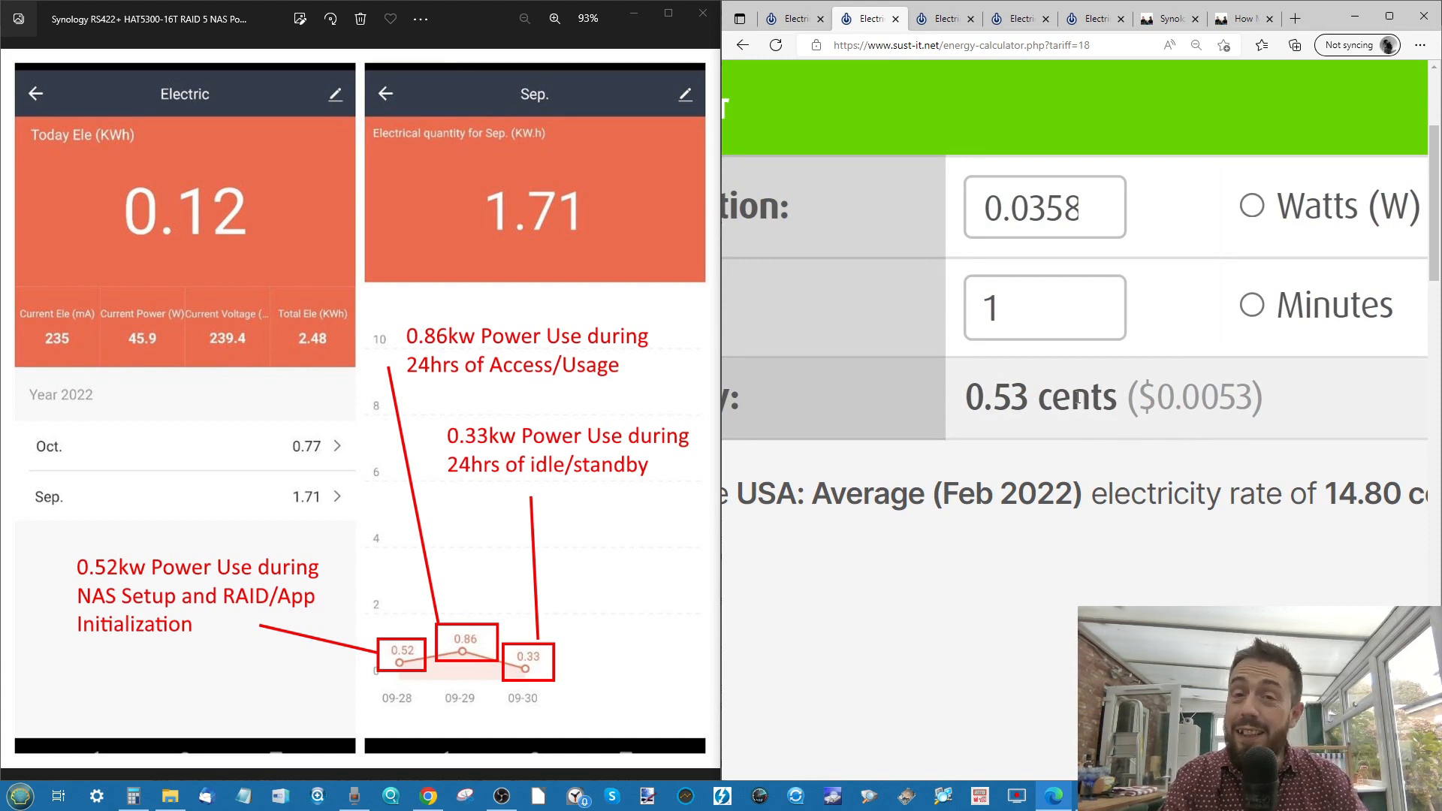
Read the hourly cost results on the Germany, Australia and Canada tariff calculator tabs
click(944, 18)
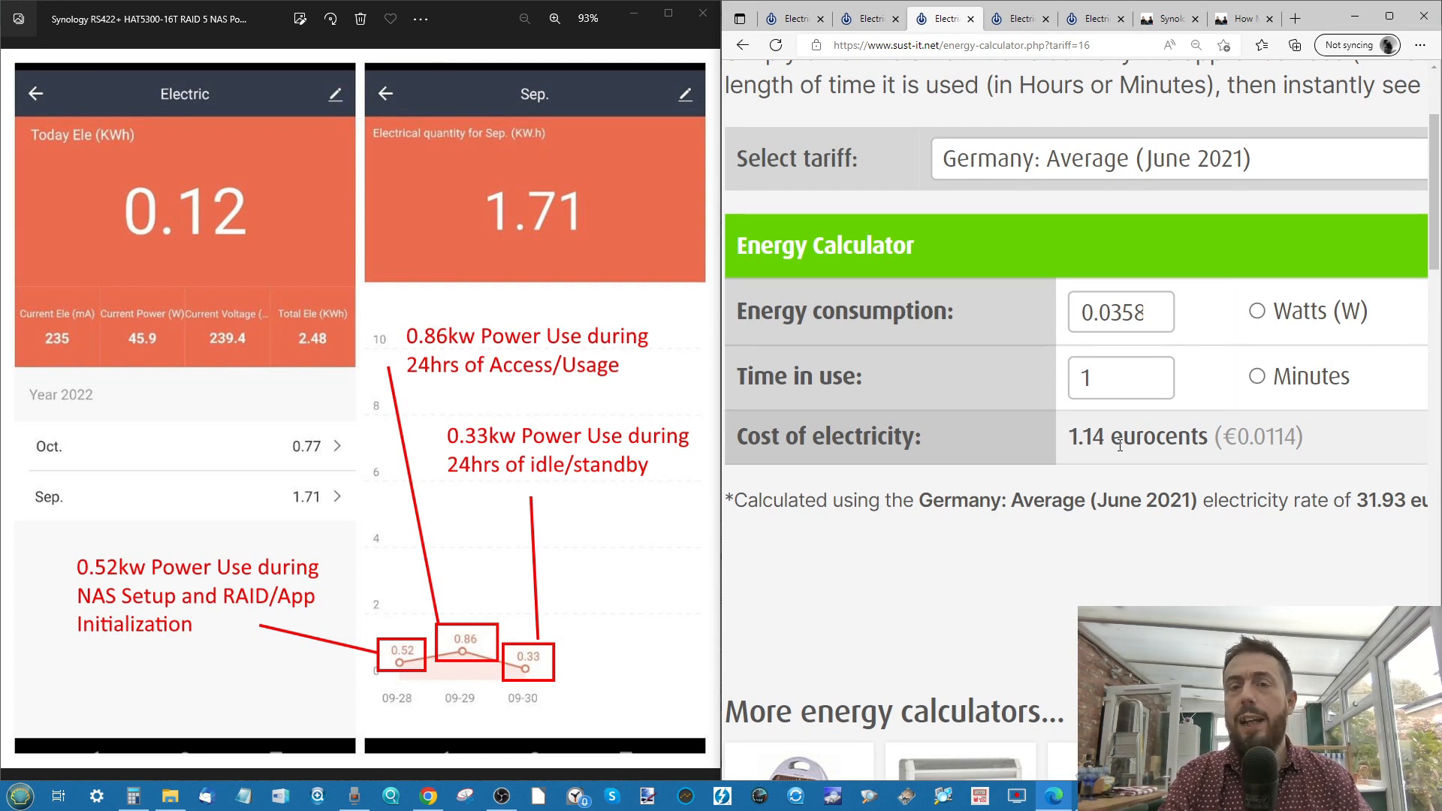
click(1019, 18)
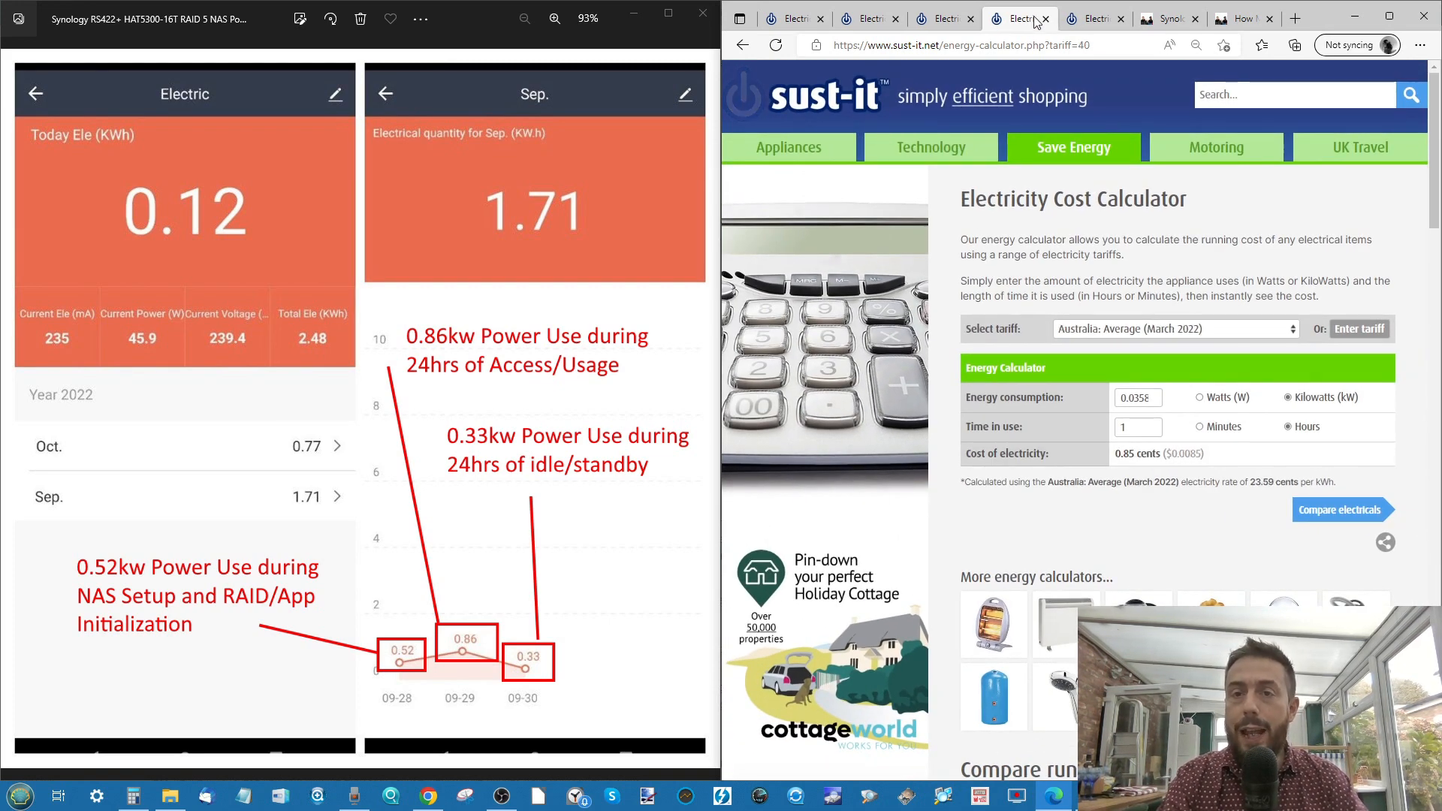
mouse_move(1144, 317)
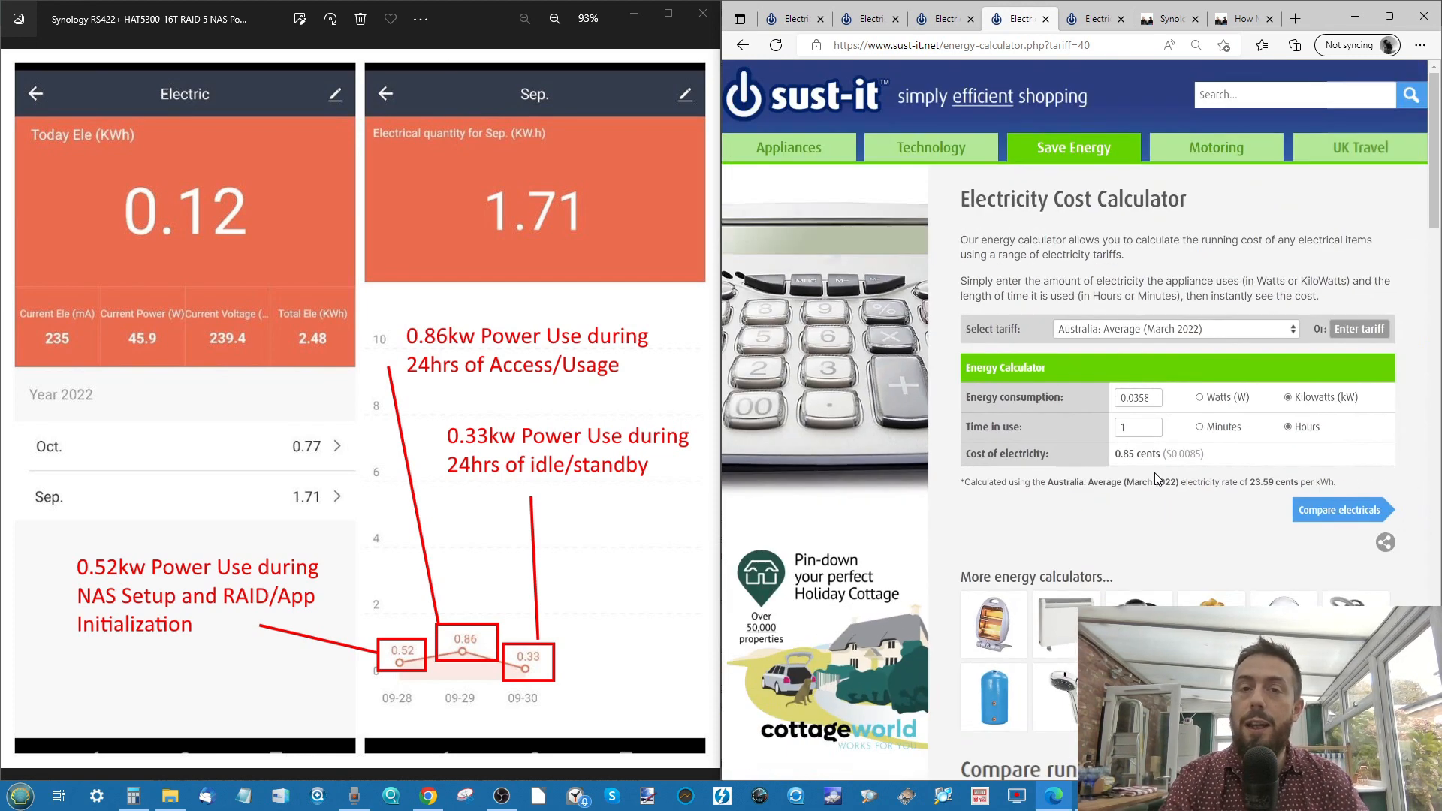
click(1093, 18)
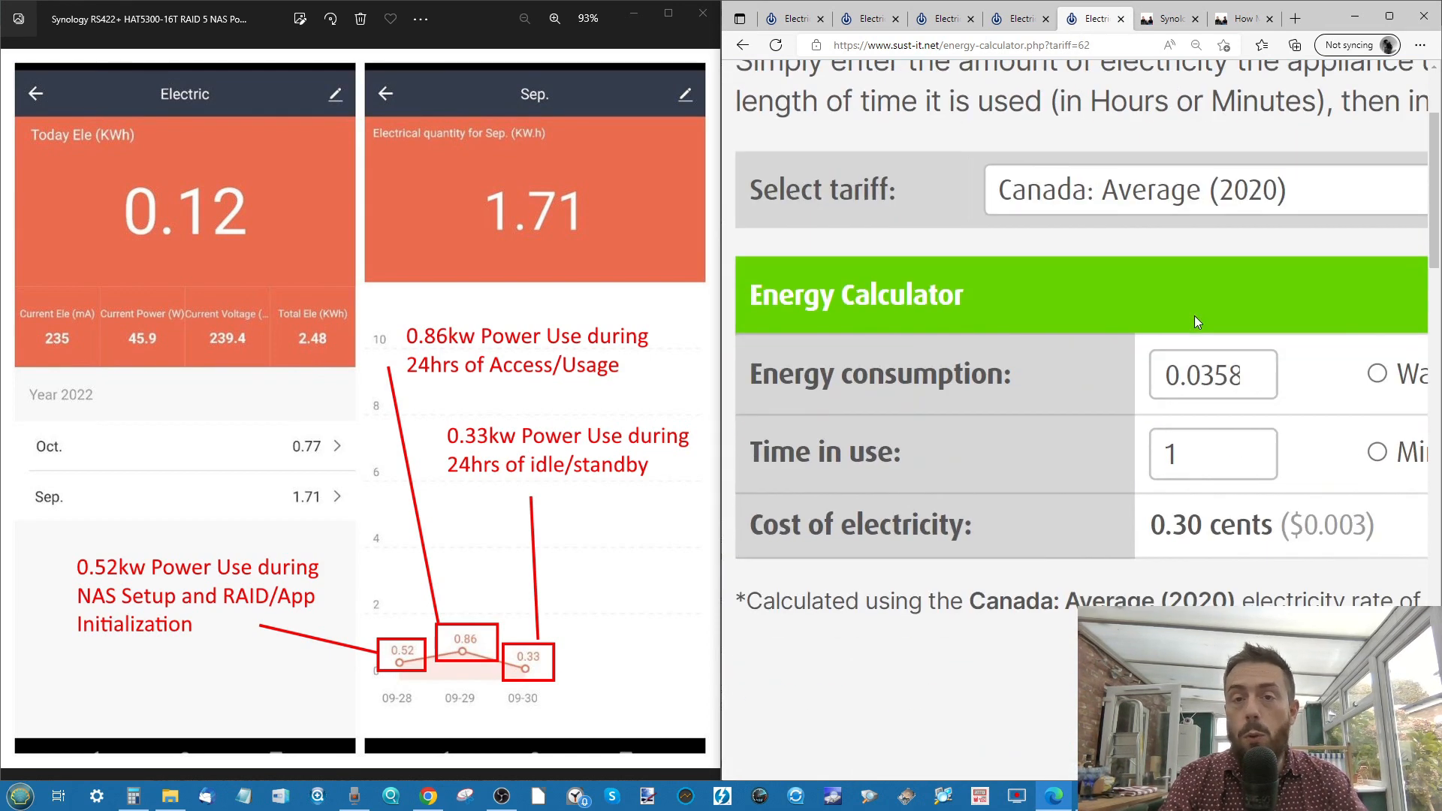
scroll(down, 3)
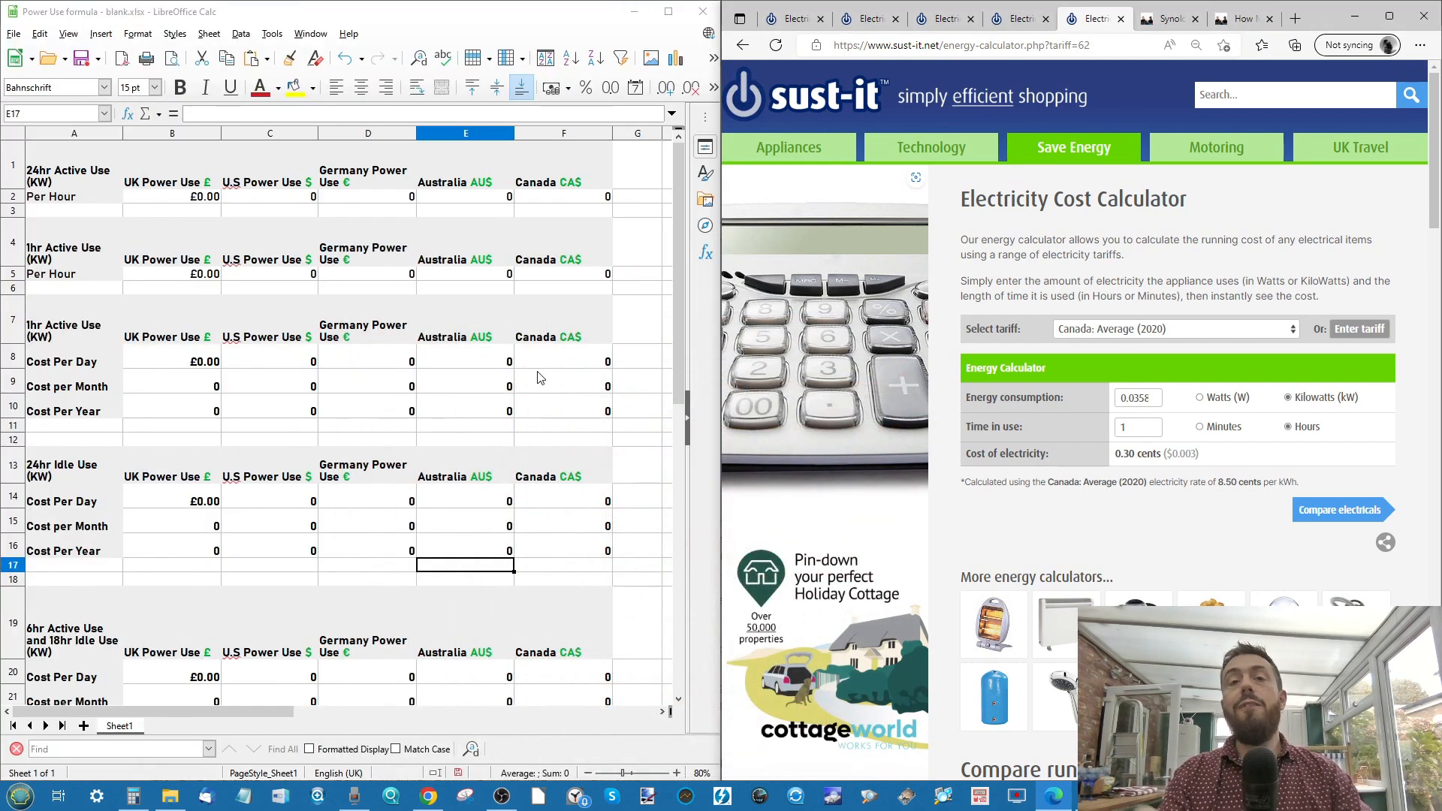
mouse_move(279, 355)
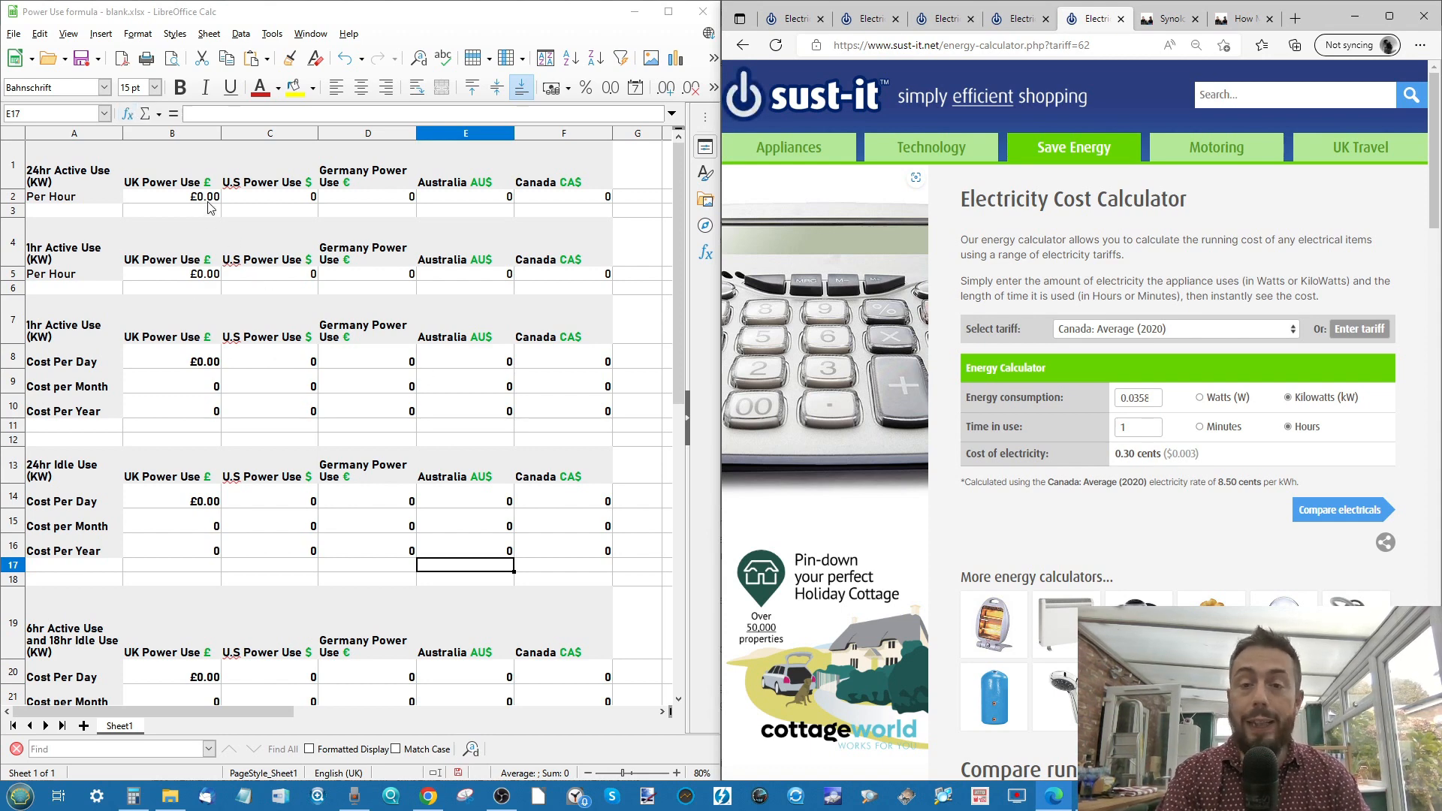
Copy the Australia 0.0085, Germany 0.0114 and US hourly costs into the 24hr Active Use row
double_click(1186, 454)
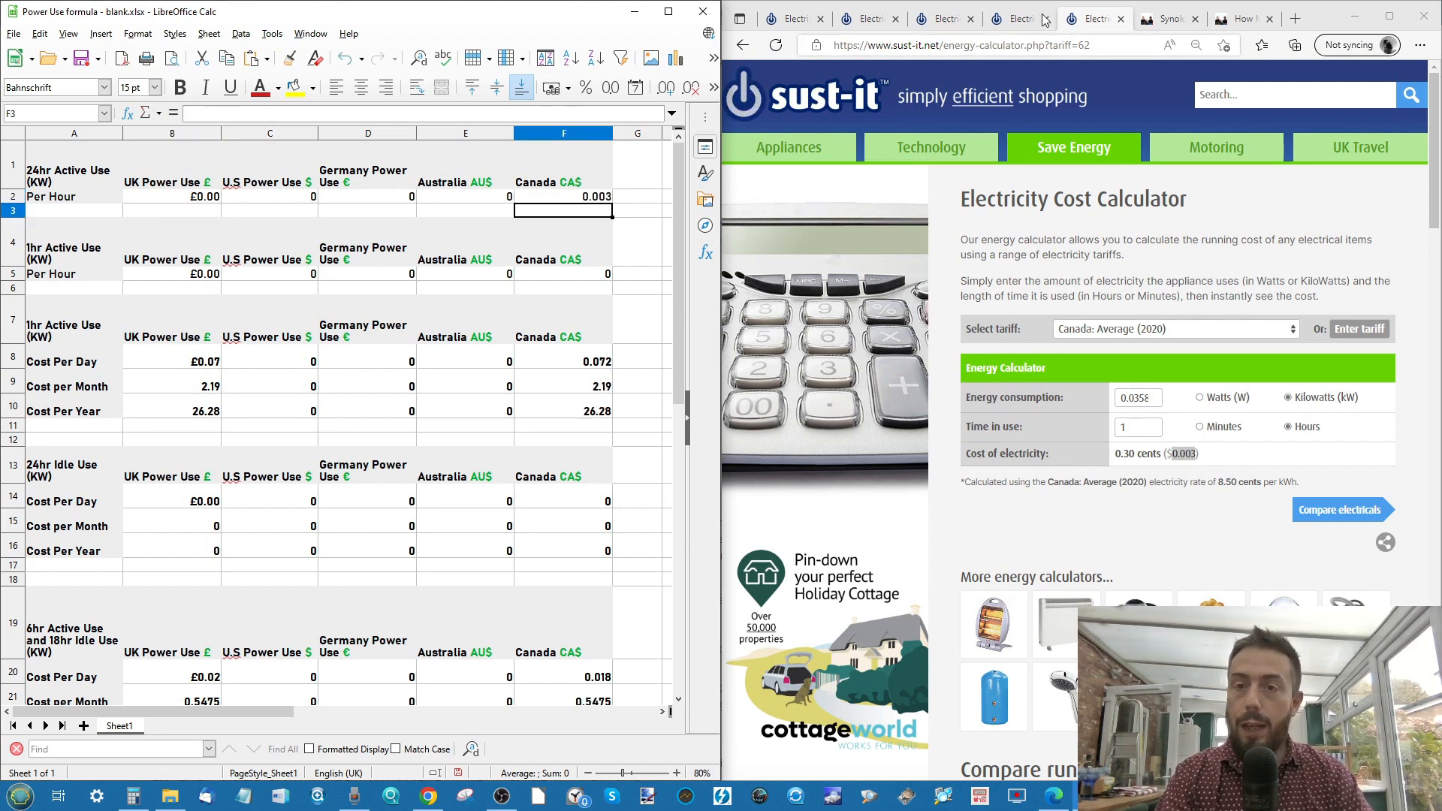
click(1019, 18)
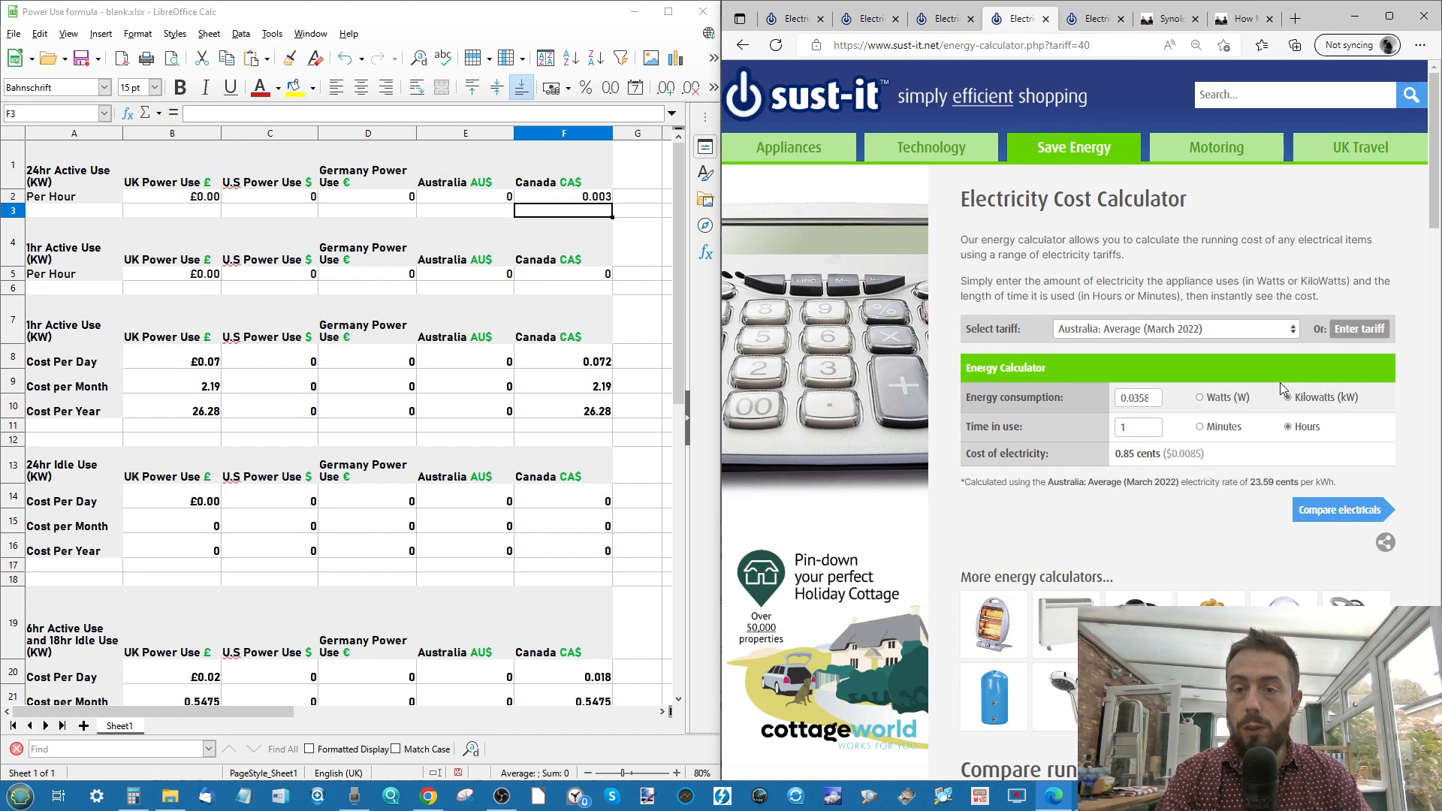
click(1262, 396)
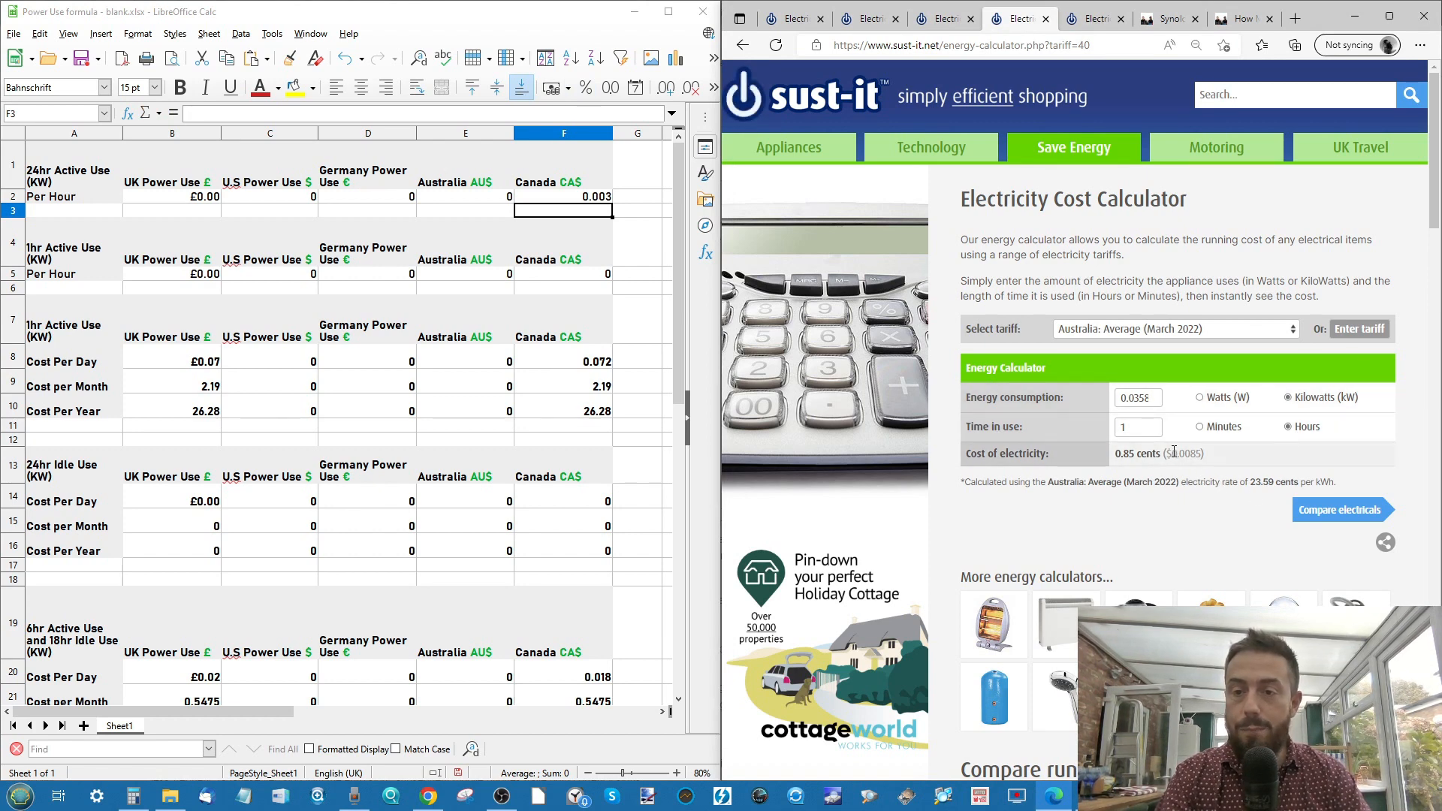
double_click(1187, 452)
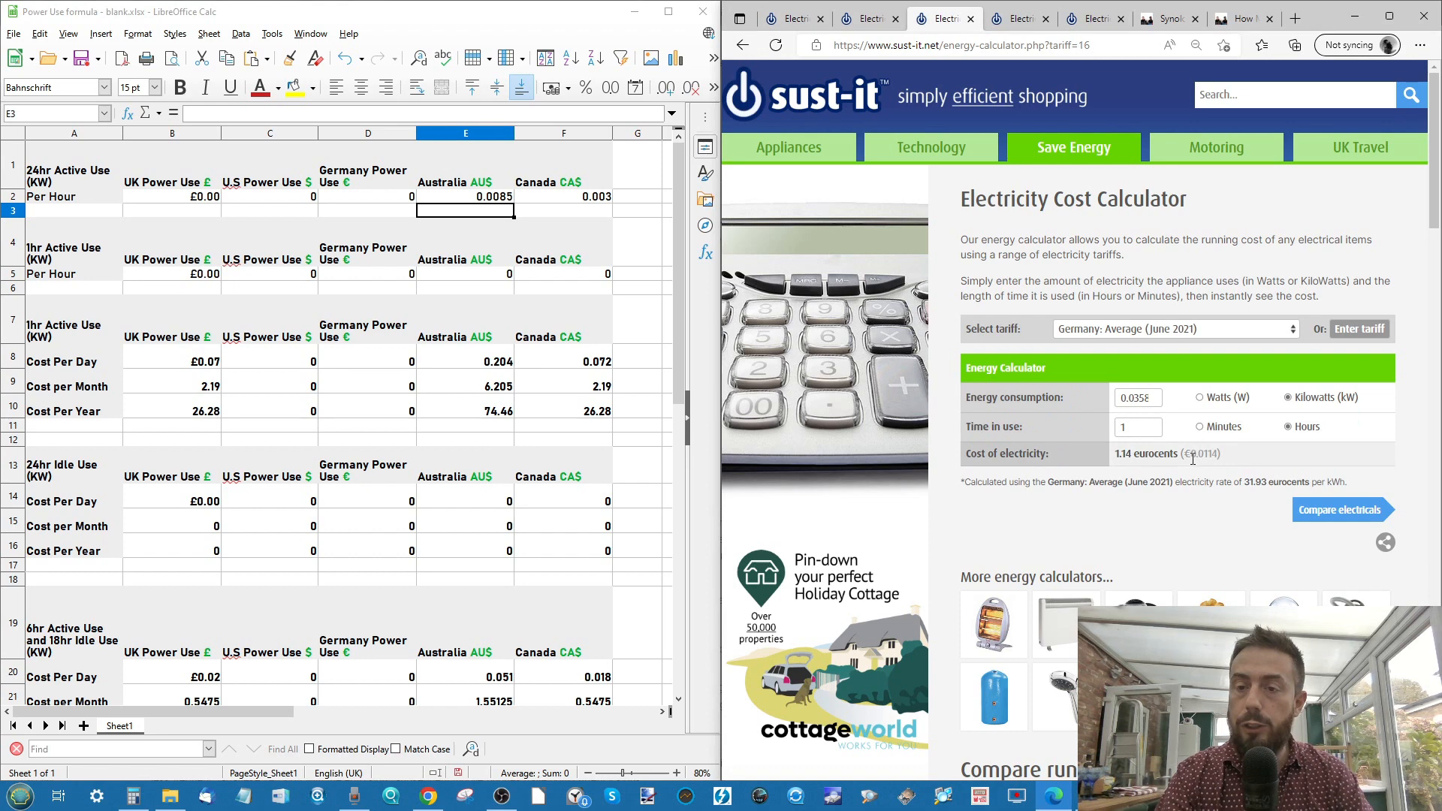
double_click(1202, 454)
text(.0114)
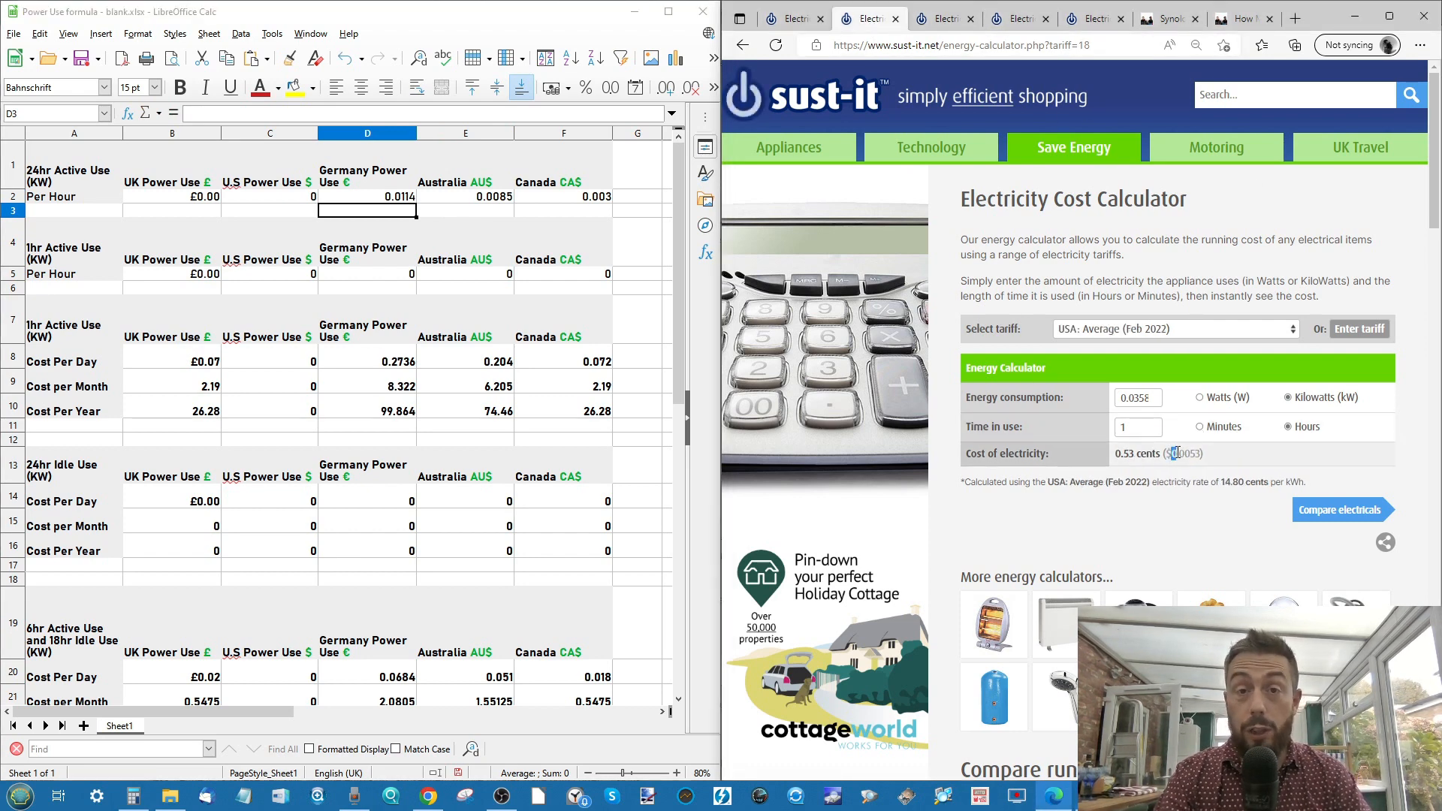
double_click(1185, 452)
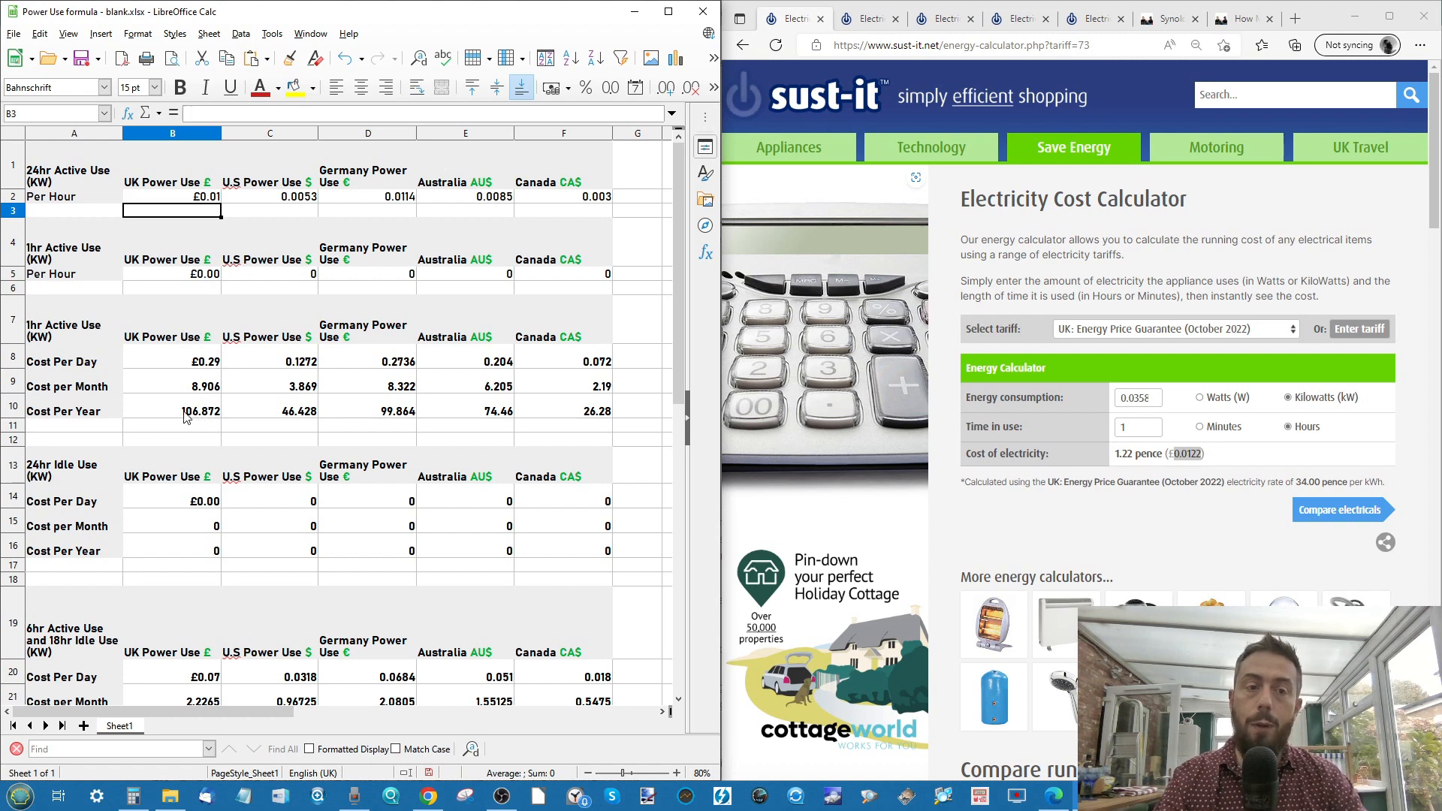
mouse_move(260, 368)
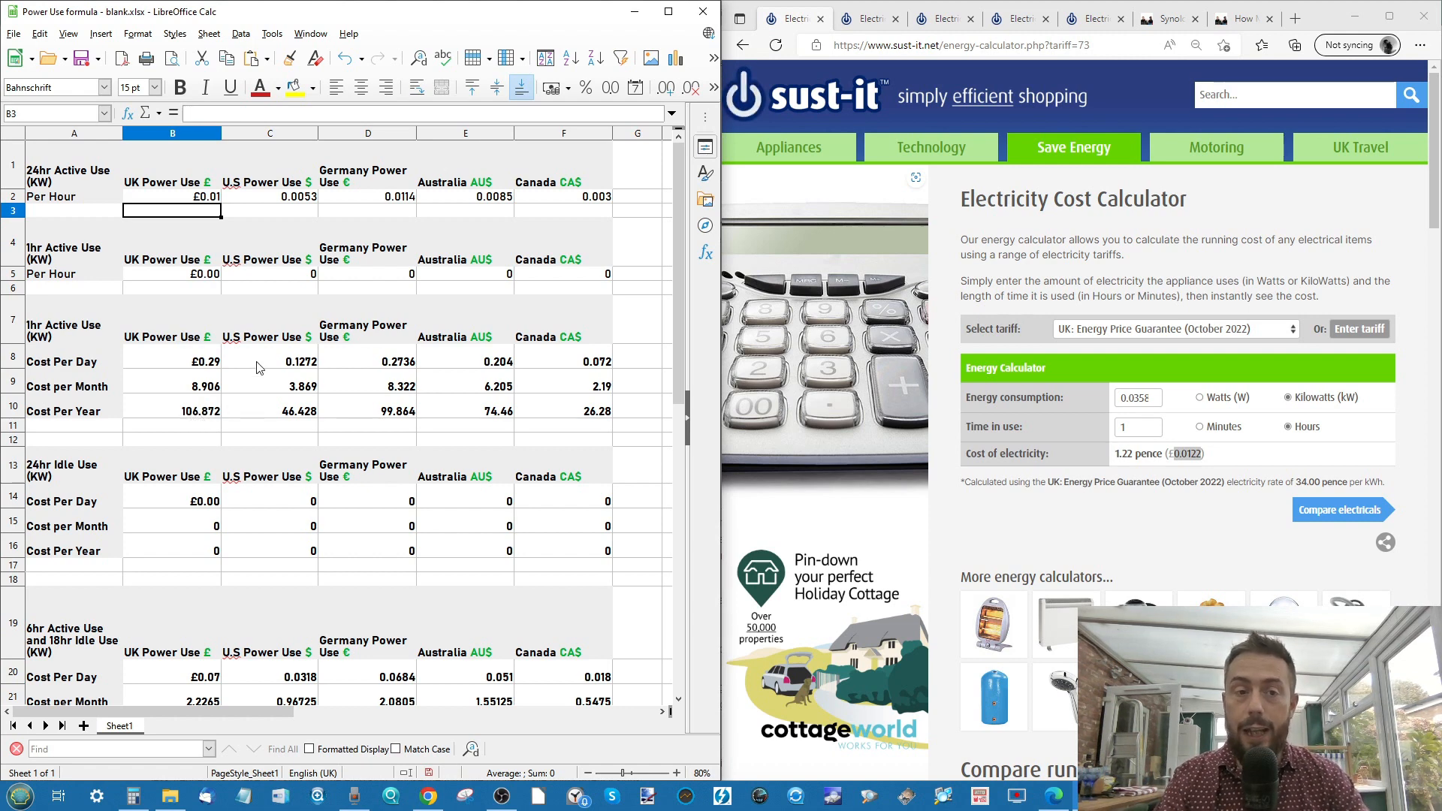
mouse_move(312, 347)
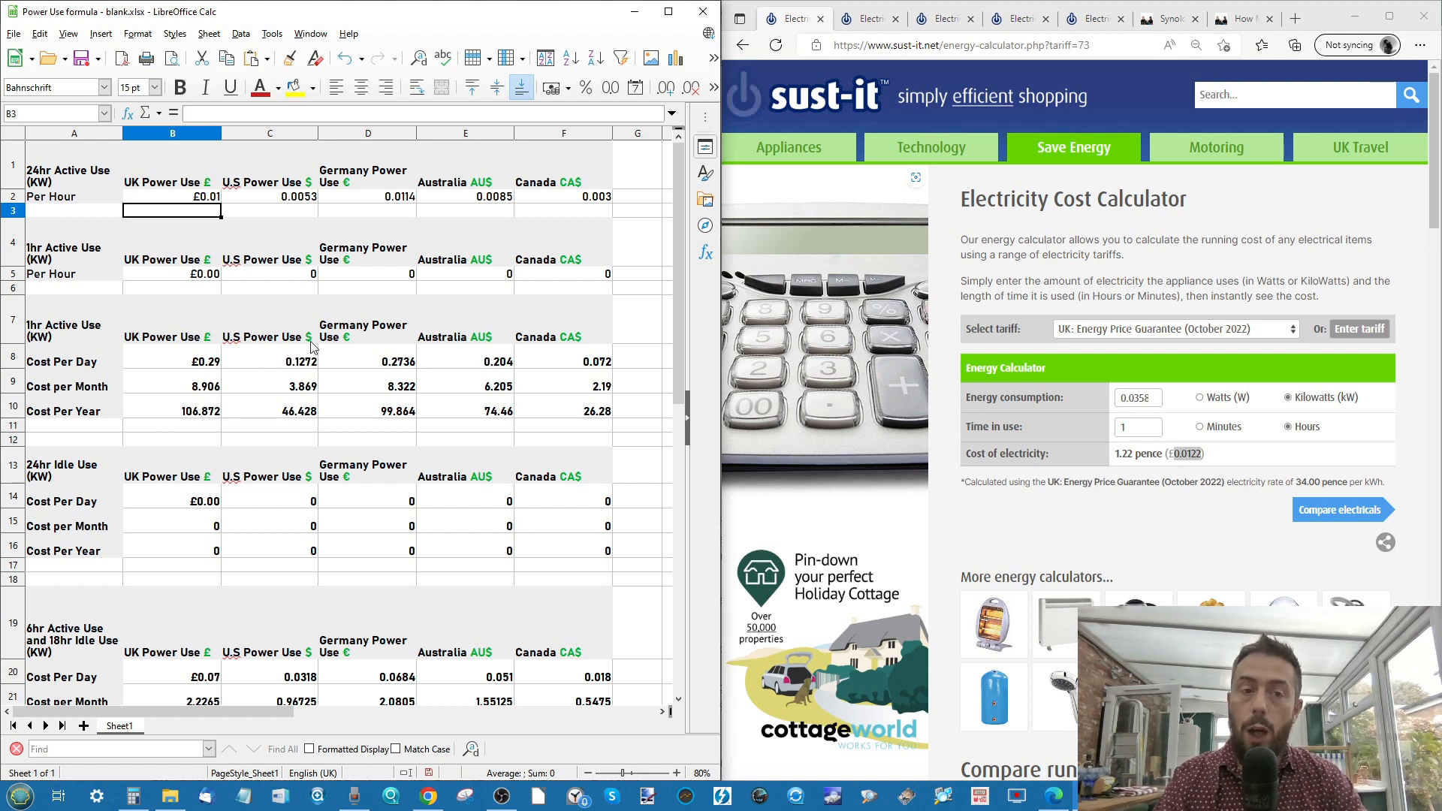
mouse_move(487, 345)
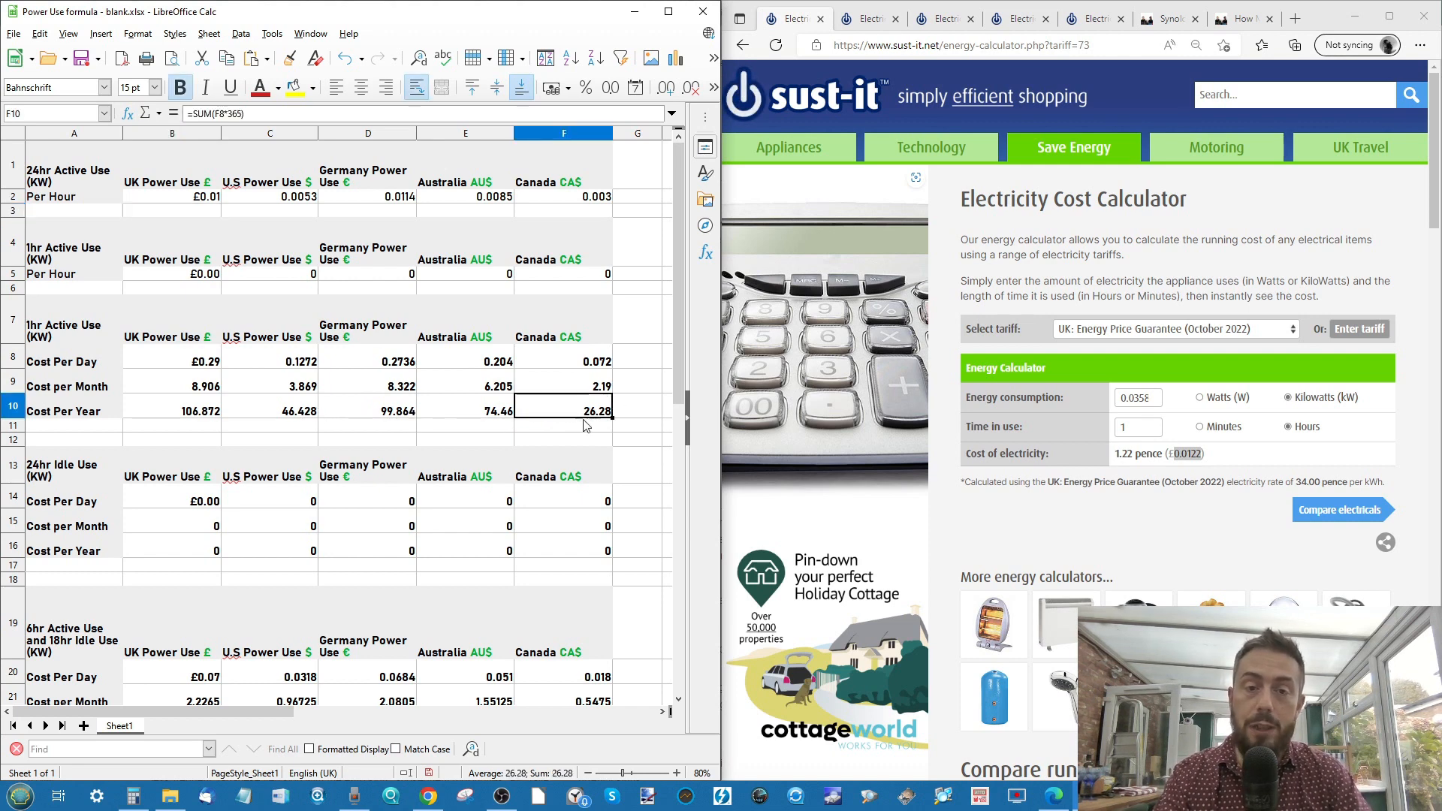
mouse_move(621, 395)
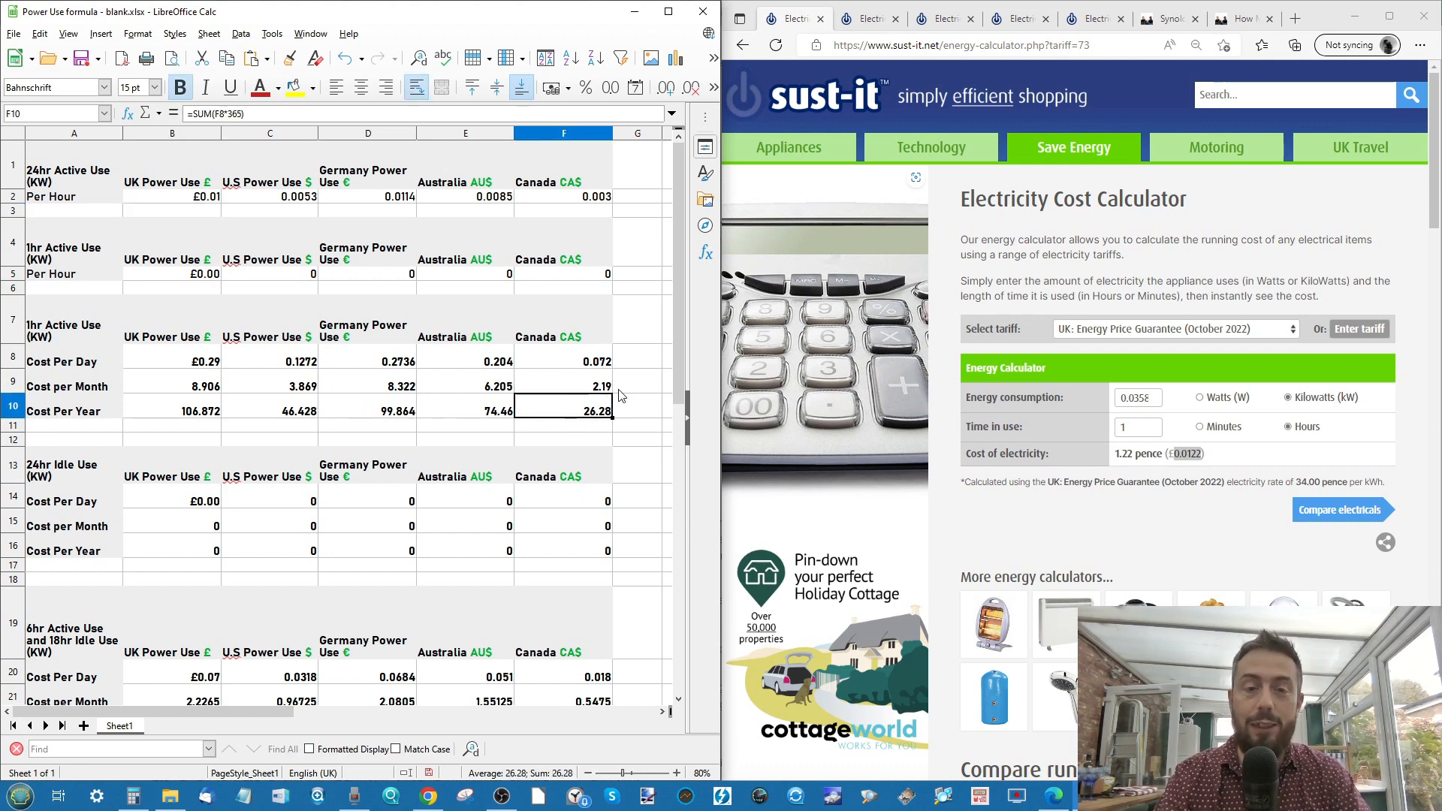
Bring up the NAS power usage screenshot for the idle figures
click(637, 380)
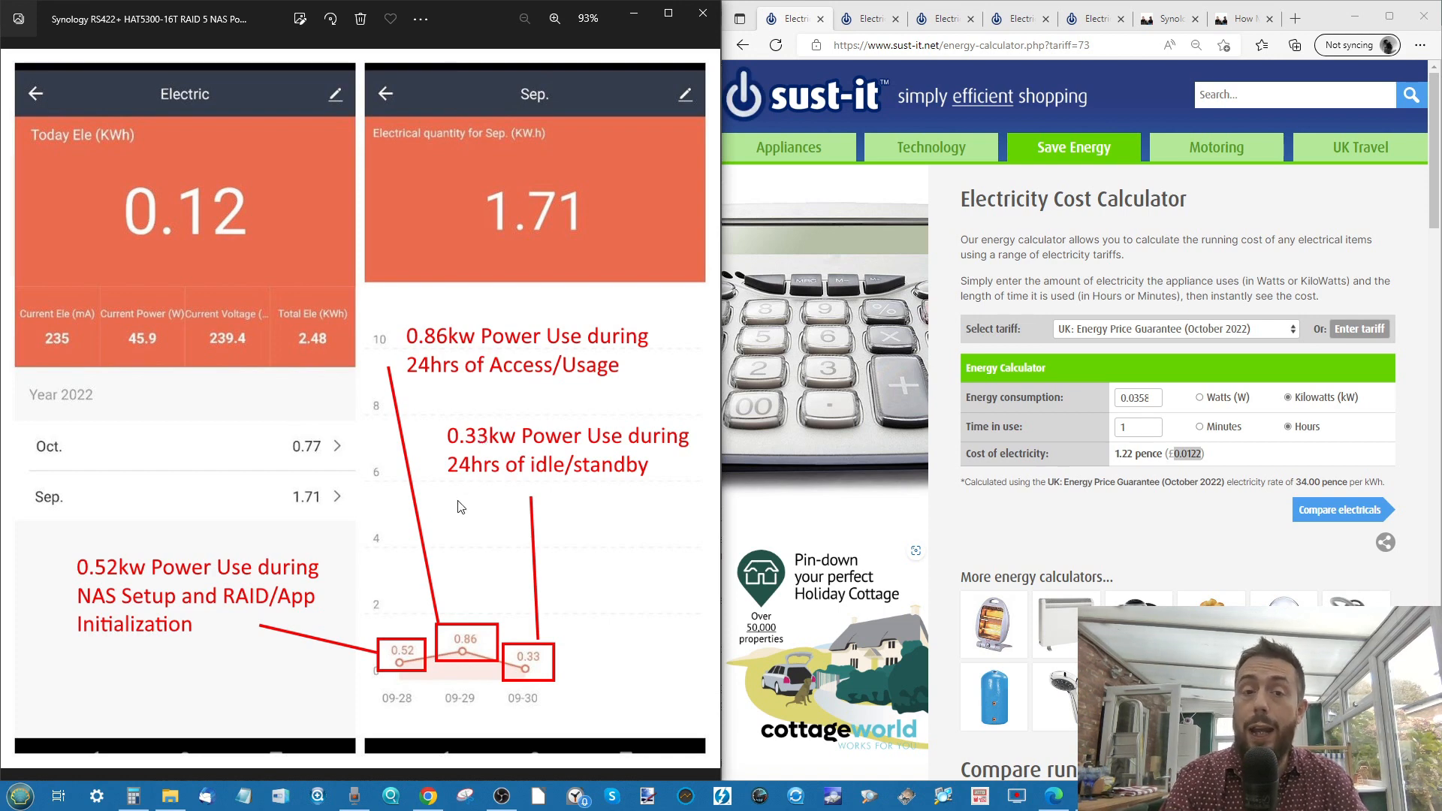
mouse_move(498, 437)
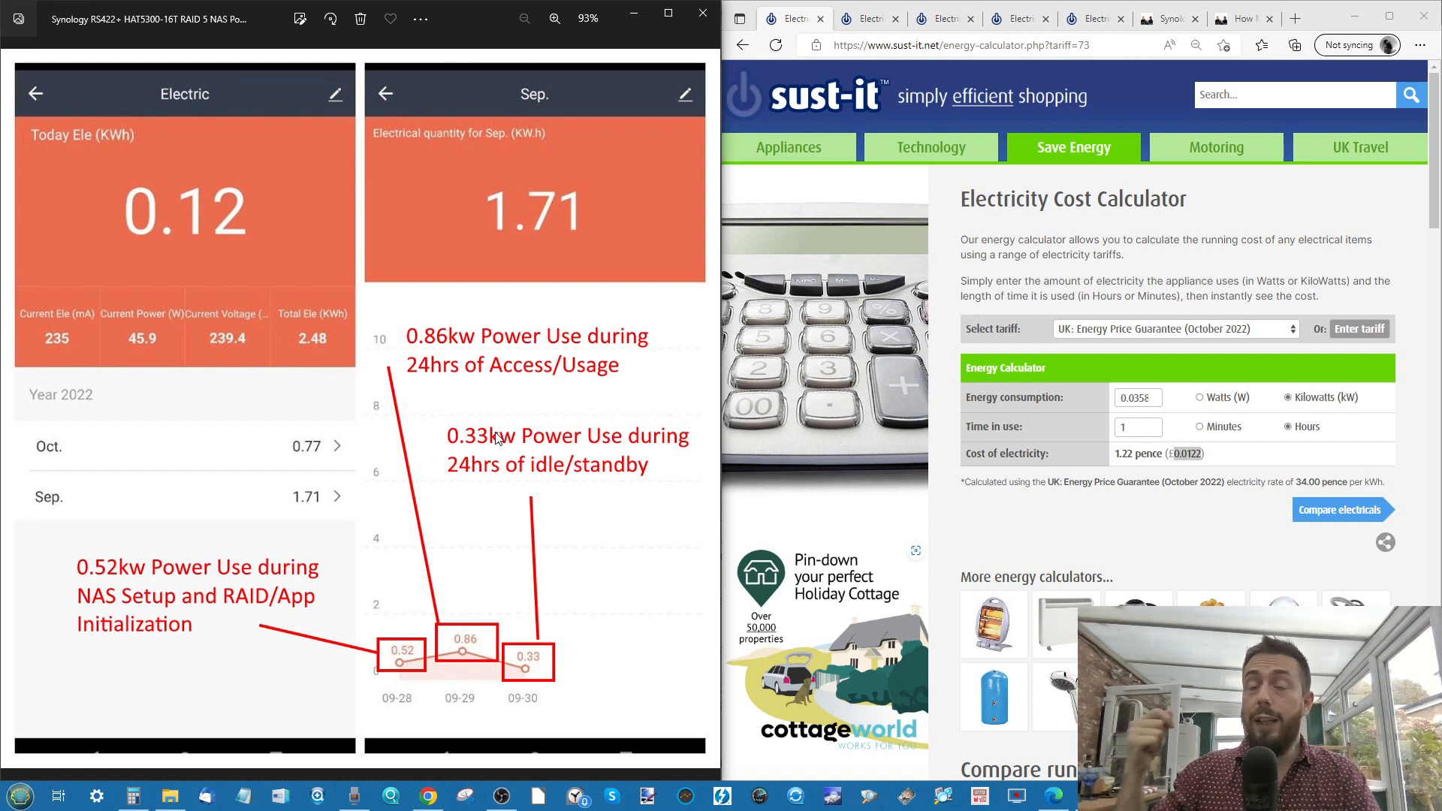
mouse_move(538, 387)
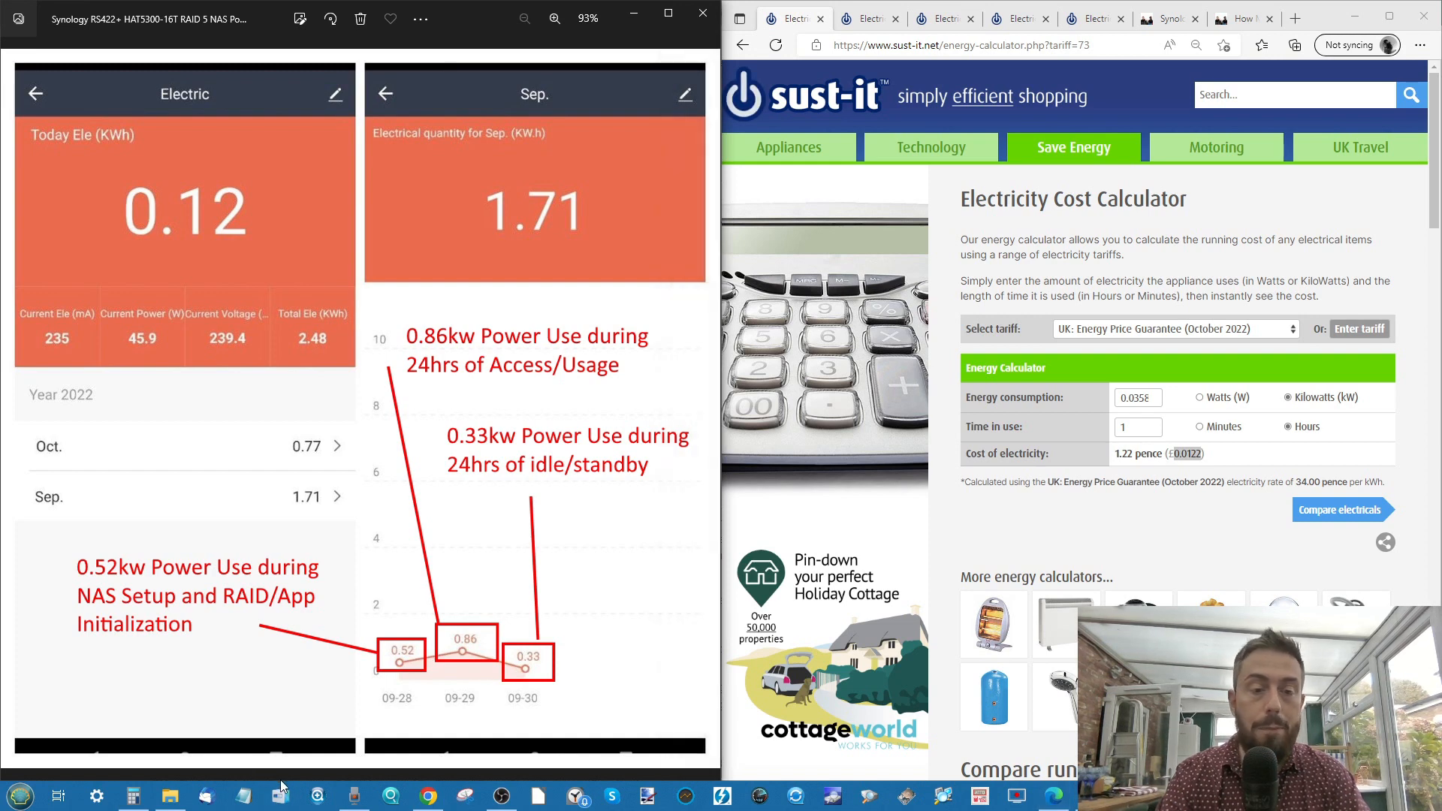
Clear Calculator, divide 0.33 by 24 to get 0.01375 kW and copy the result
click(133, 797)
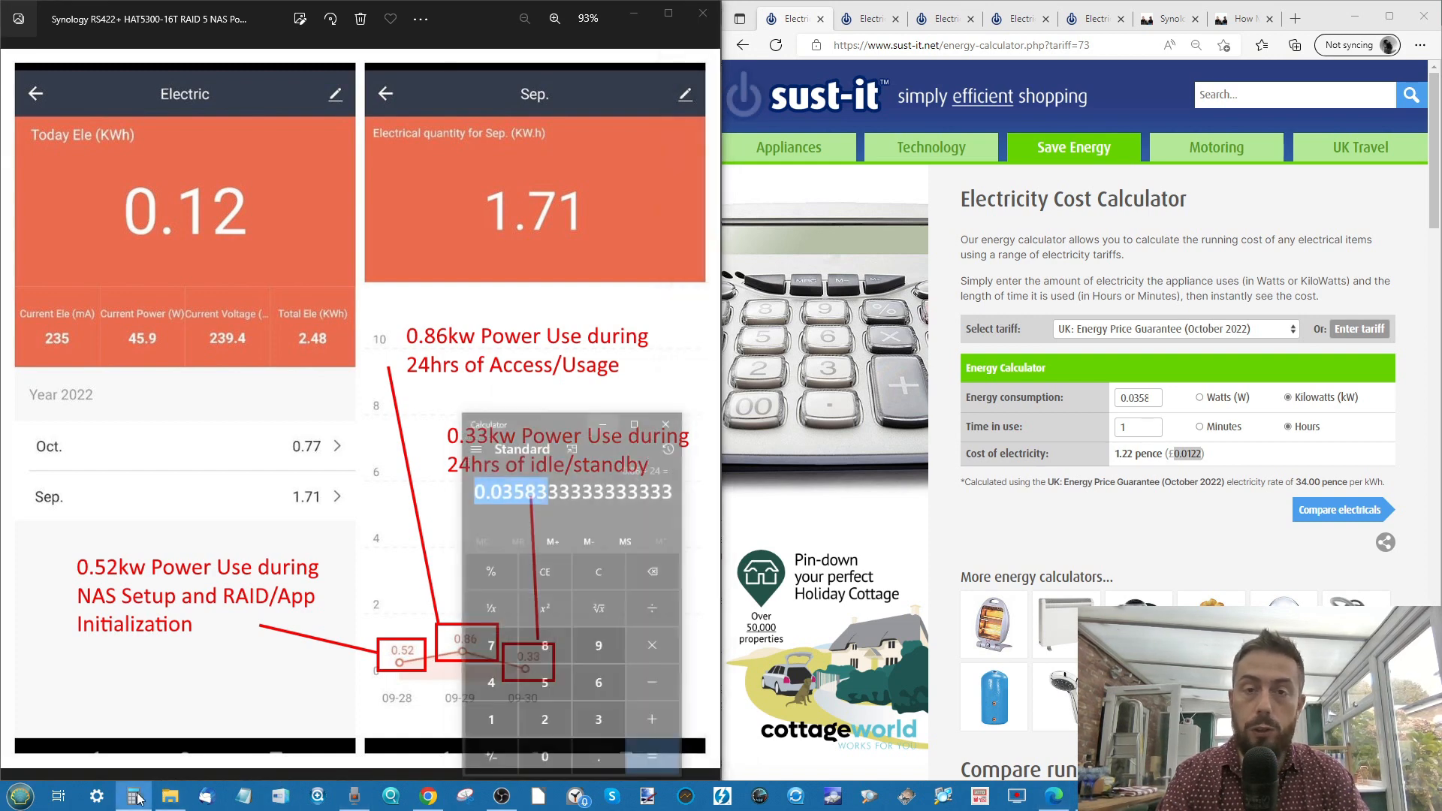
click(652, 542)
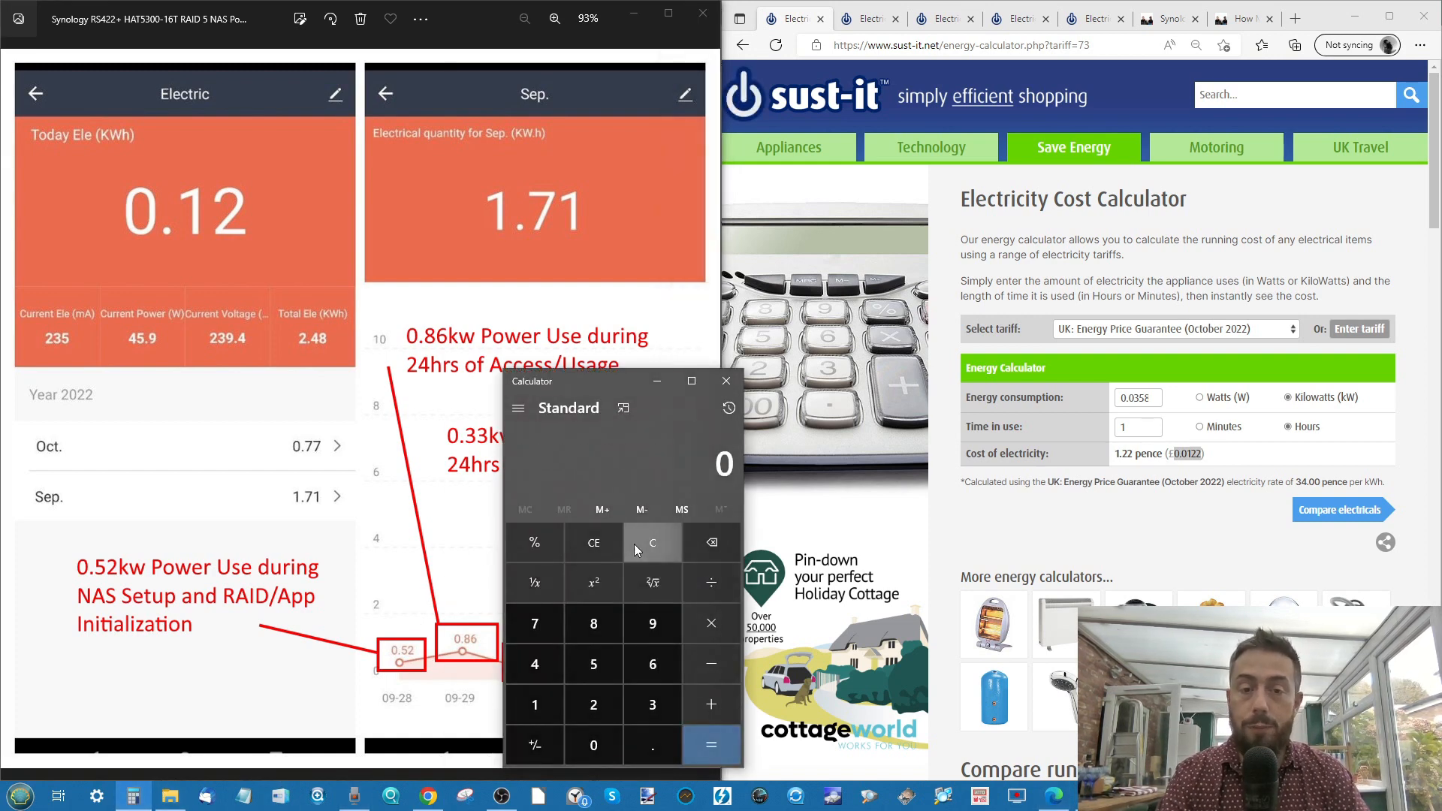
mouse_move(593, 744)
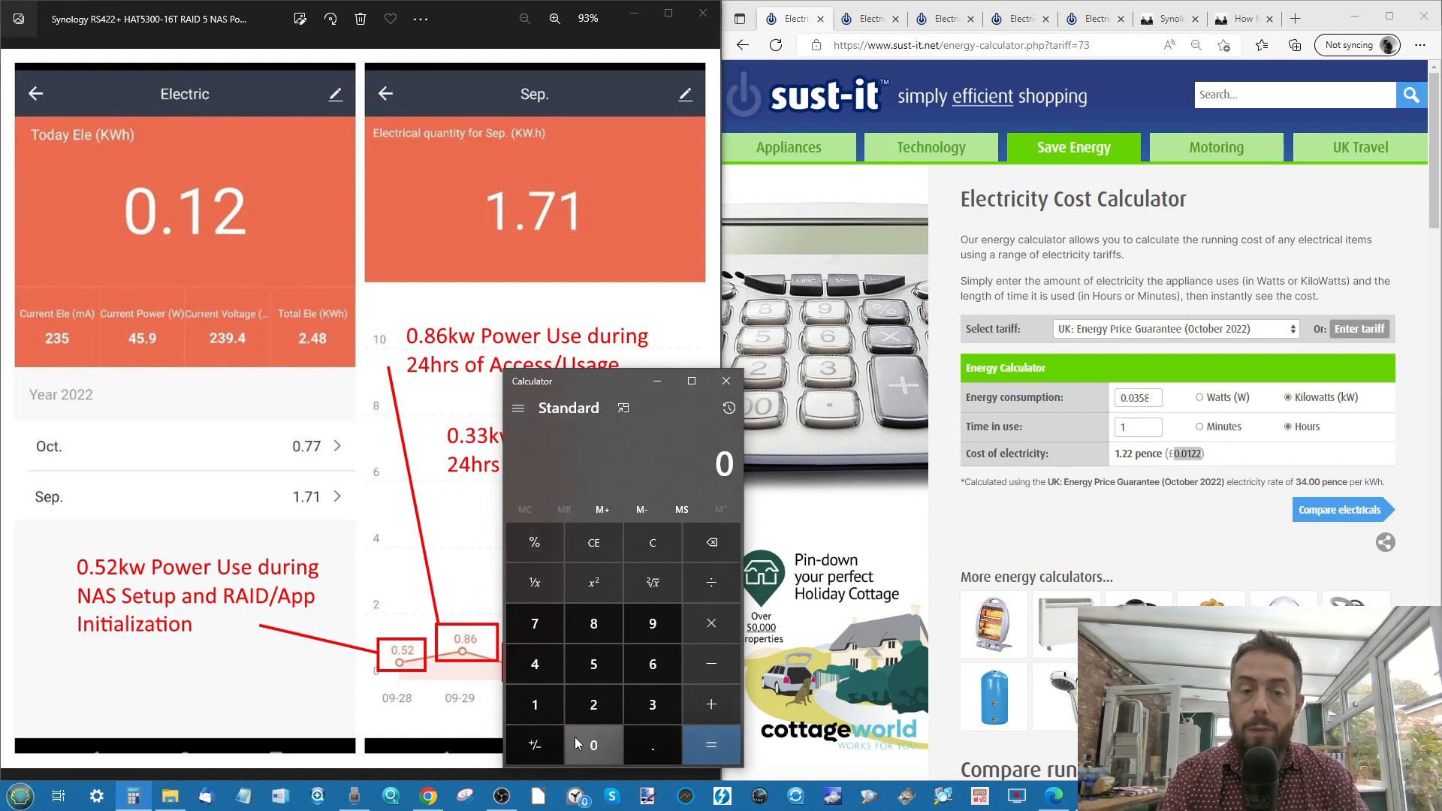
click(652, 705)
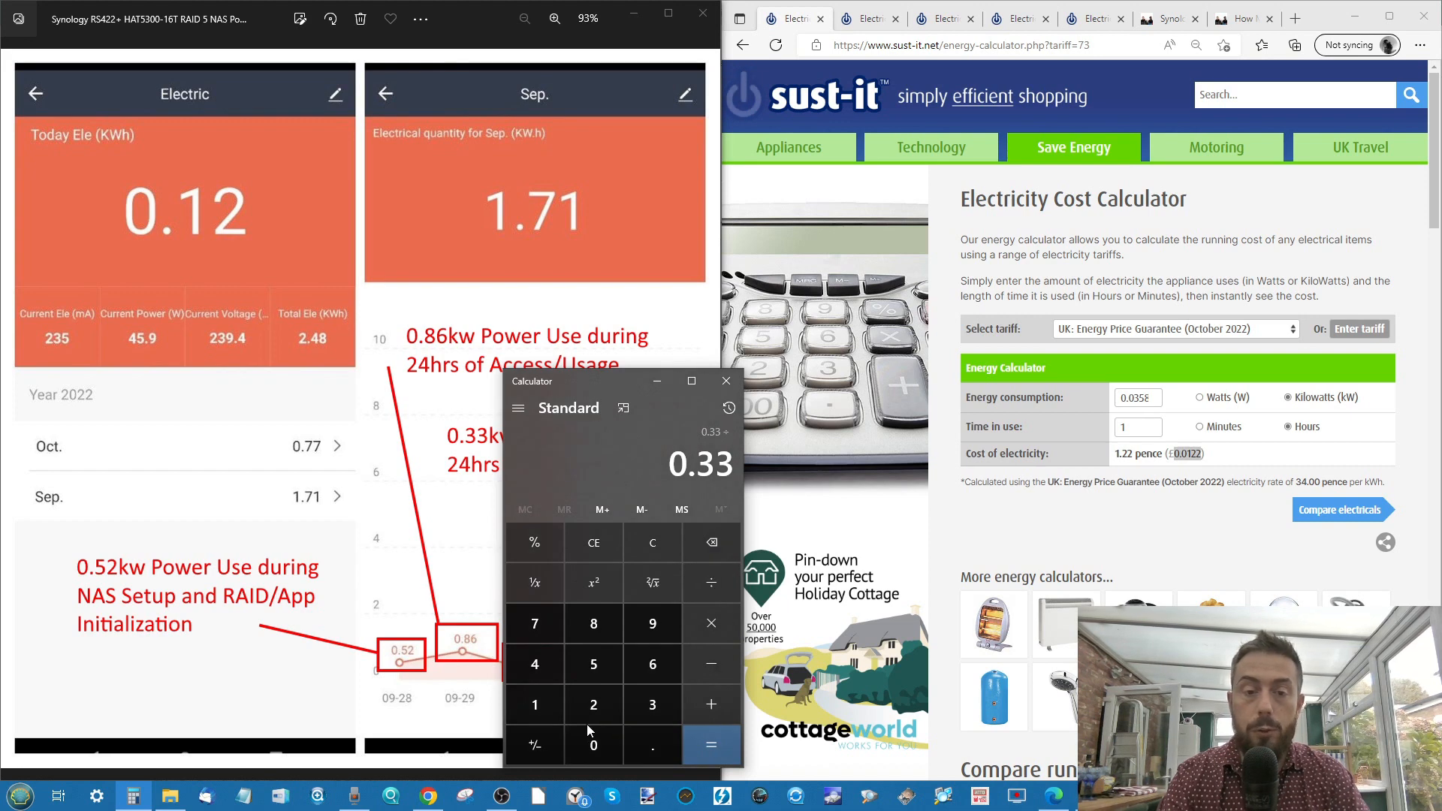
click(652, 704)
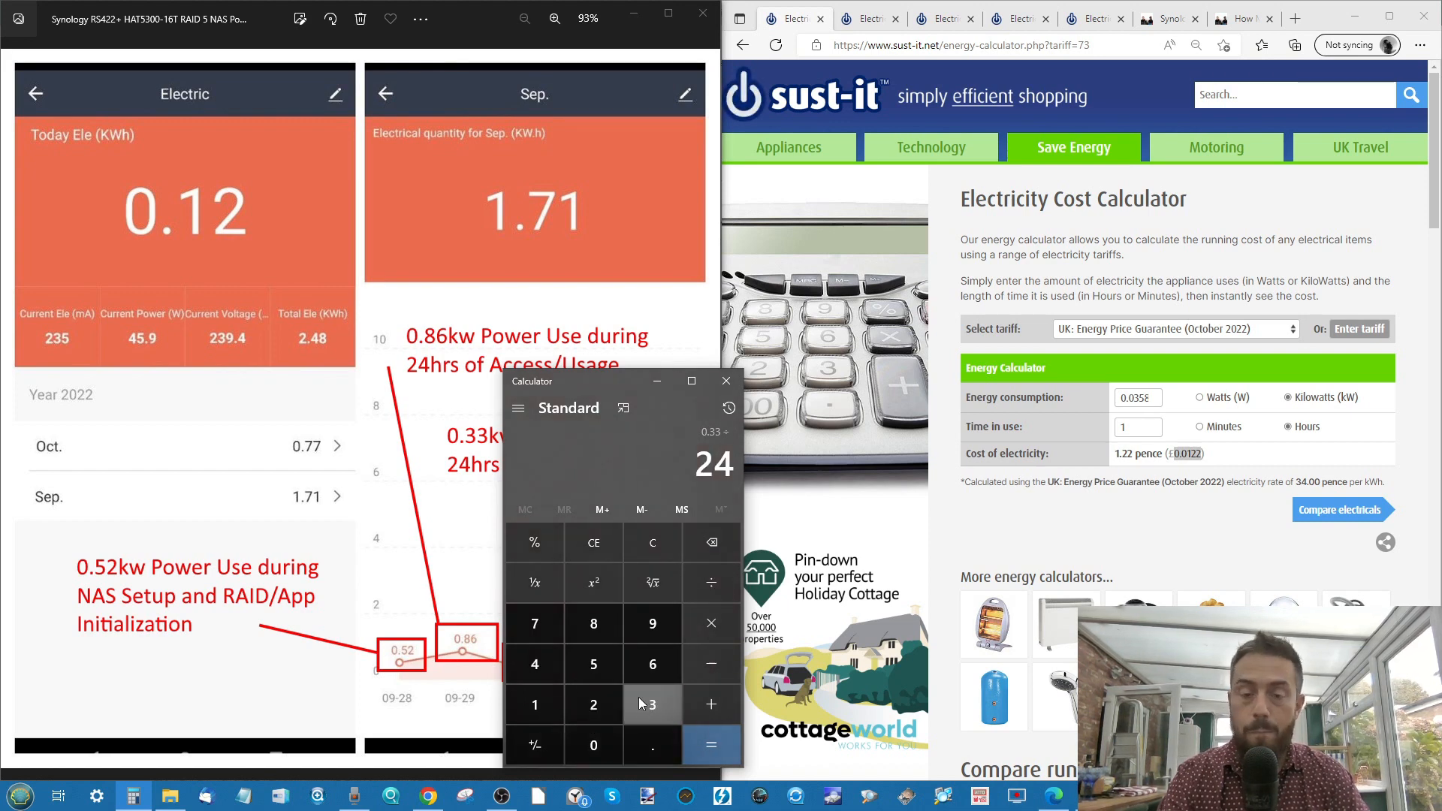
click(710, 745)
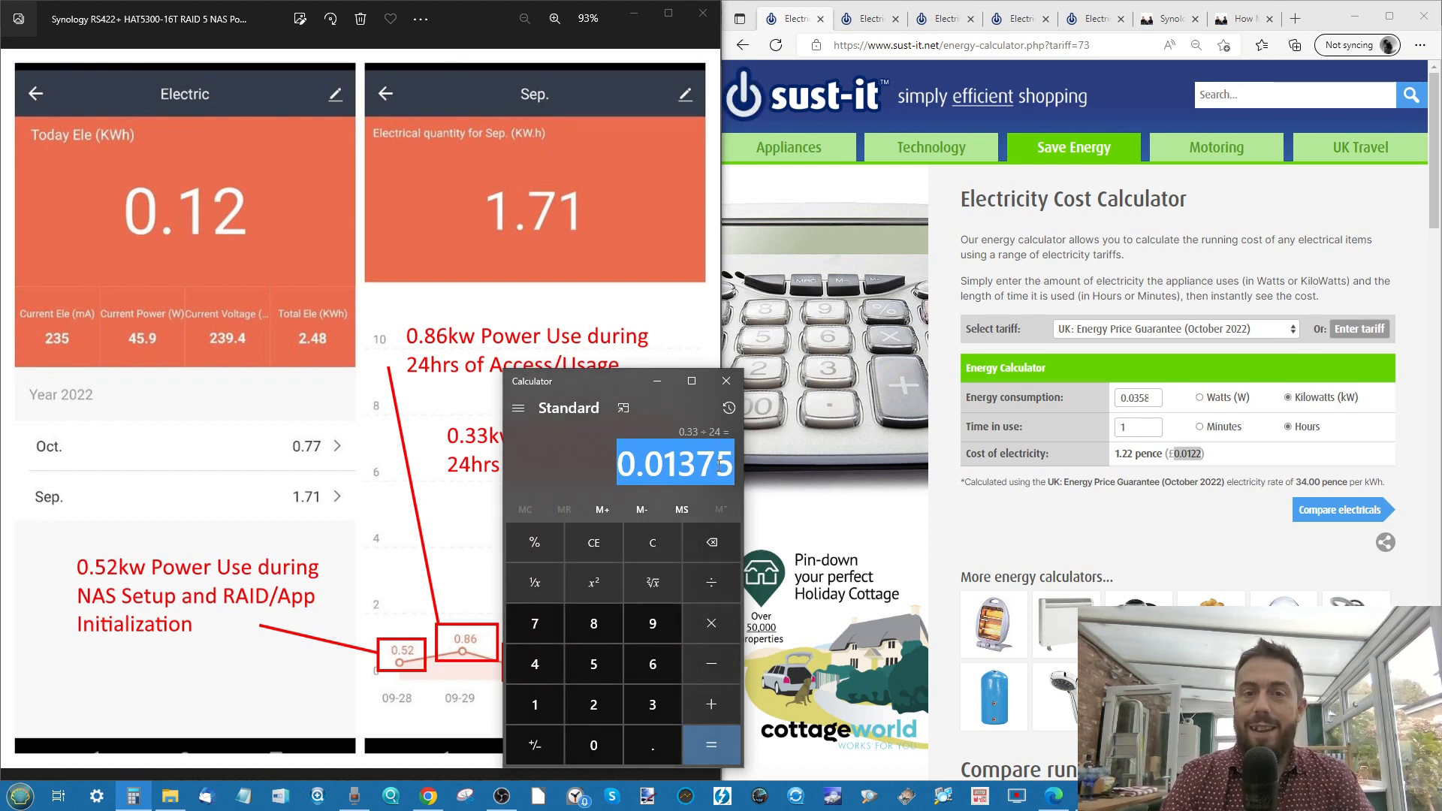
mouse_move(659, 414)
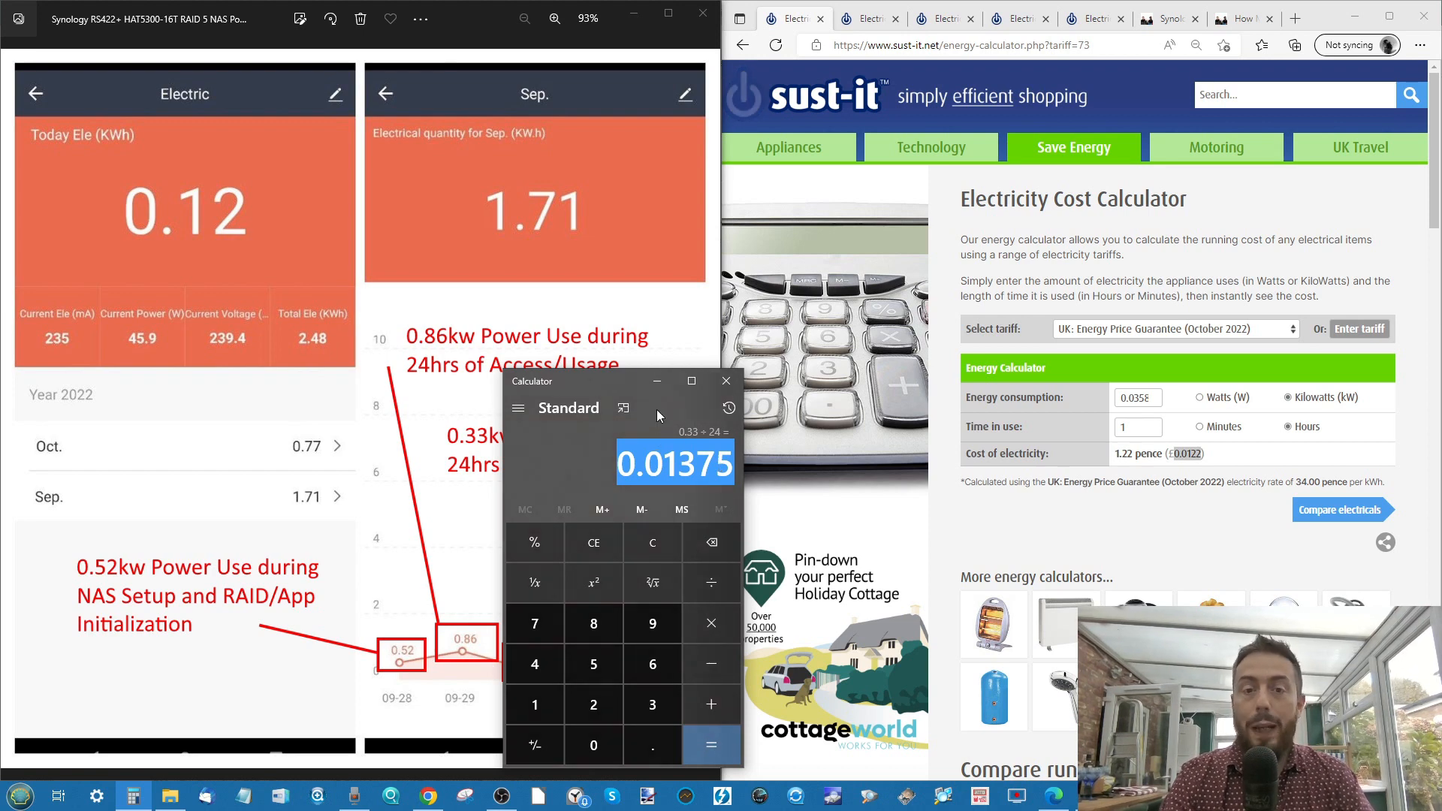
right_click(675, 462)
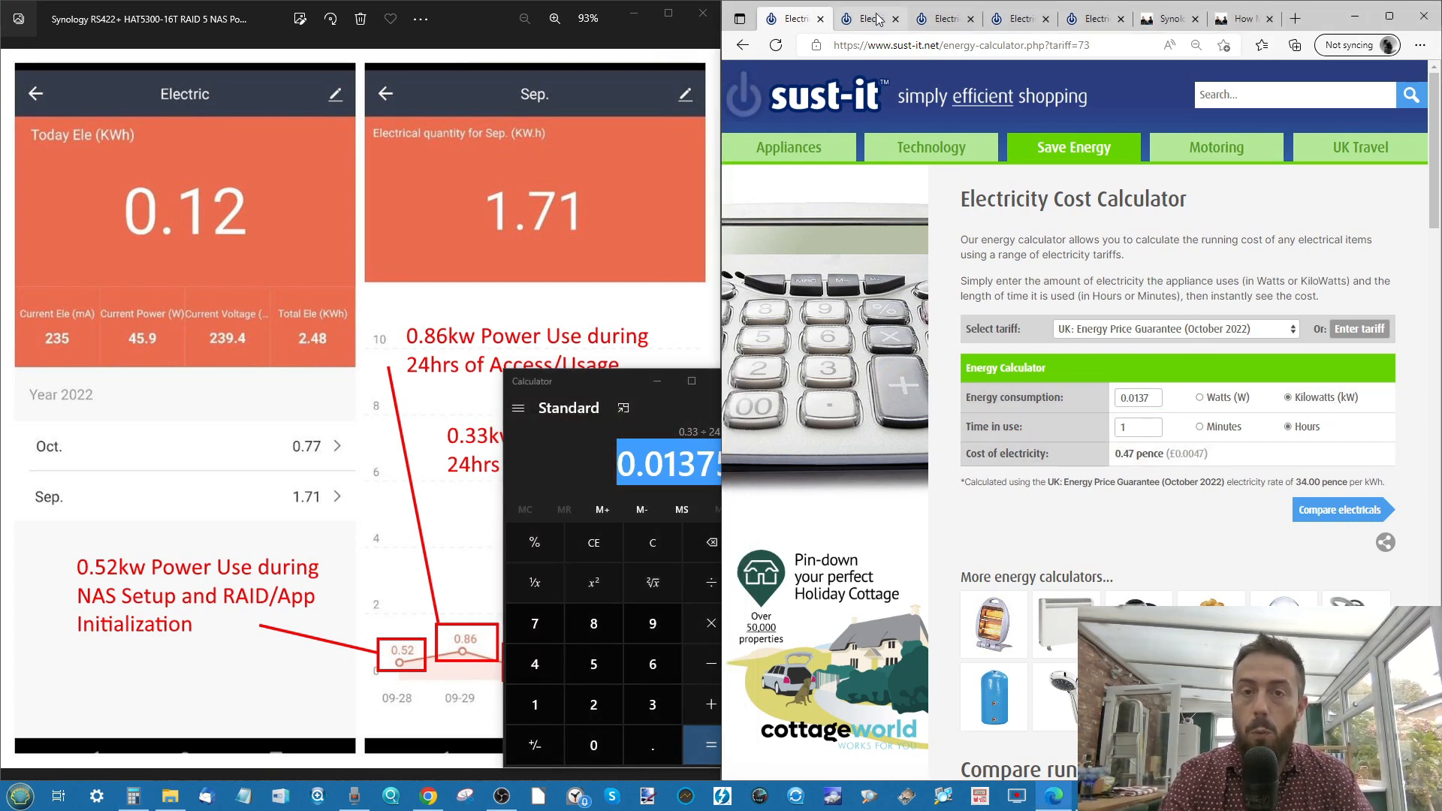
Enter the .01375 kW idle figure into the tariff calculators' Energy consumption fields
click(870, 18)
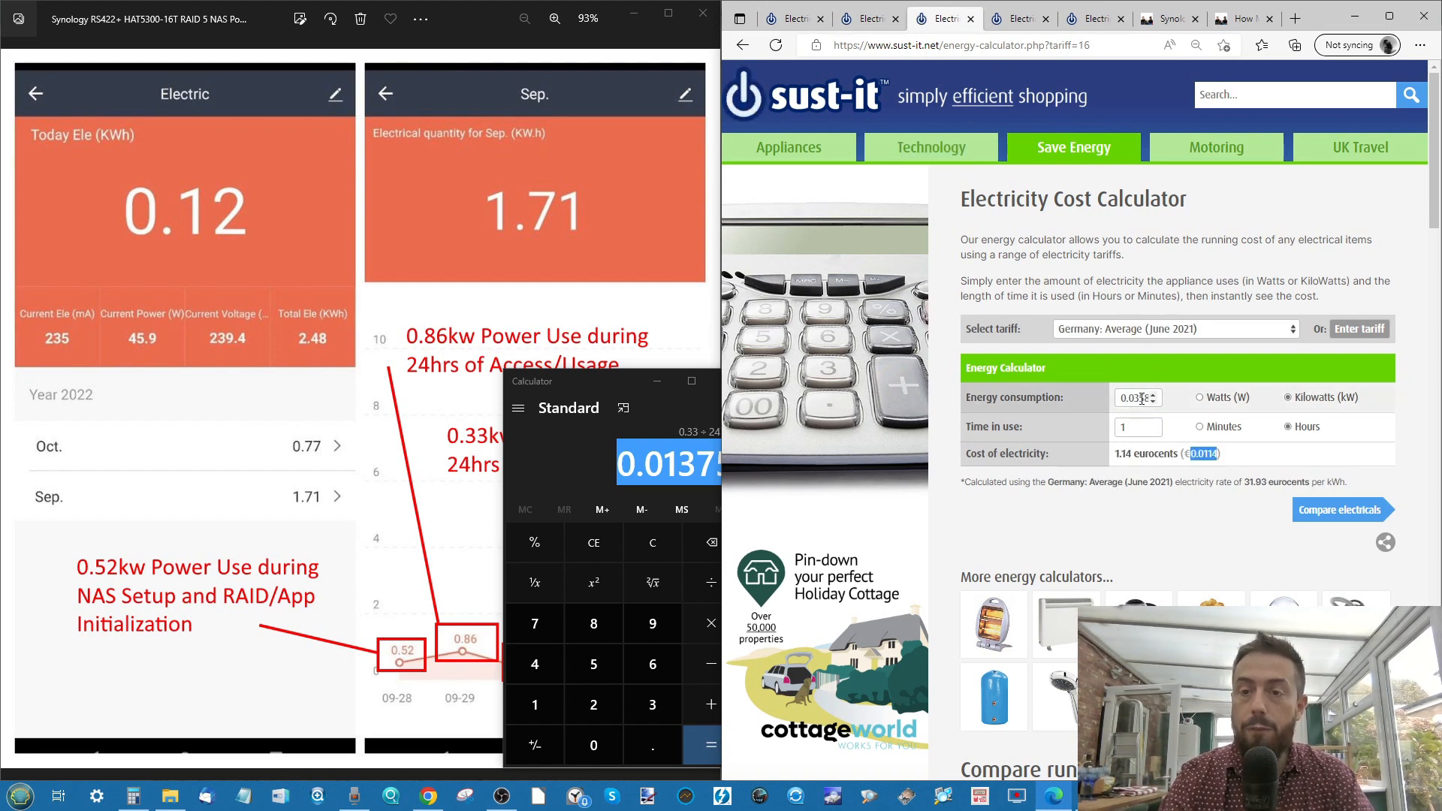
text(.01375)
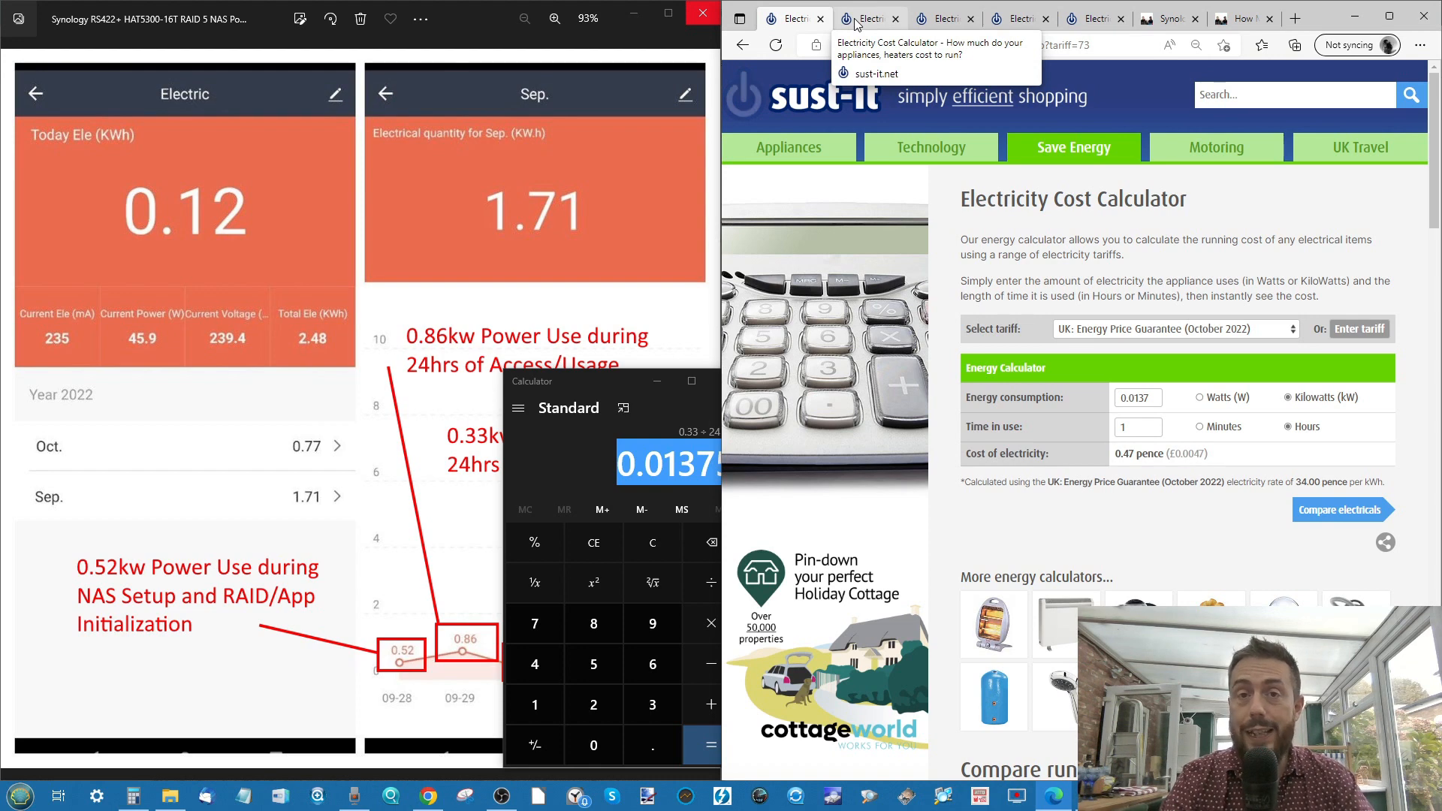
click(1175, 329)
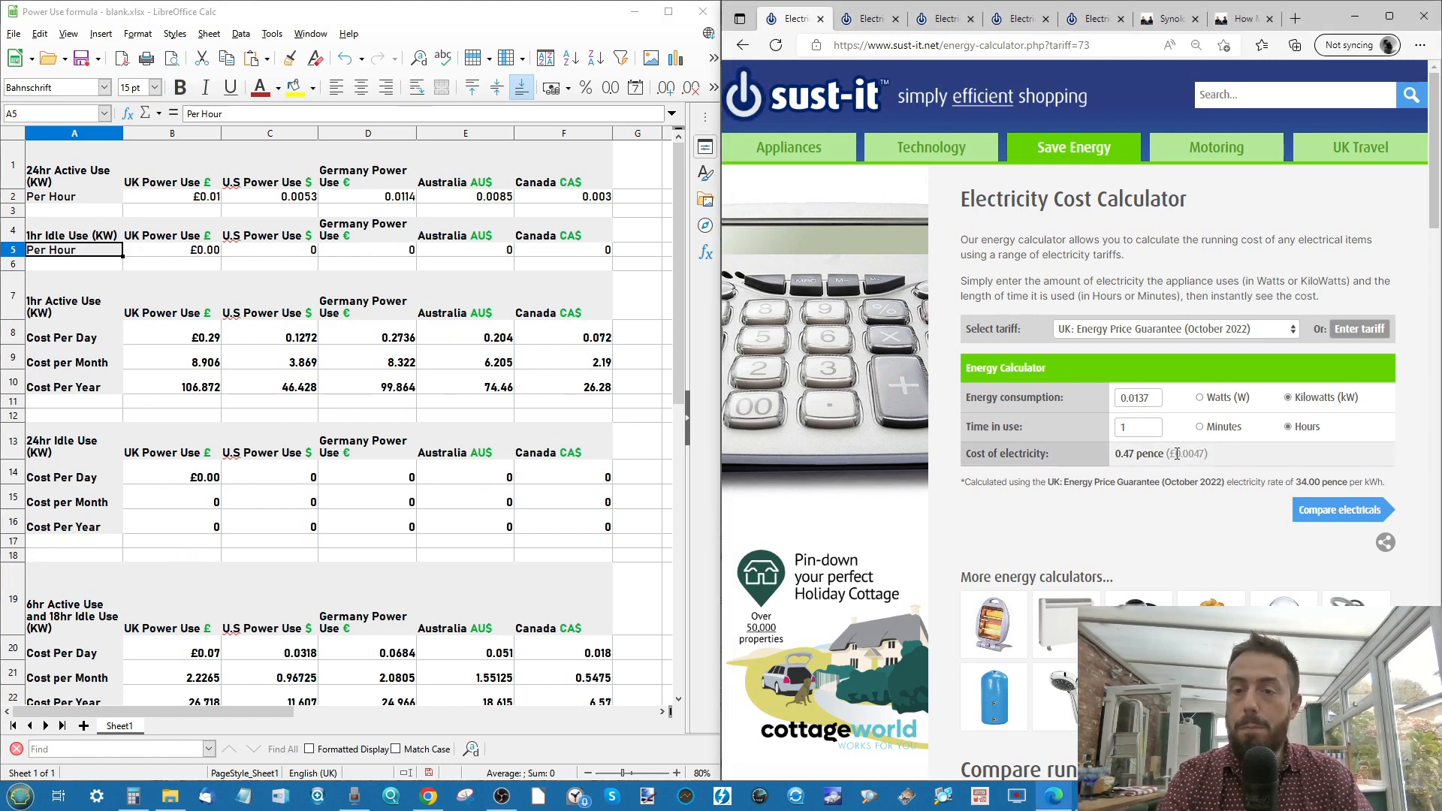
double_click(1189, 453)
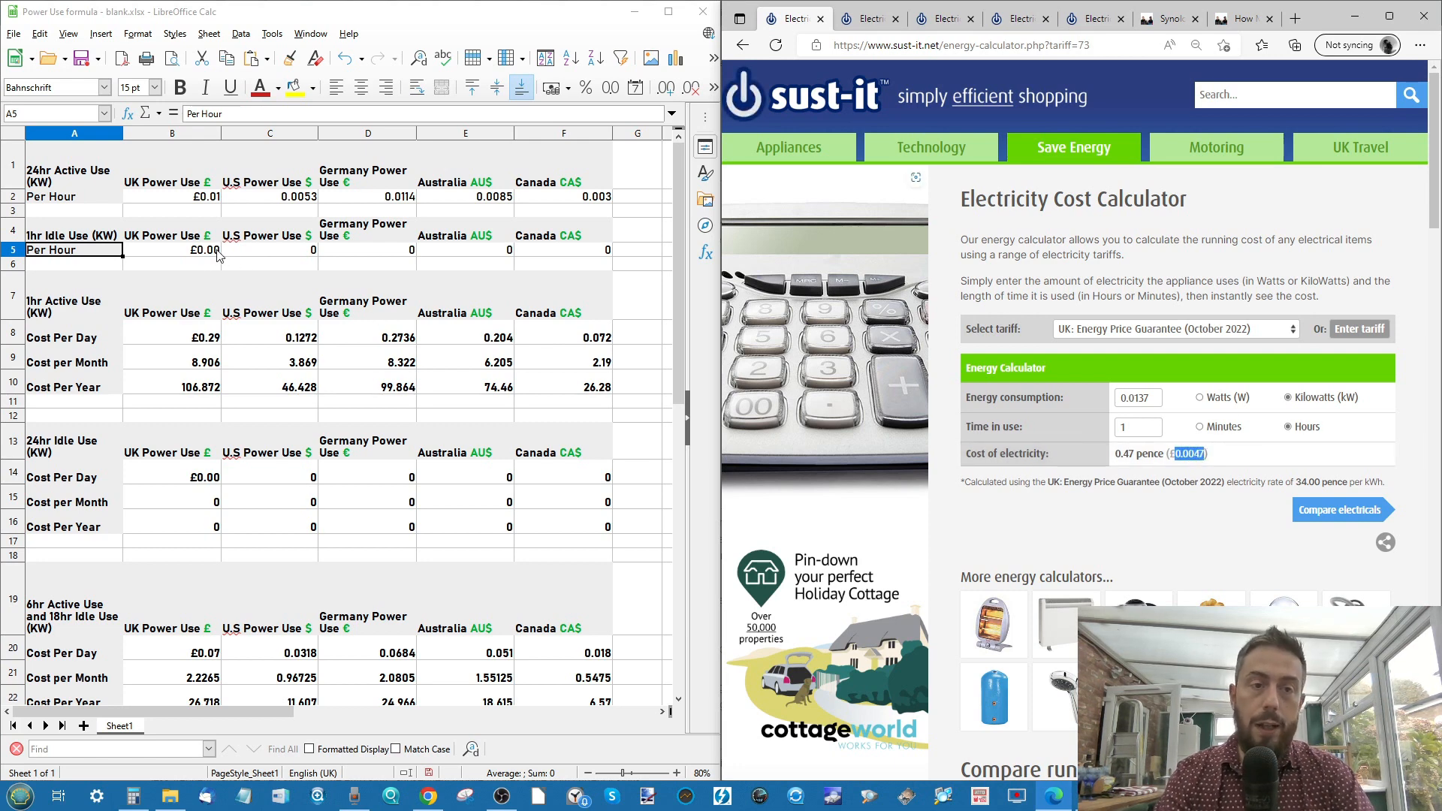
text(0.0047)
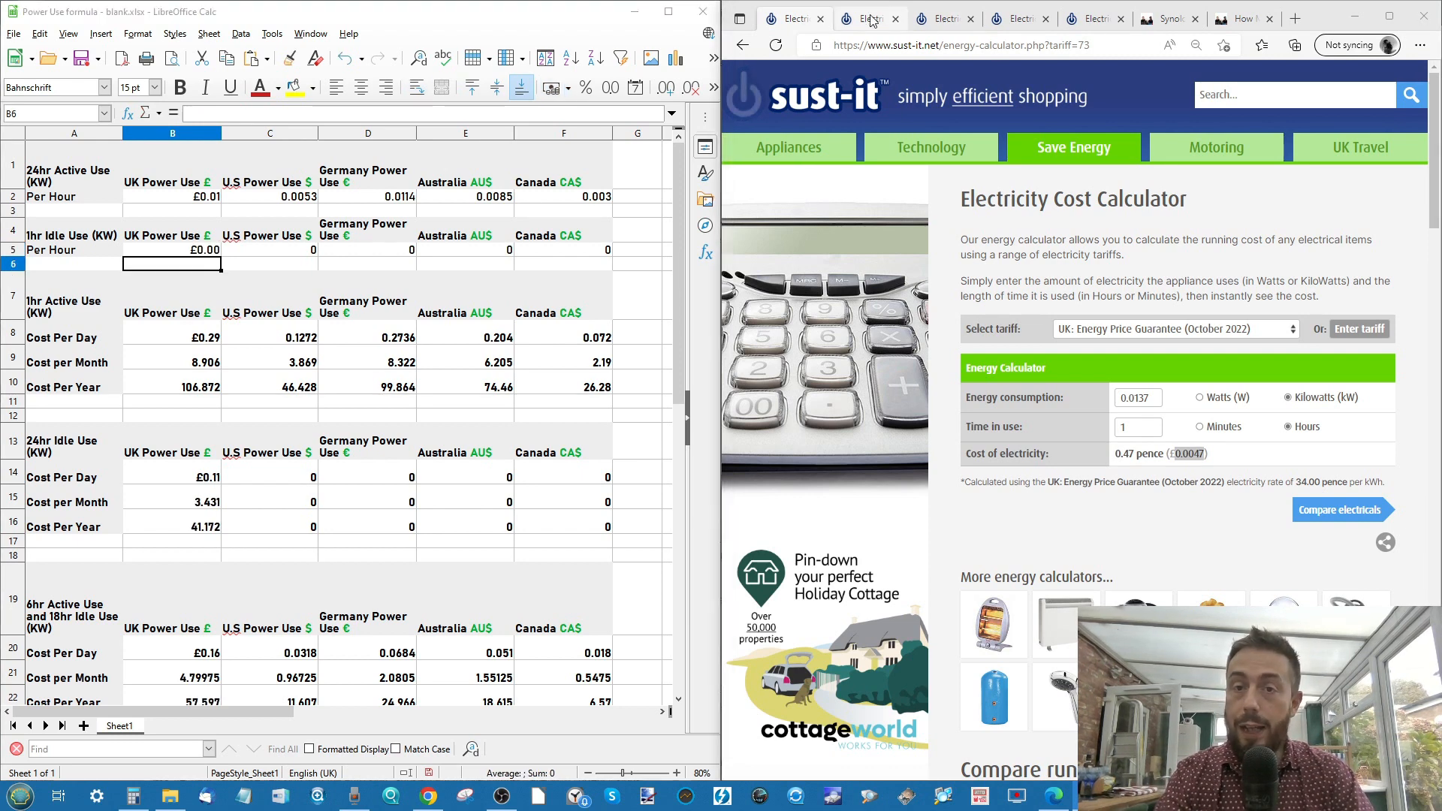
click(870, 18)
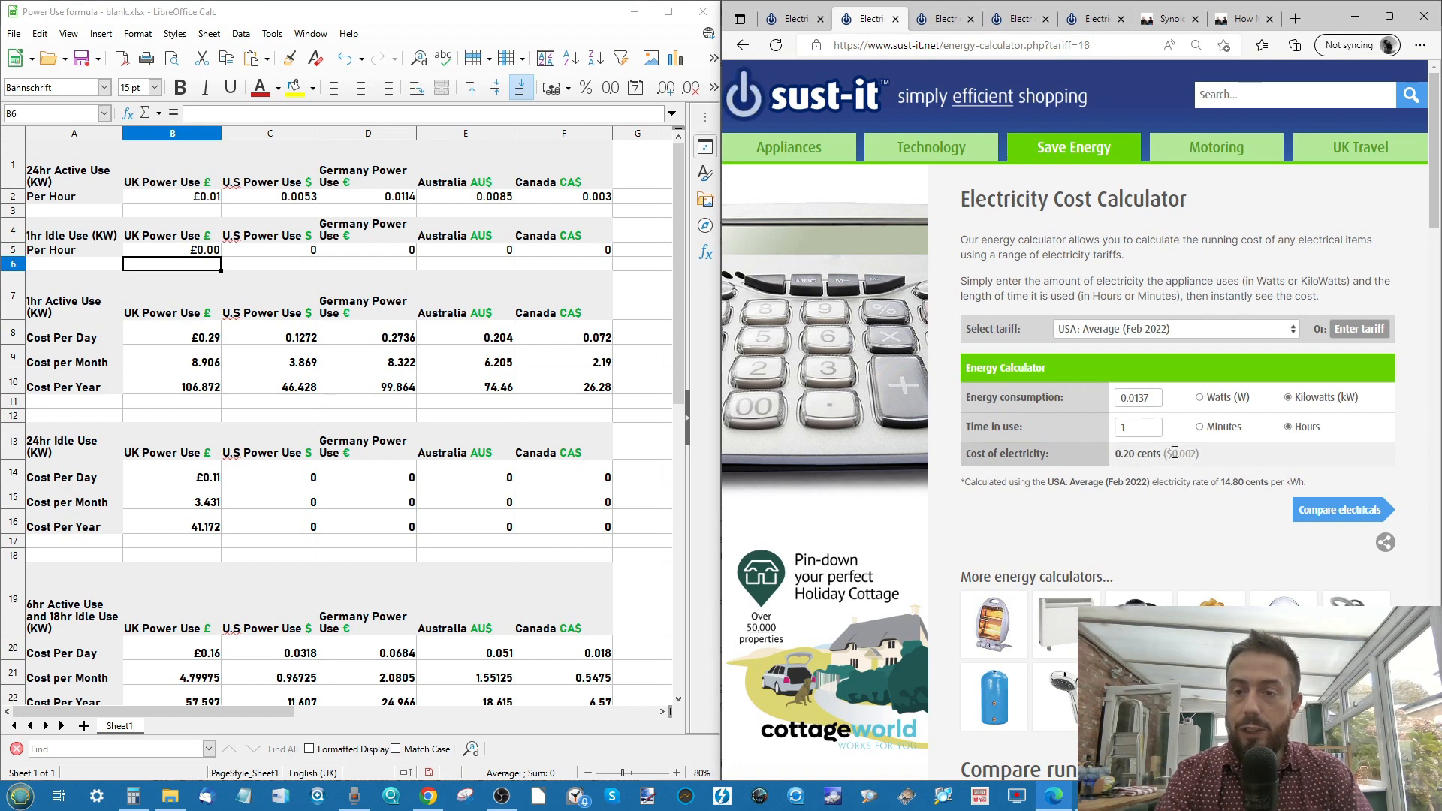
double_click(1183, 453)
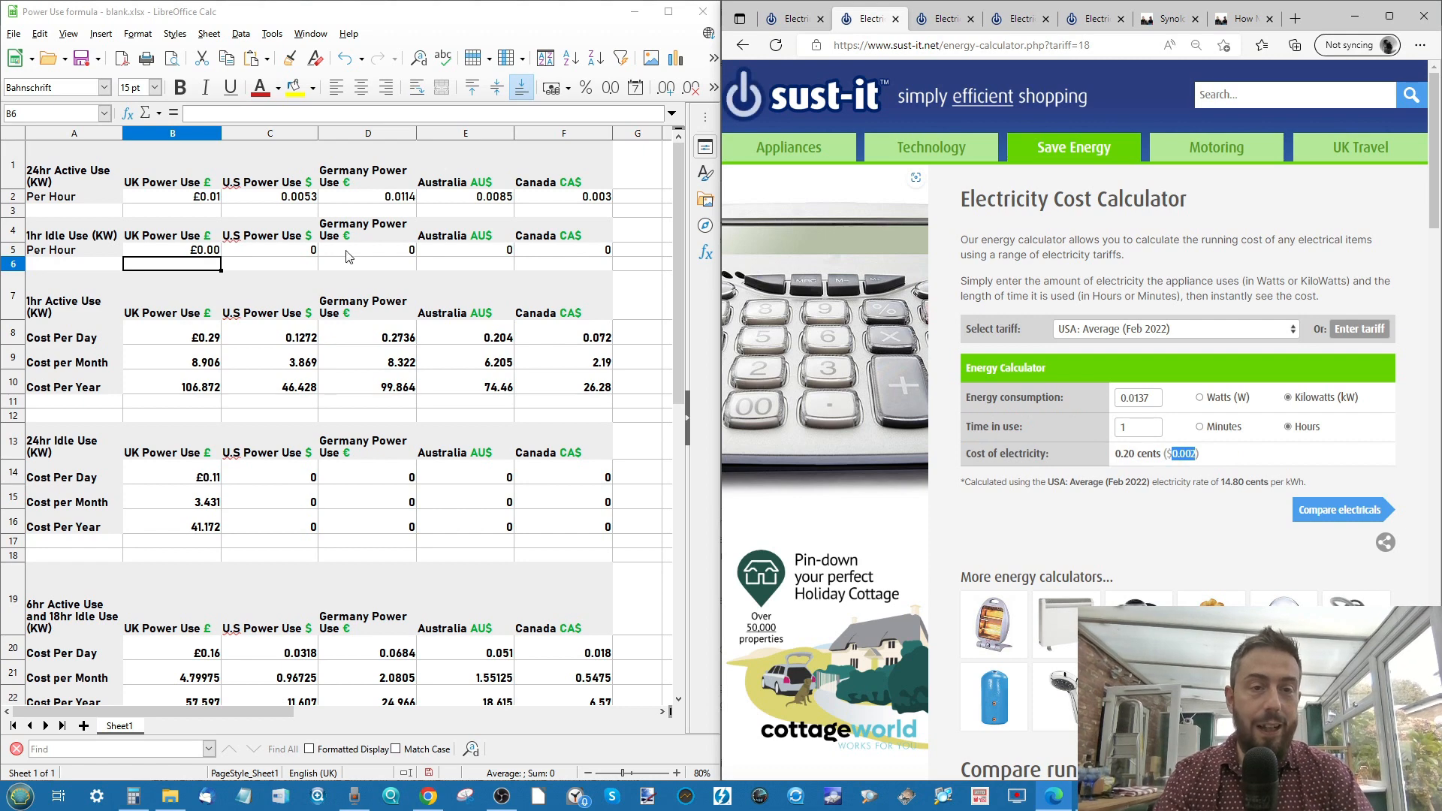
text(0.002)
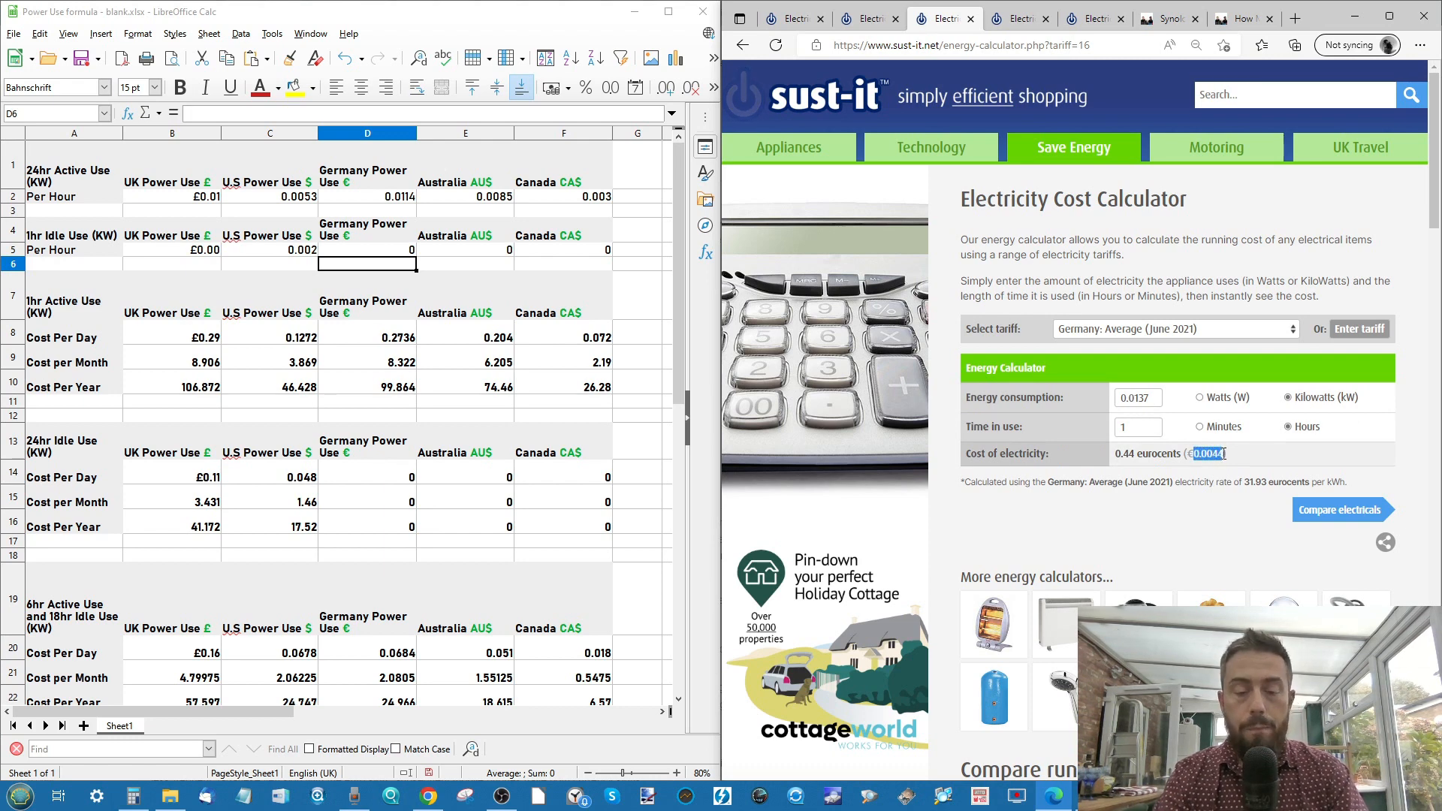
click(367, 250)
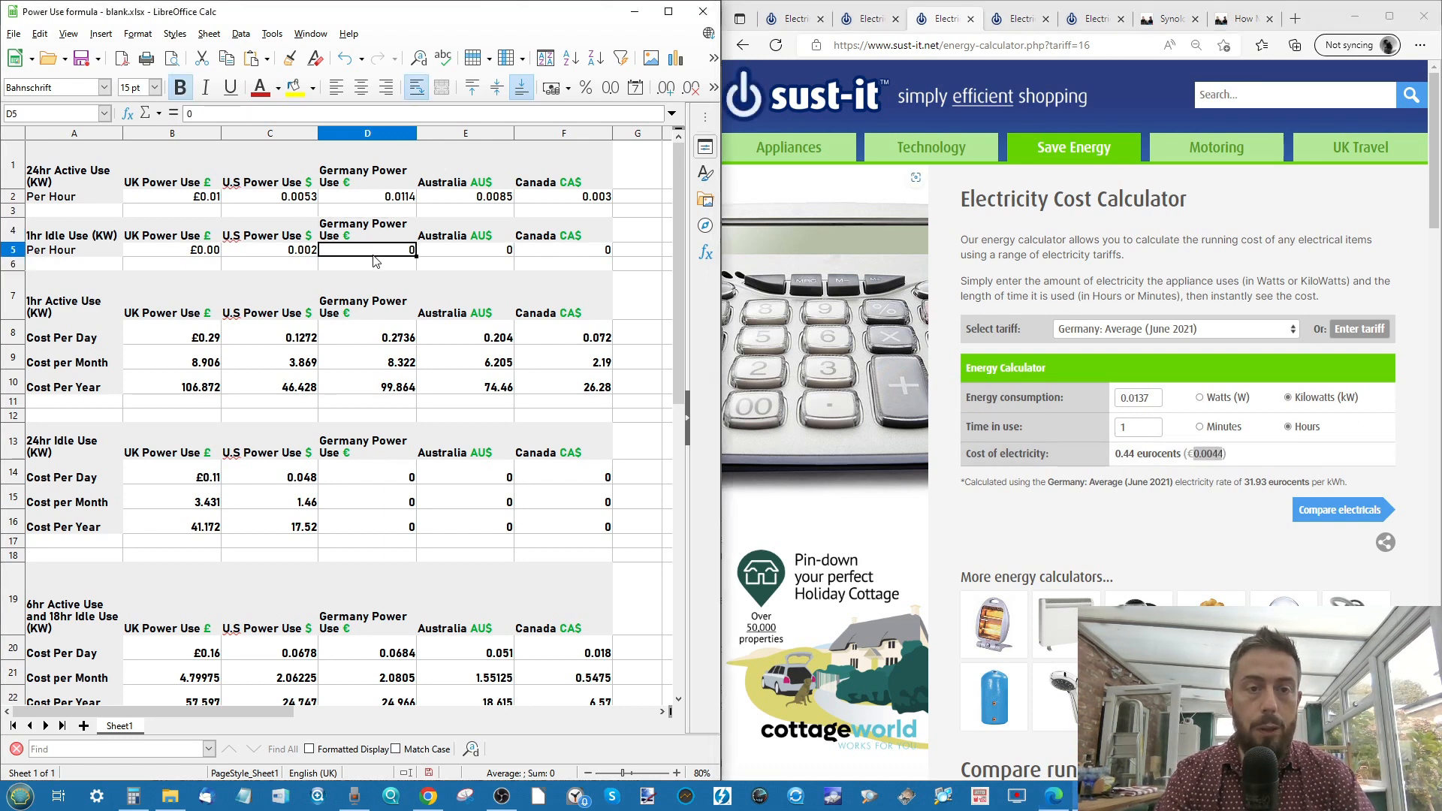
double_click(367, 249)
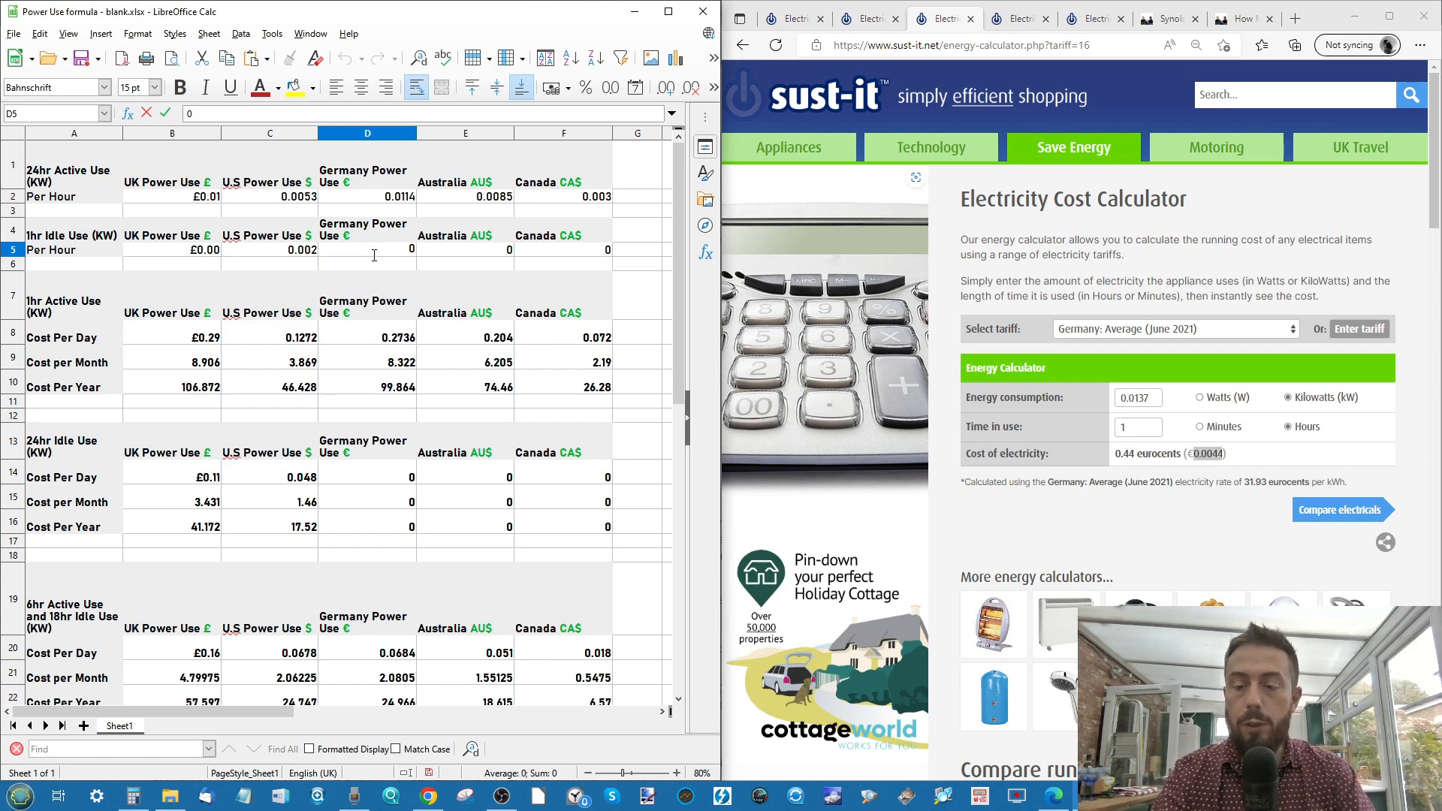
text(0.0044)
click(466, 250)
text(.0032)
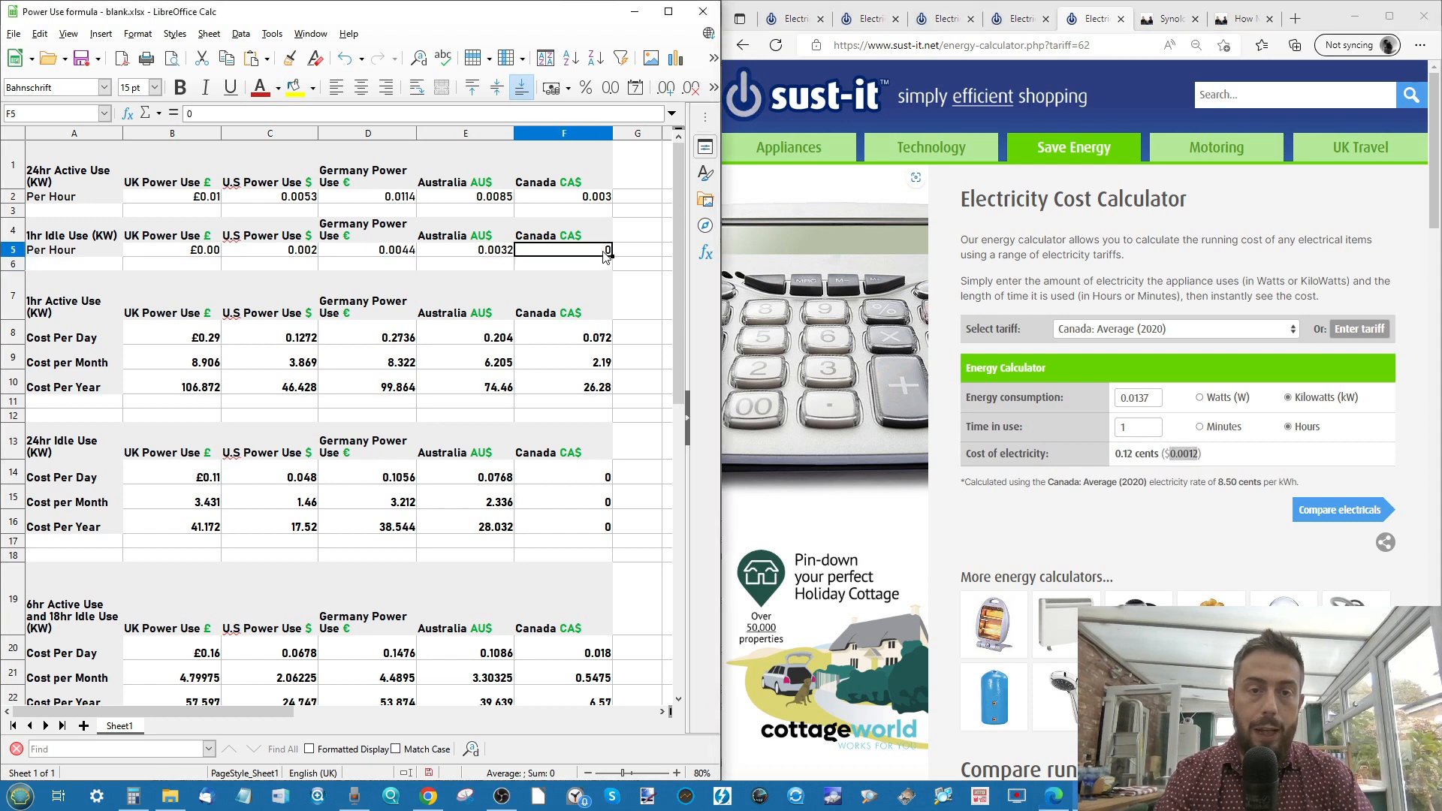
text(0.0012)
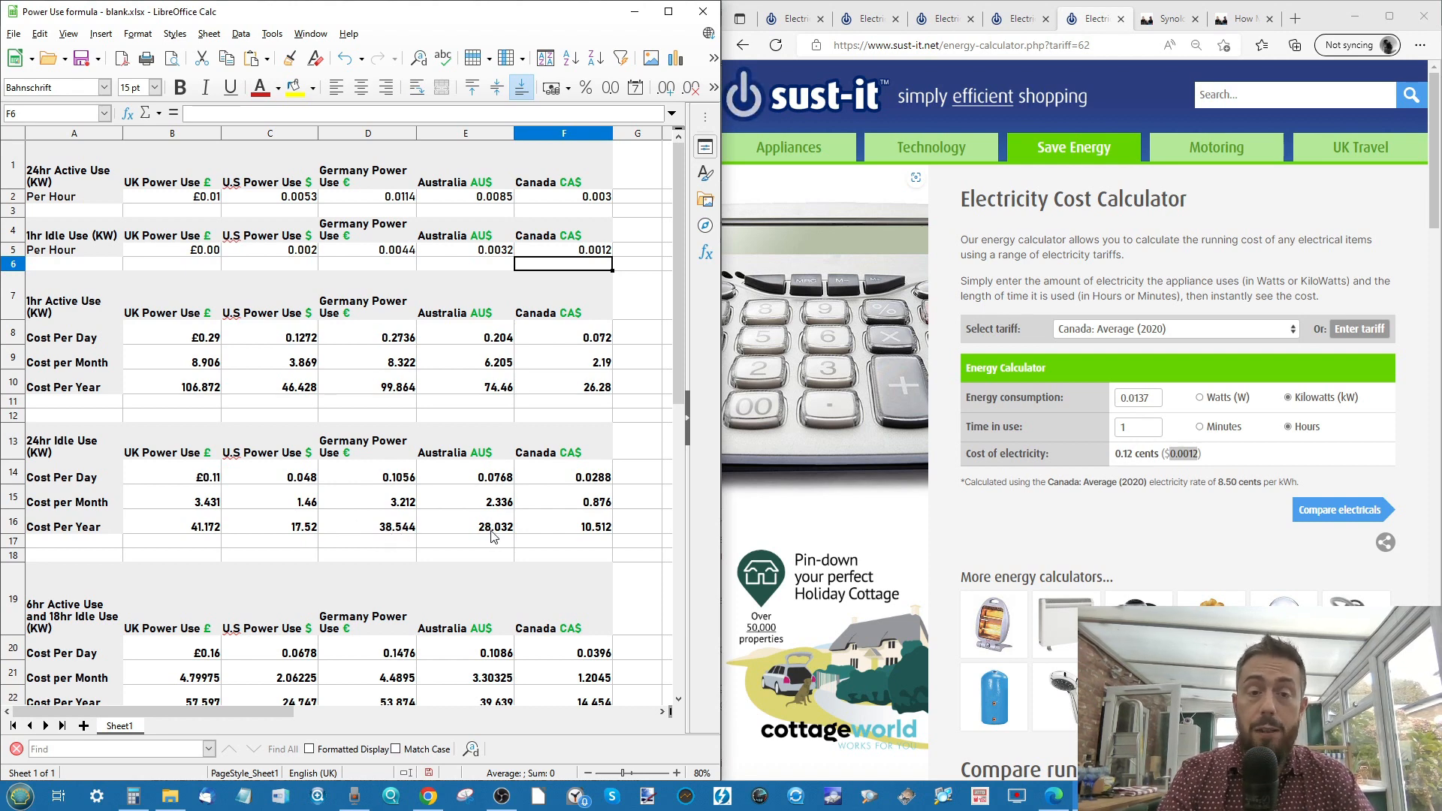
mouse_move(580, 531)
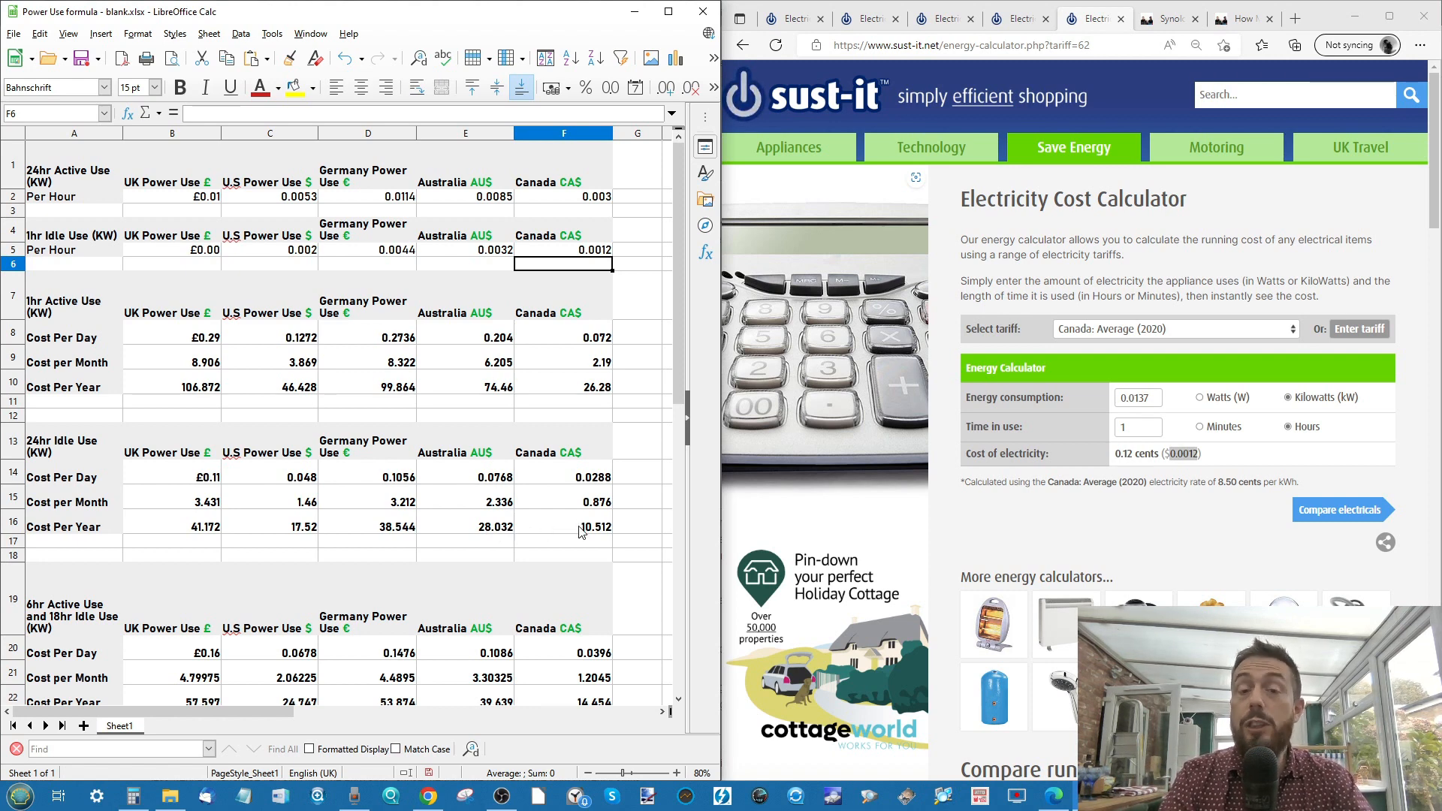
mouse_move(560, 317)
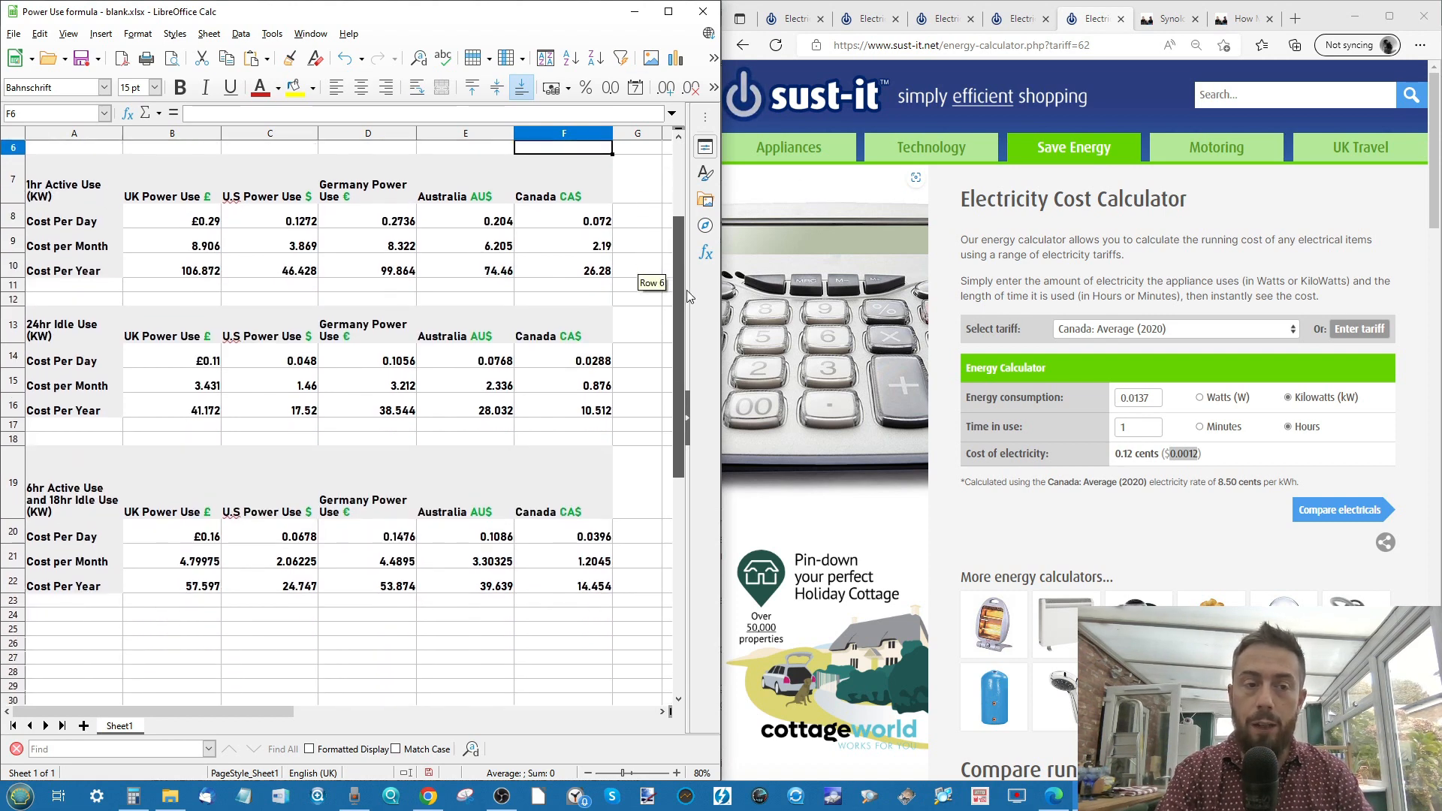
scroll(down, 3)
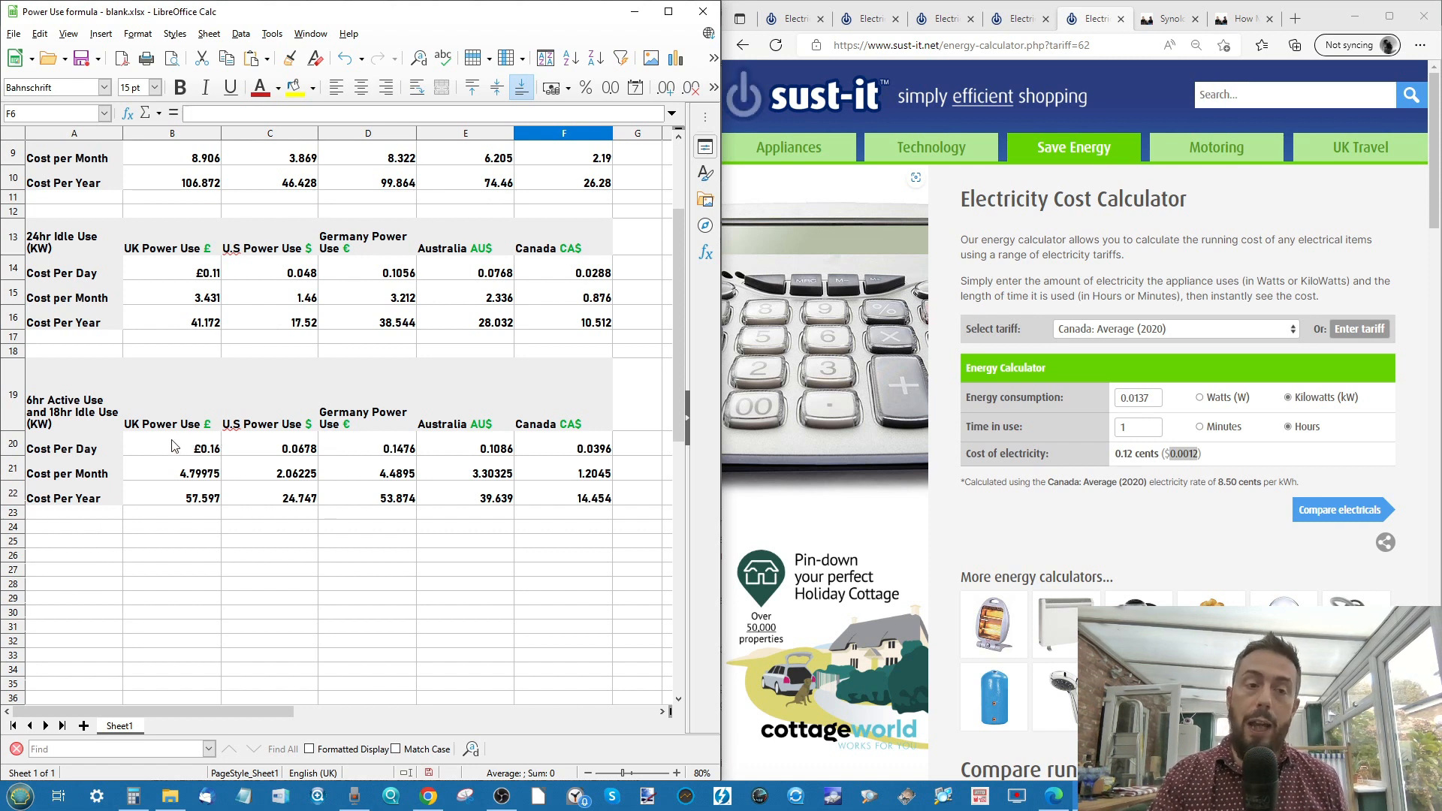
mouse_move(196, 511)
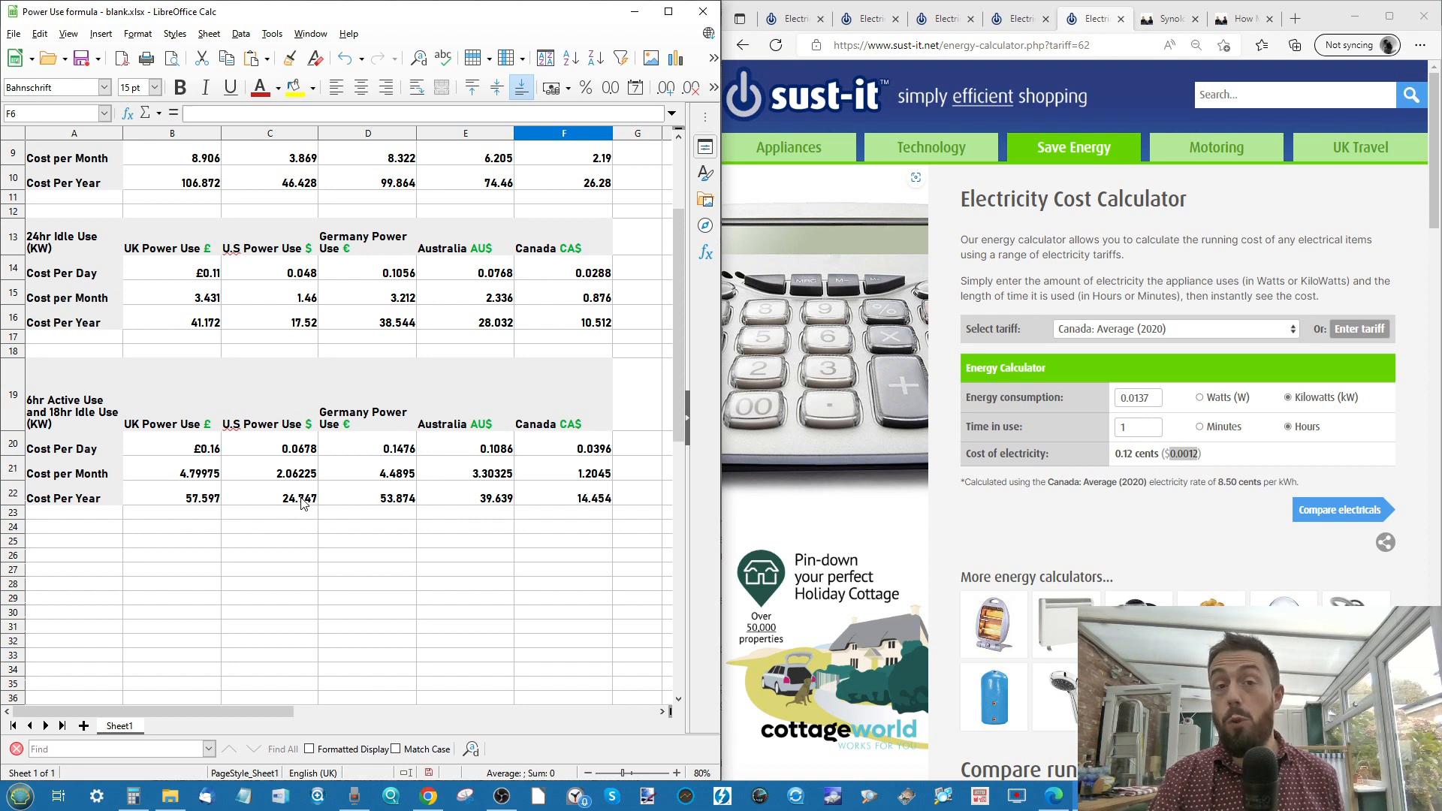
mouse_move(386, 509)
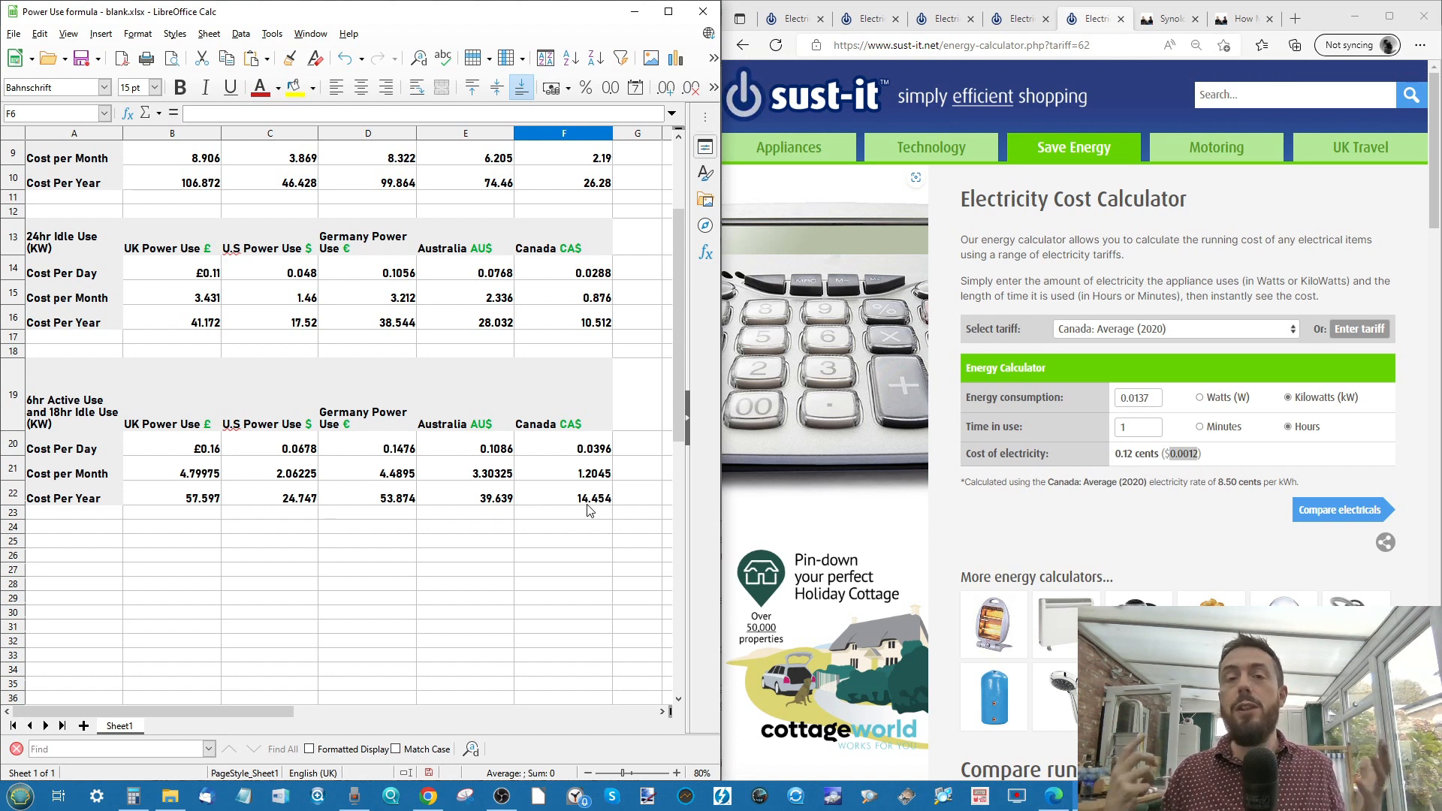
mouse_move(649, 364)
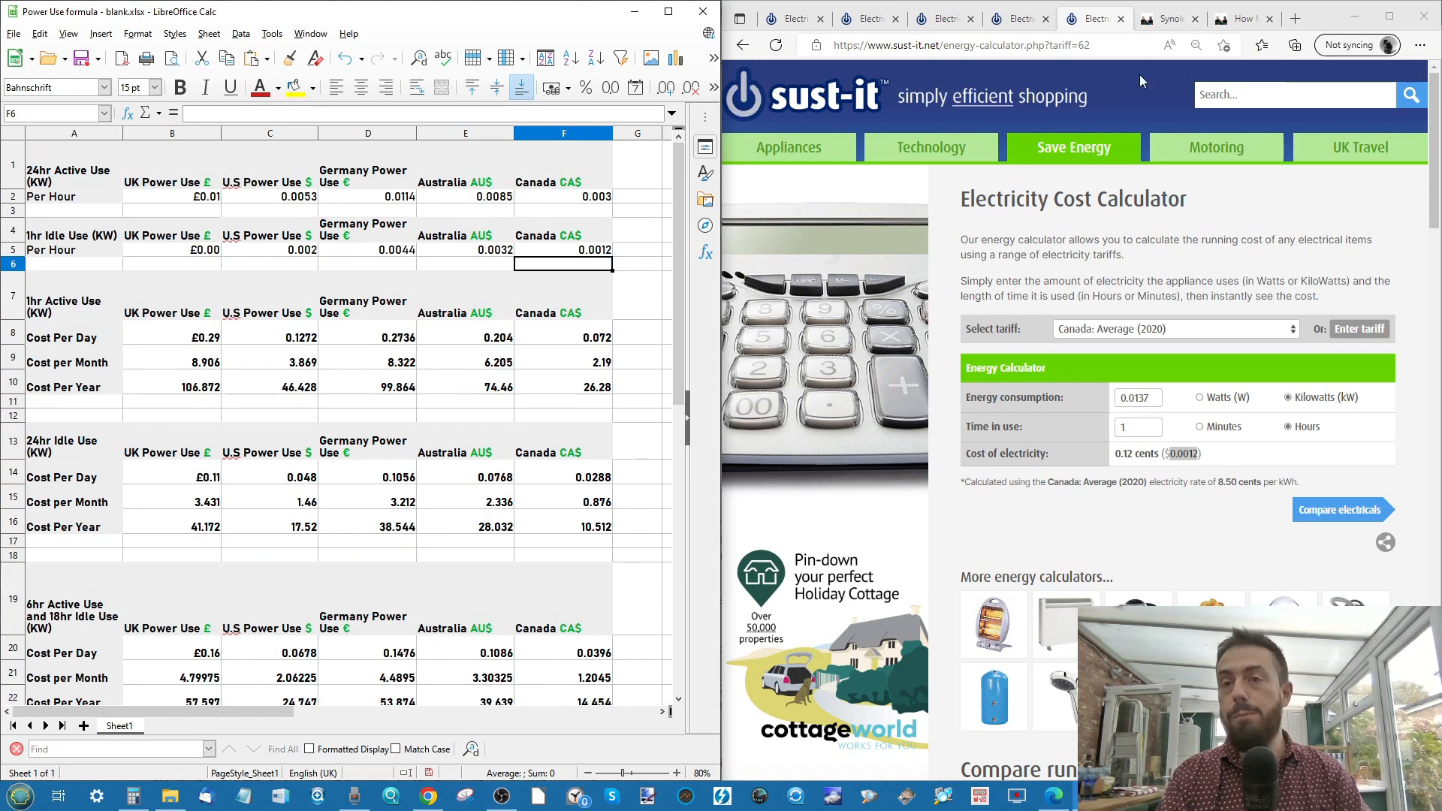
mouse_move(1169, 45)
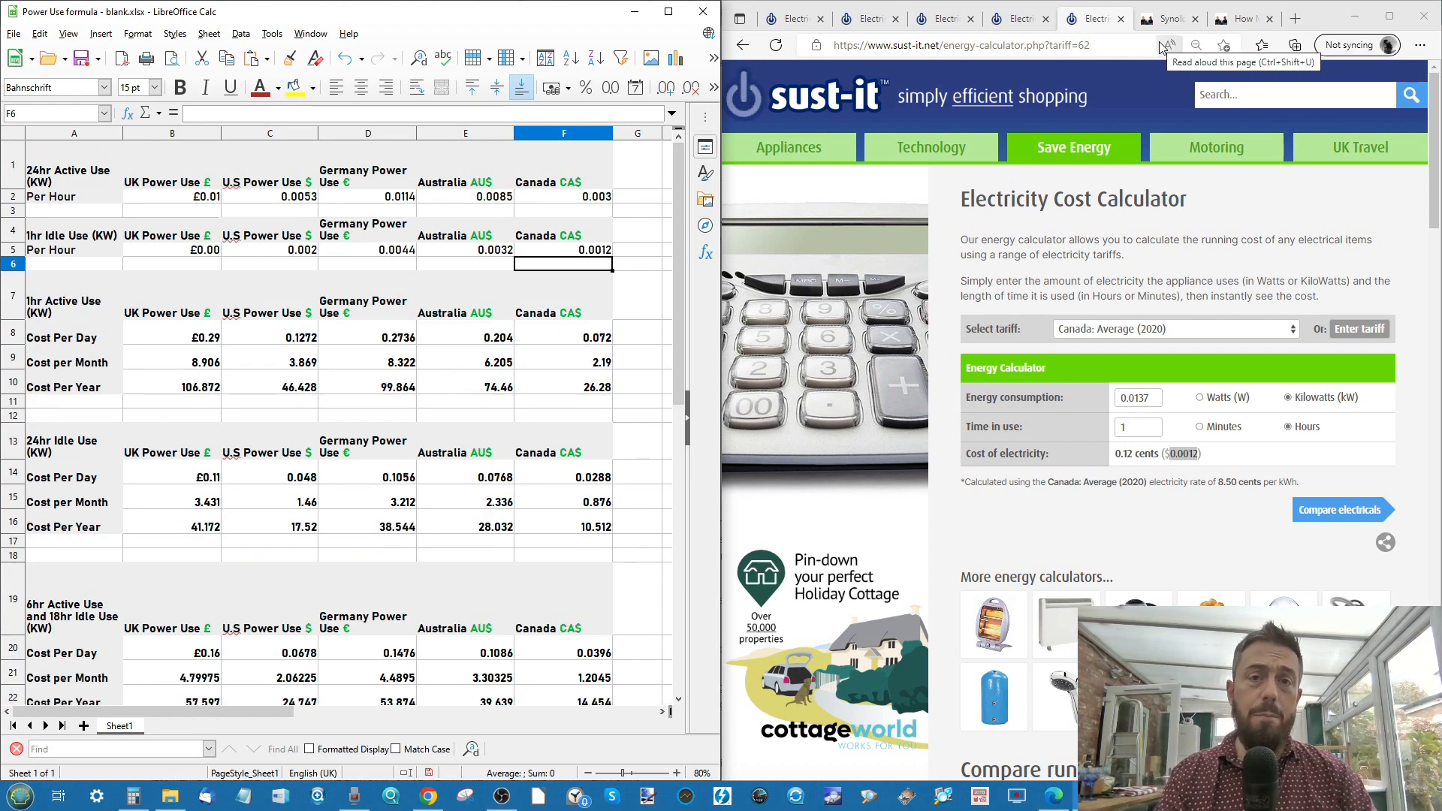
mouse_move(347, 364)
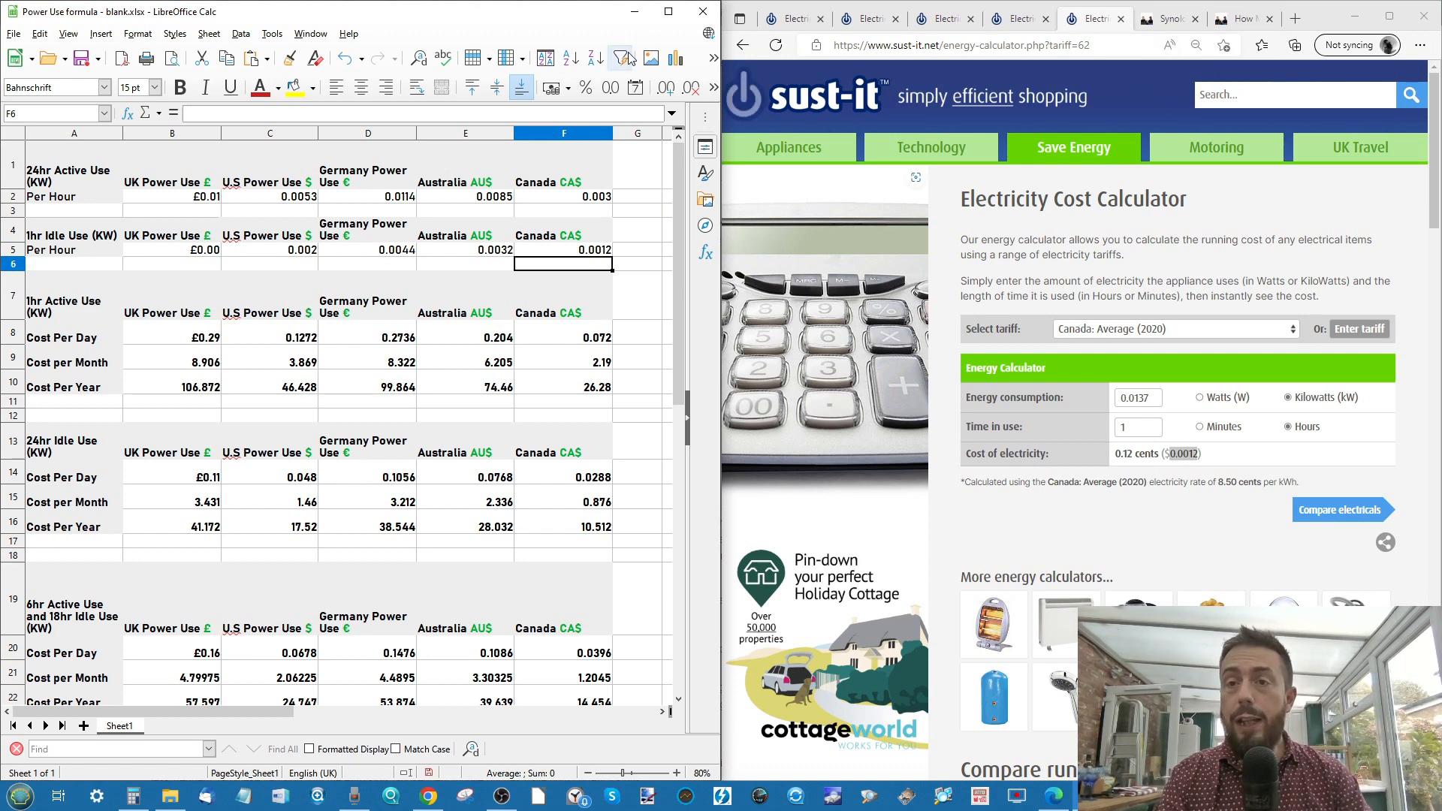
Scroll the Synology RS422+ power-cost article down to its energy readings and results tables
click(1171, 18)
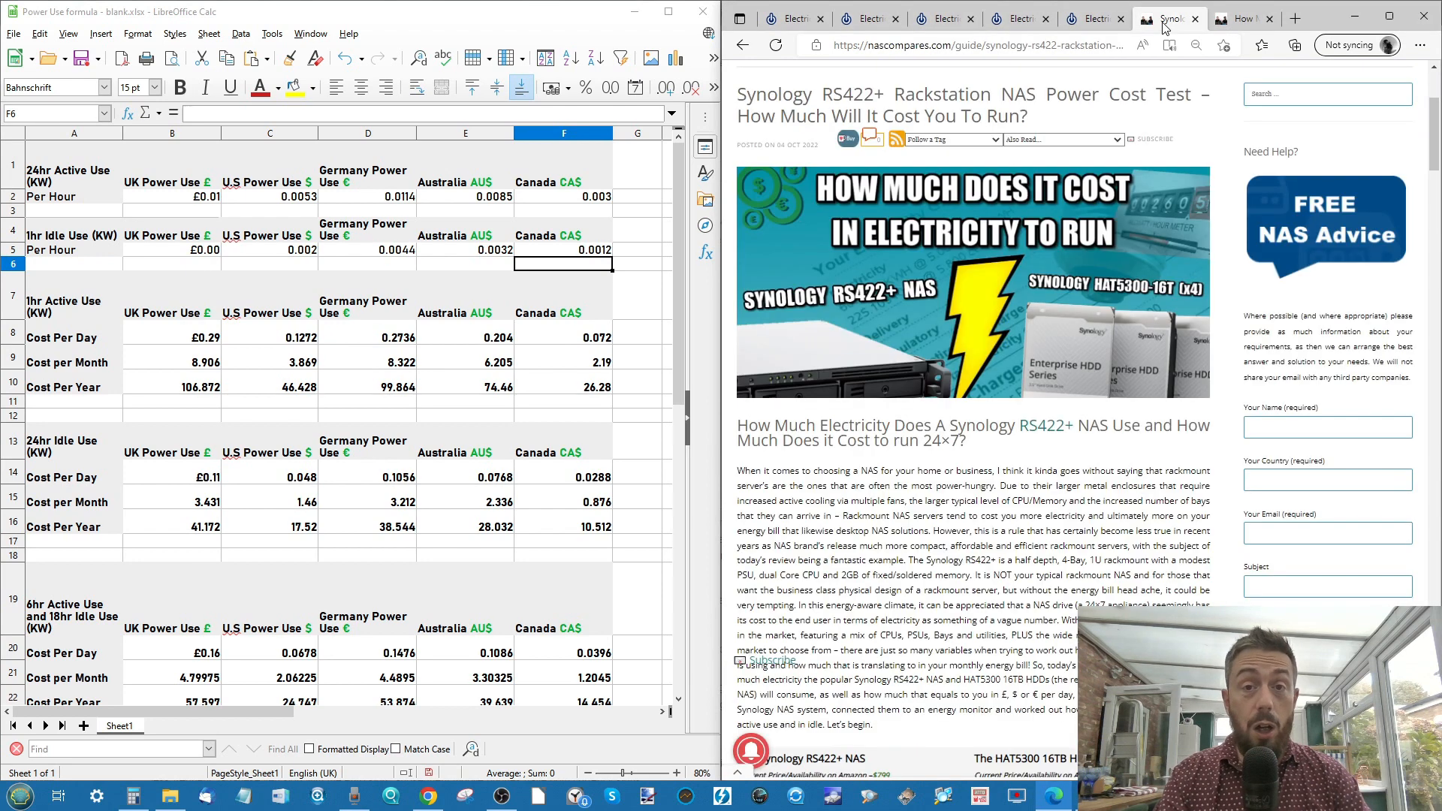
scroll(down, 3)
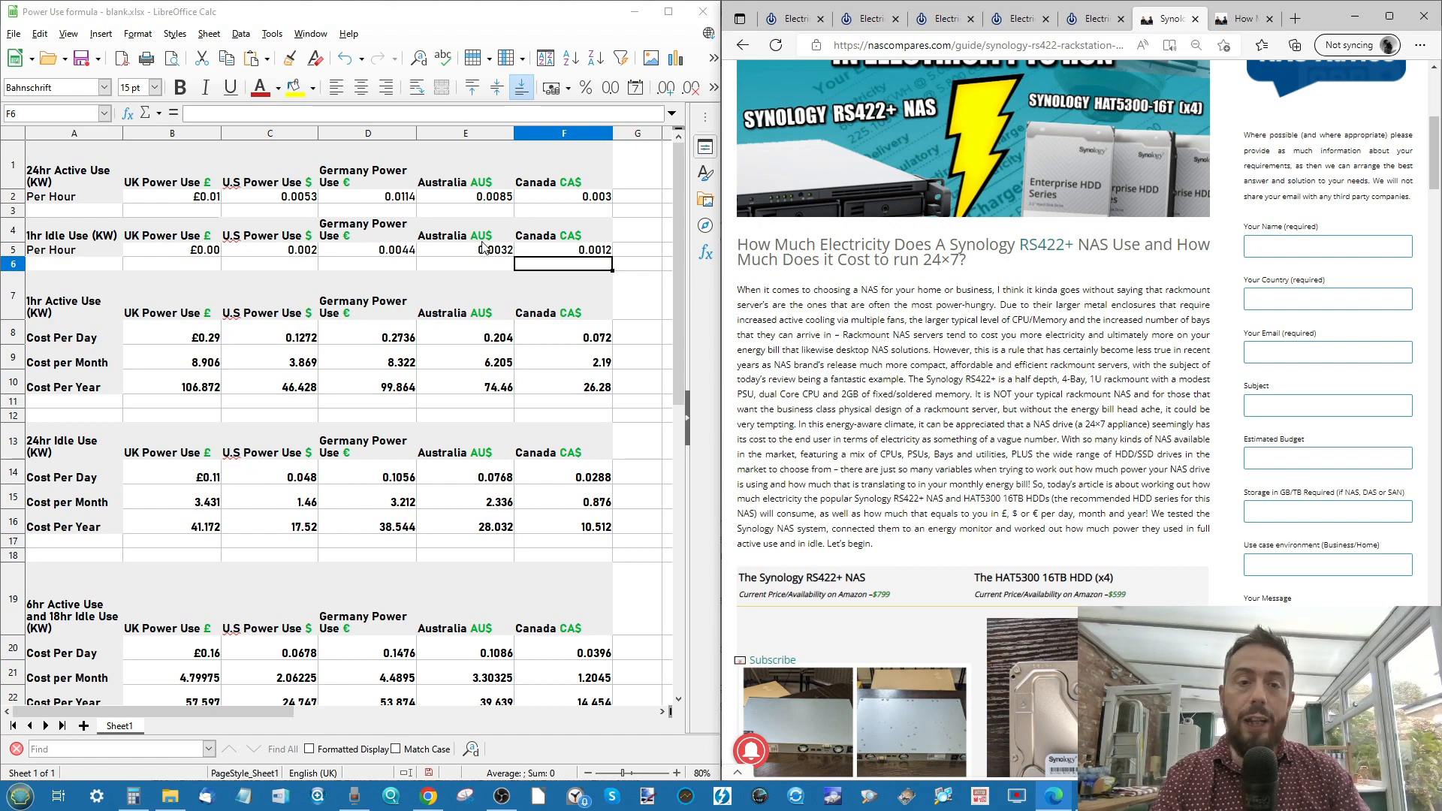
mouse_move(324, 394)
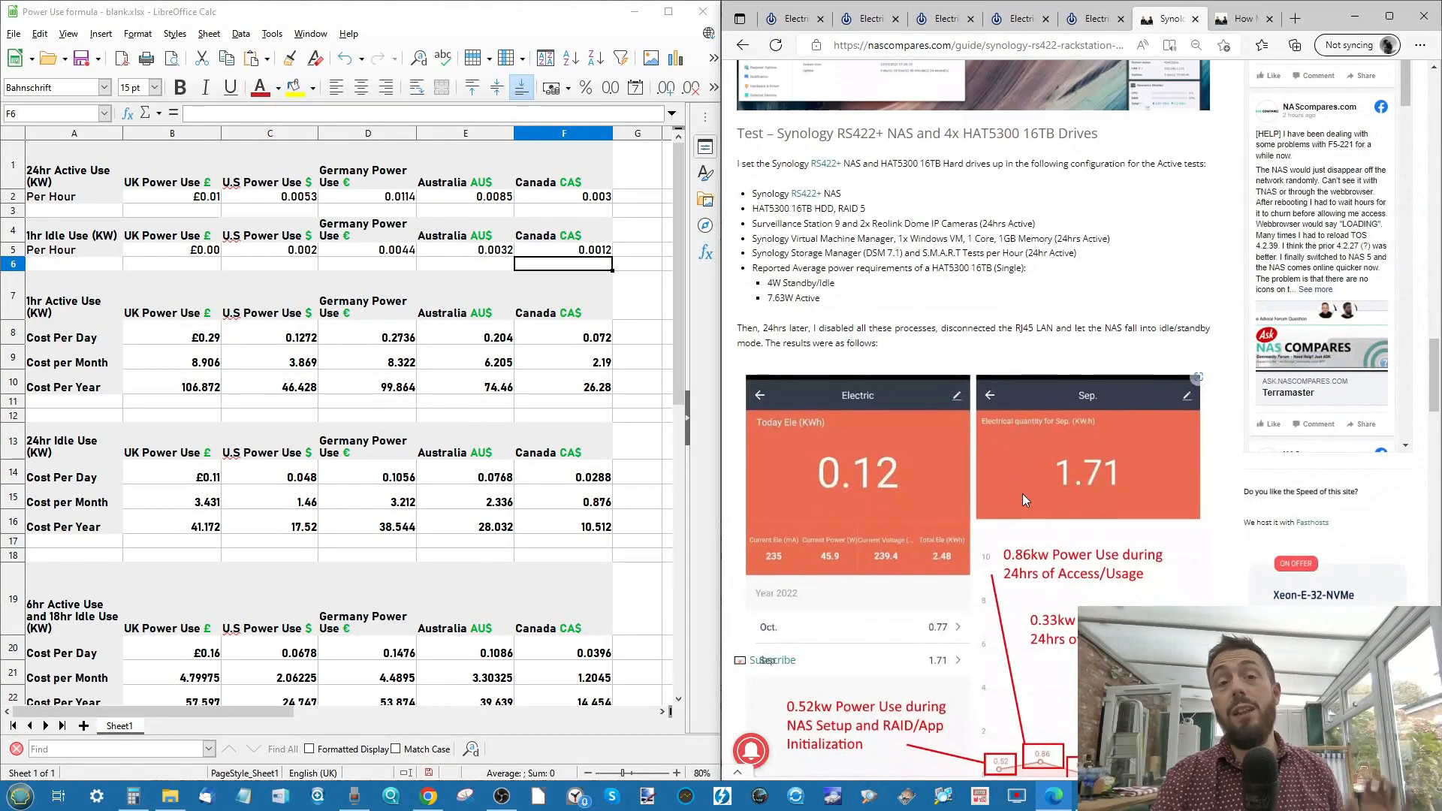
scroll(down, 3)
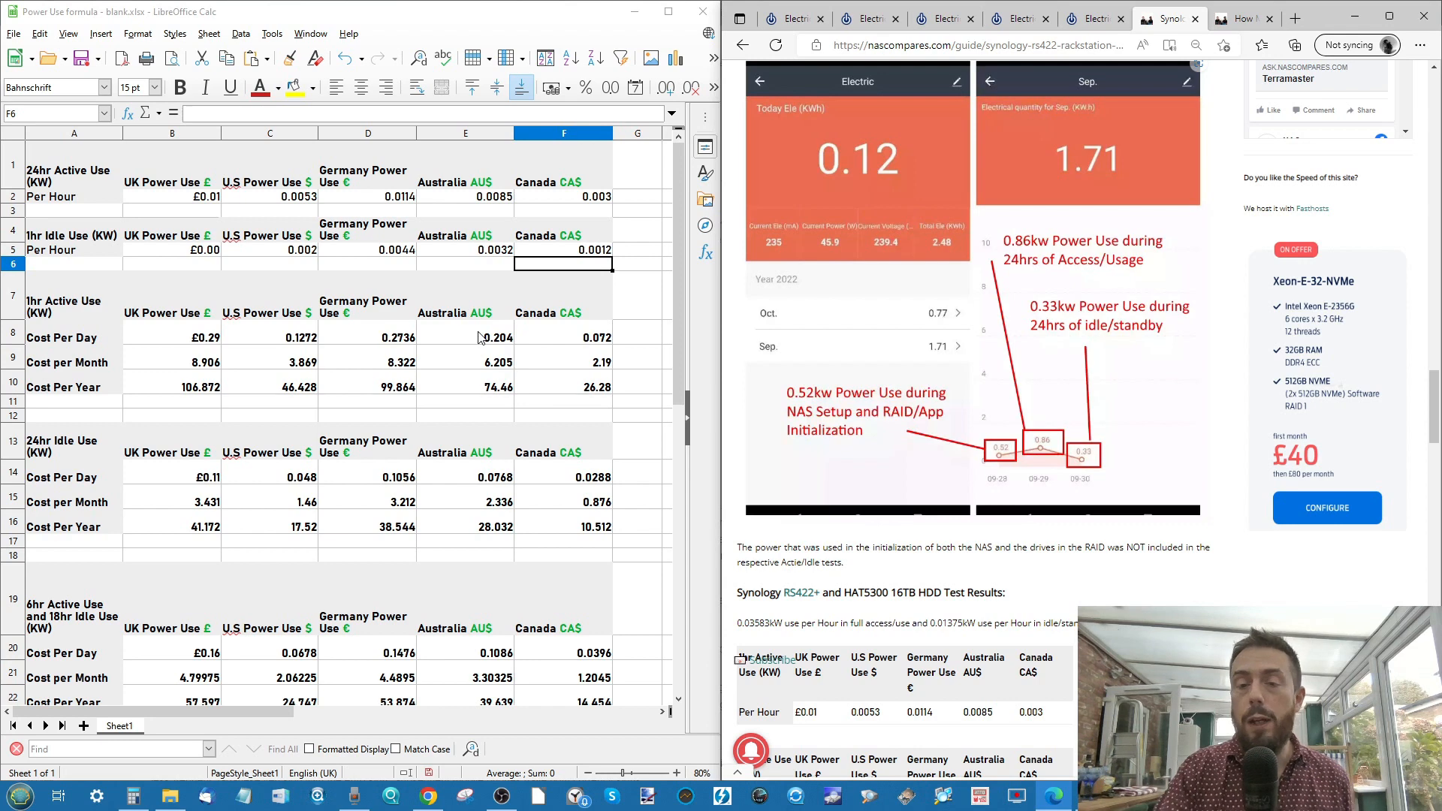
scroll(down, 3)
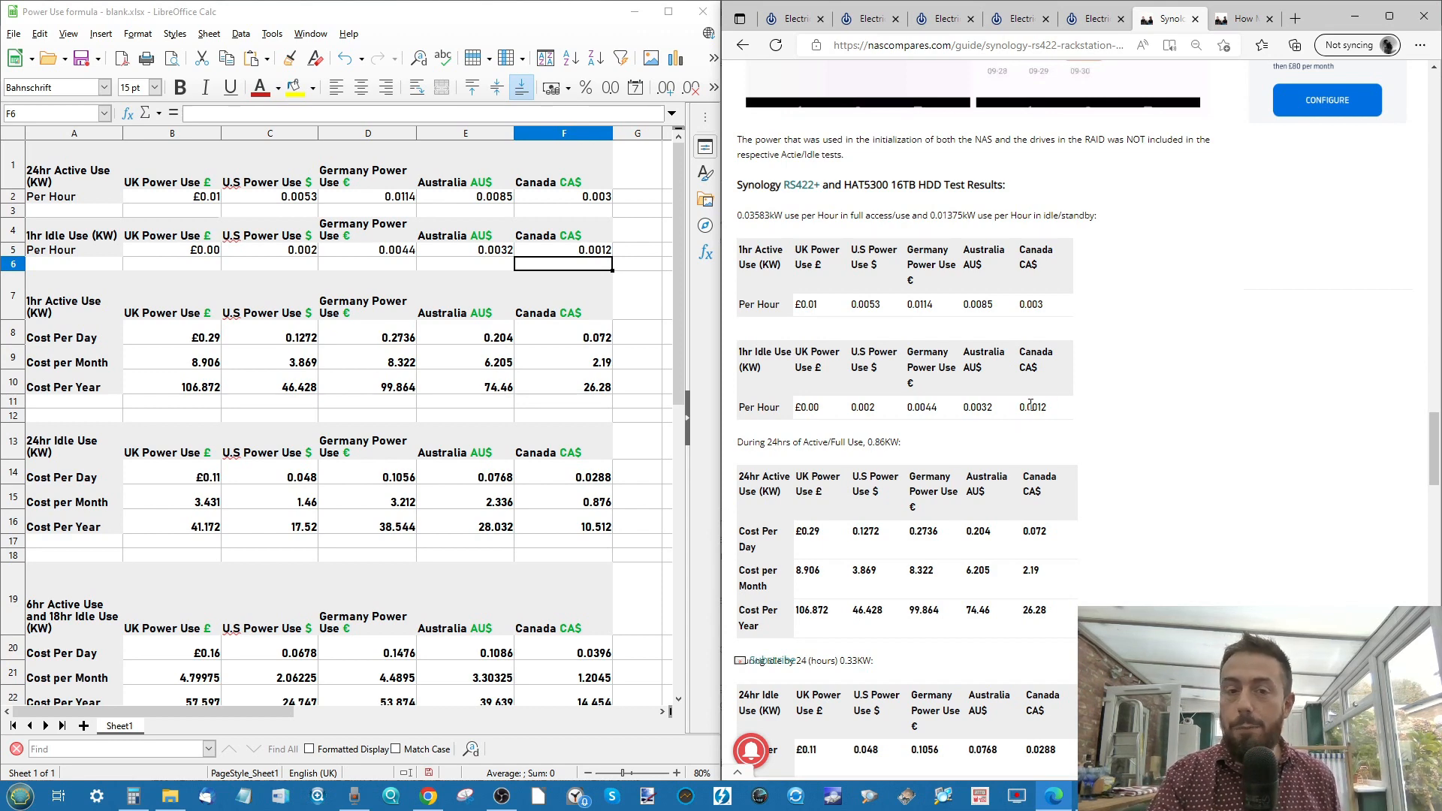
scroll(down, 3)
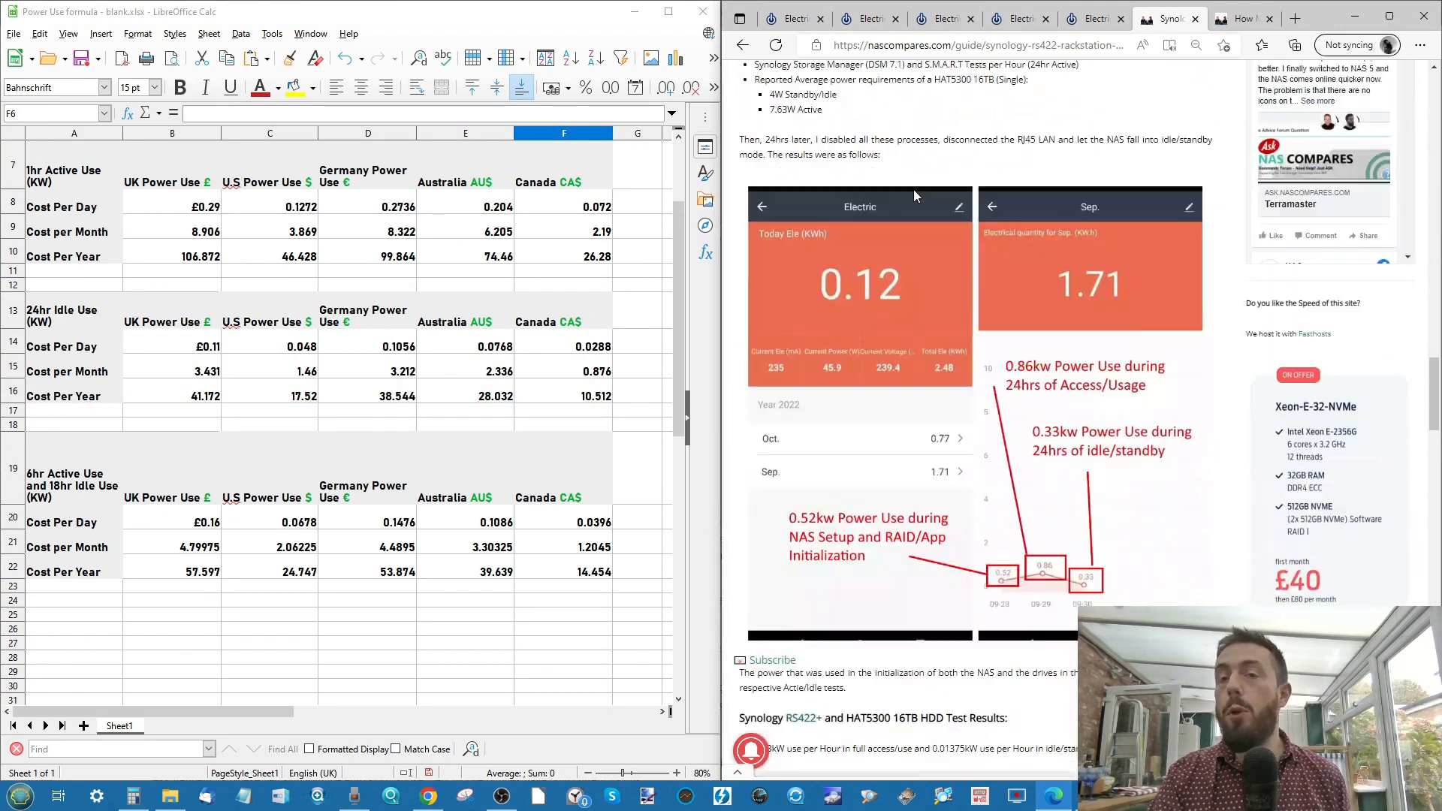
scroll(down, 3)
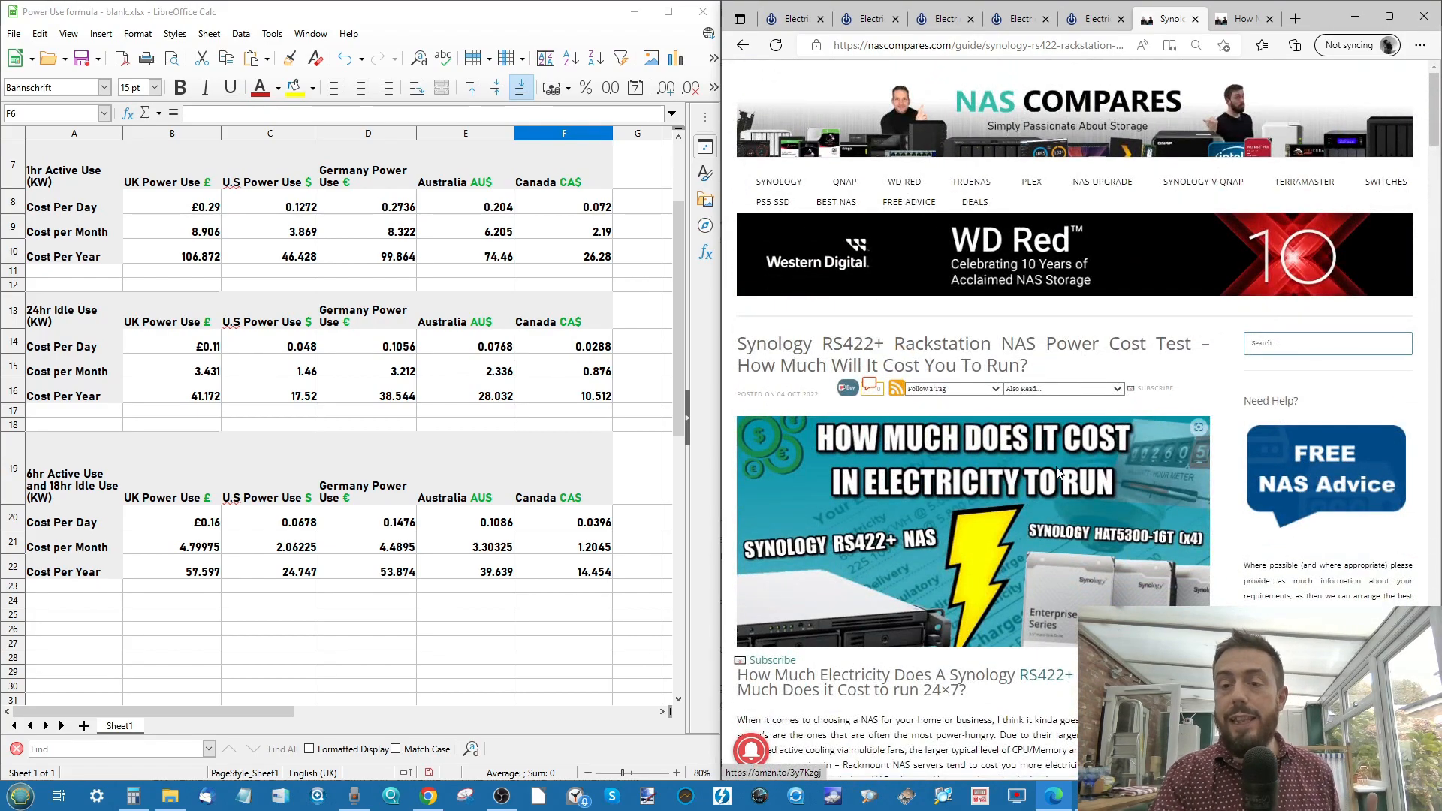
scroll(down, 3)
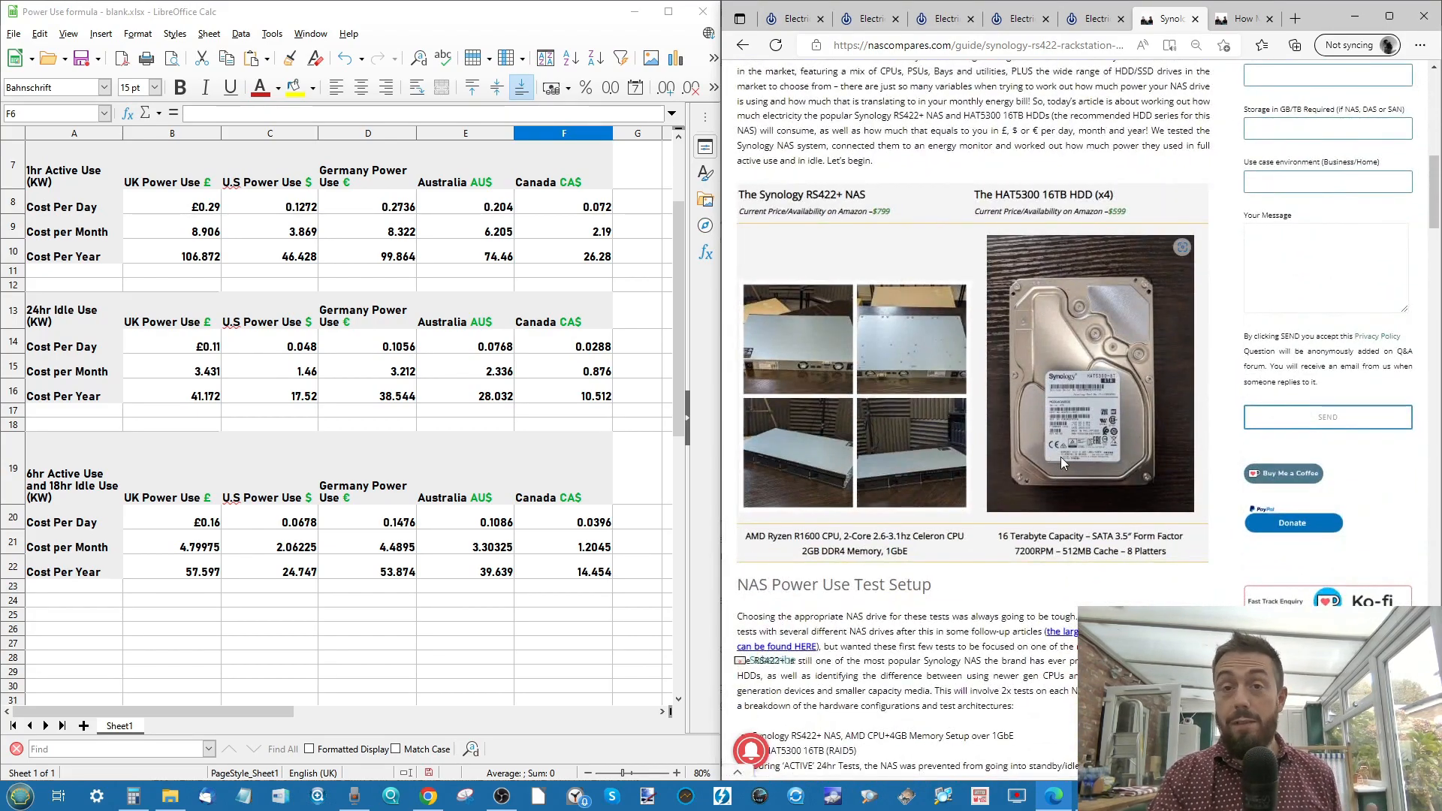
scroll(down, 3)
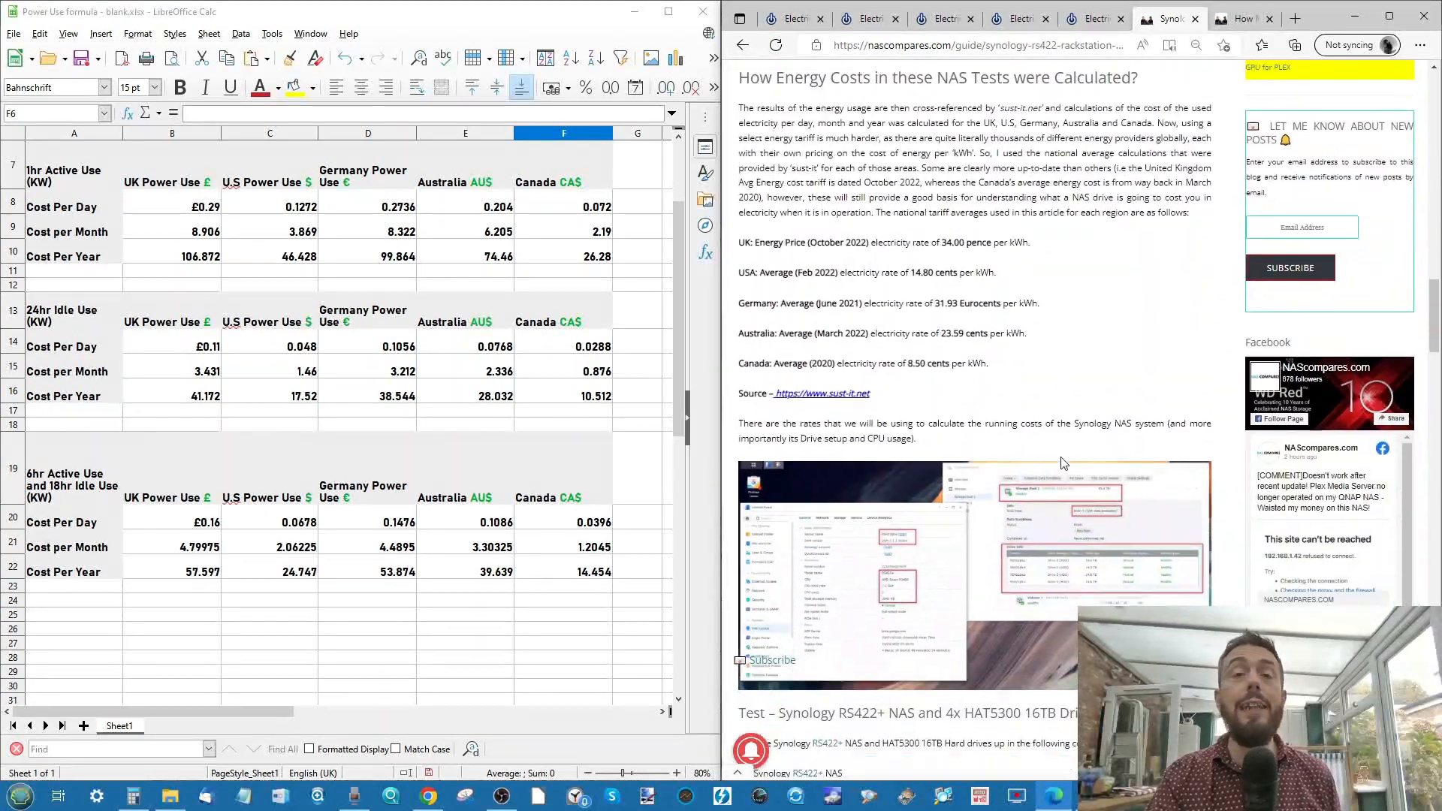
scroll(down, 3)
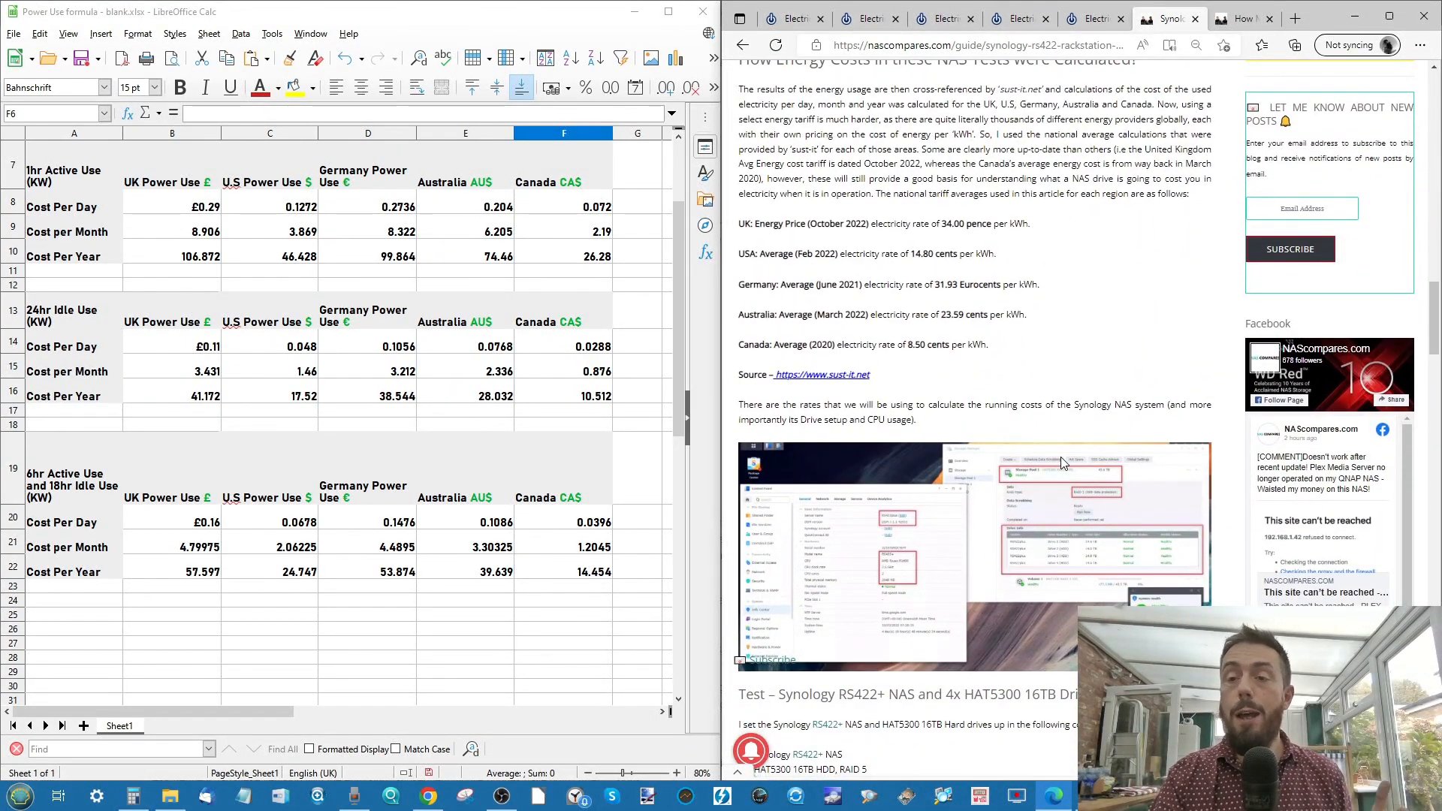
scroll(down, 3)
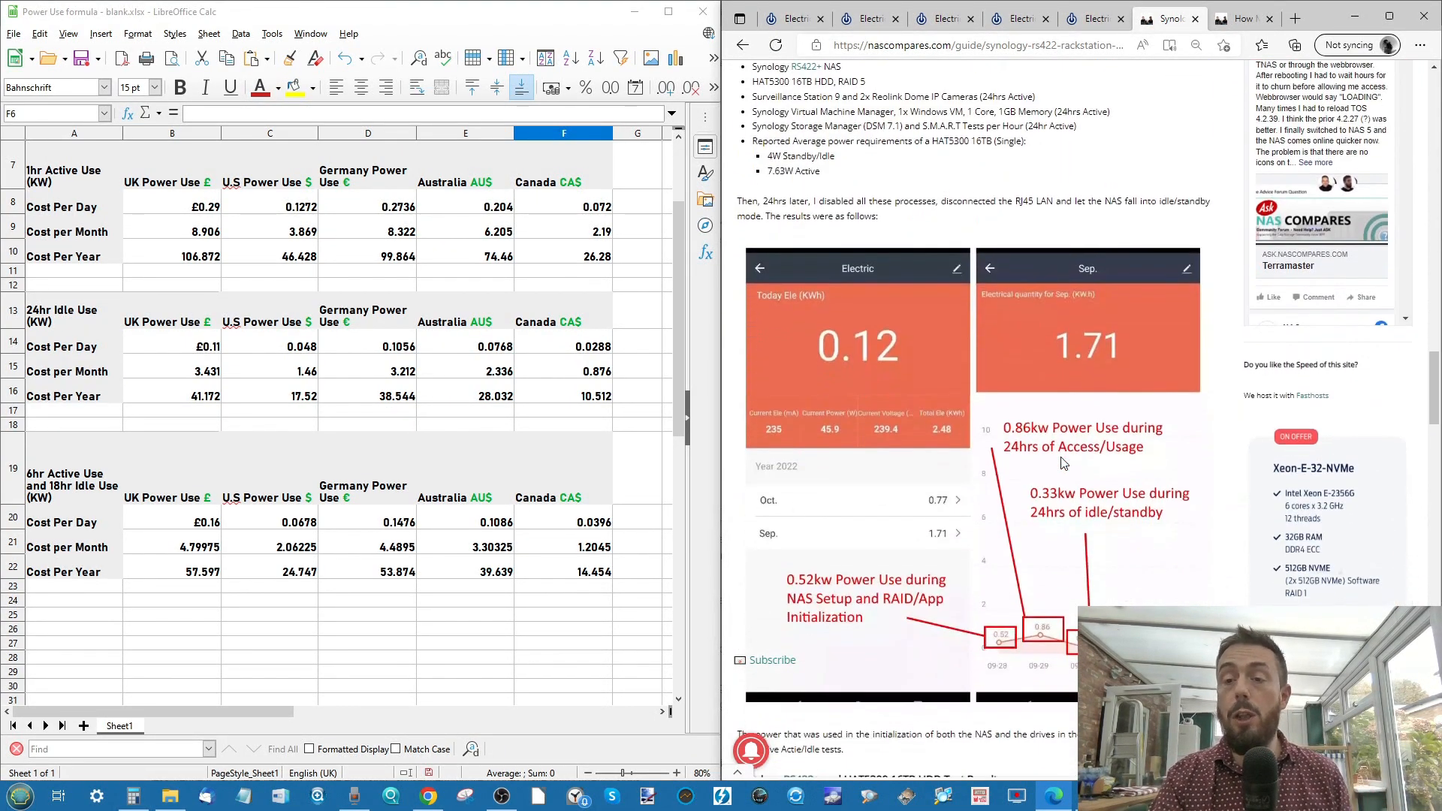
scroll(down, 3)
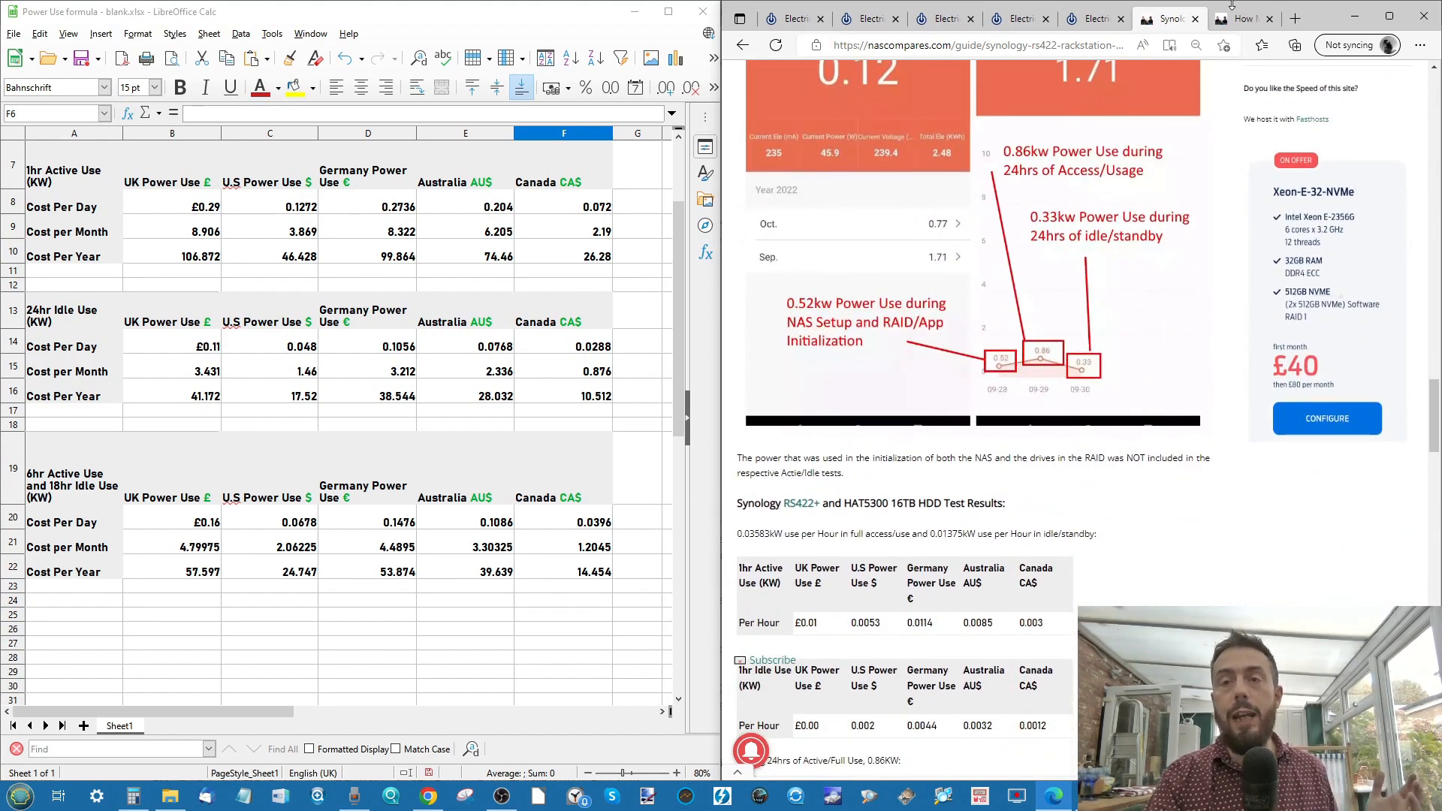
Scroll the 'How Much Does It Cost To Run A NAS' article to its 25%/75% Active/Idle table
click(1240, 18)
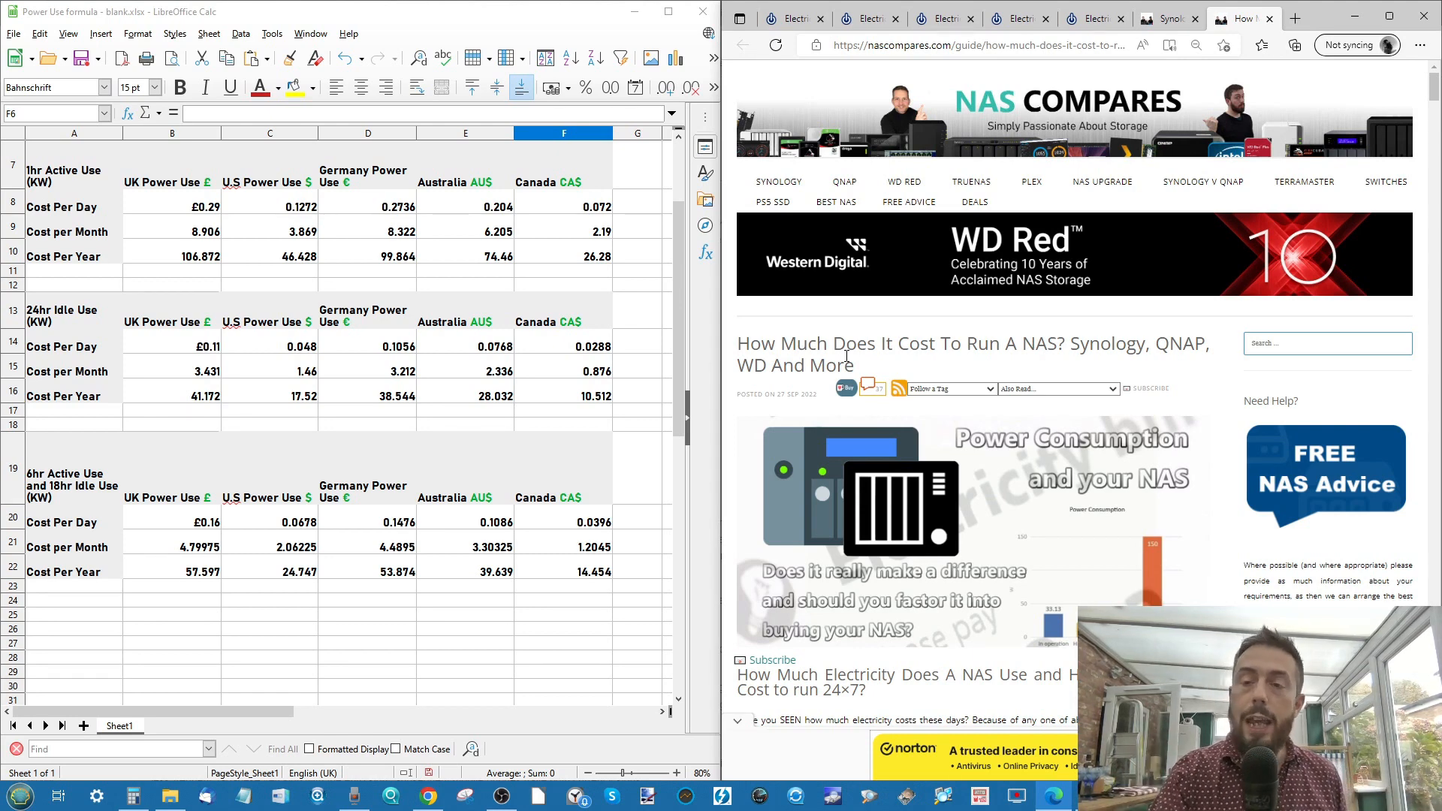
scroll(down, 3)
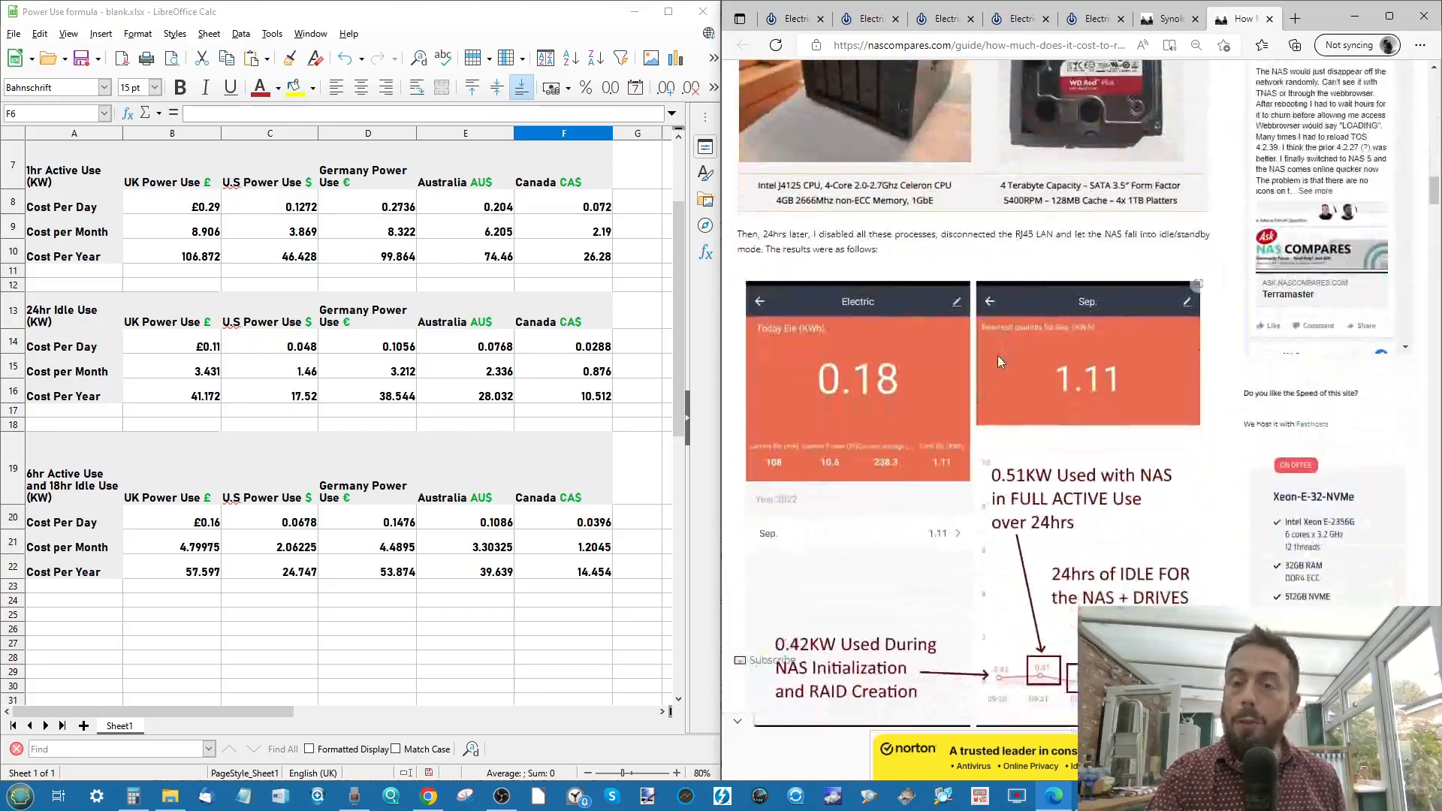
scroll(down, 3)
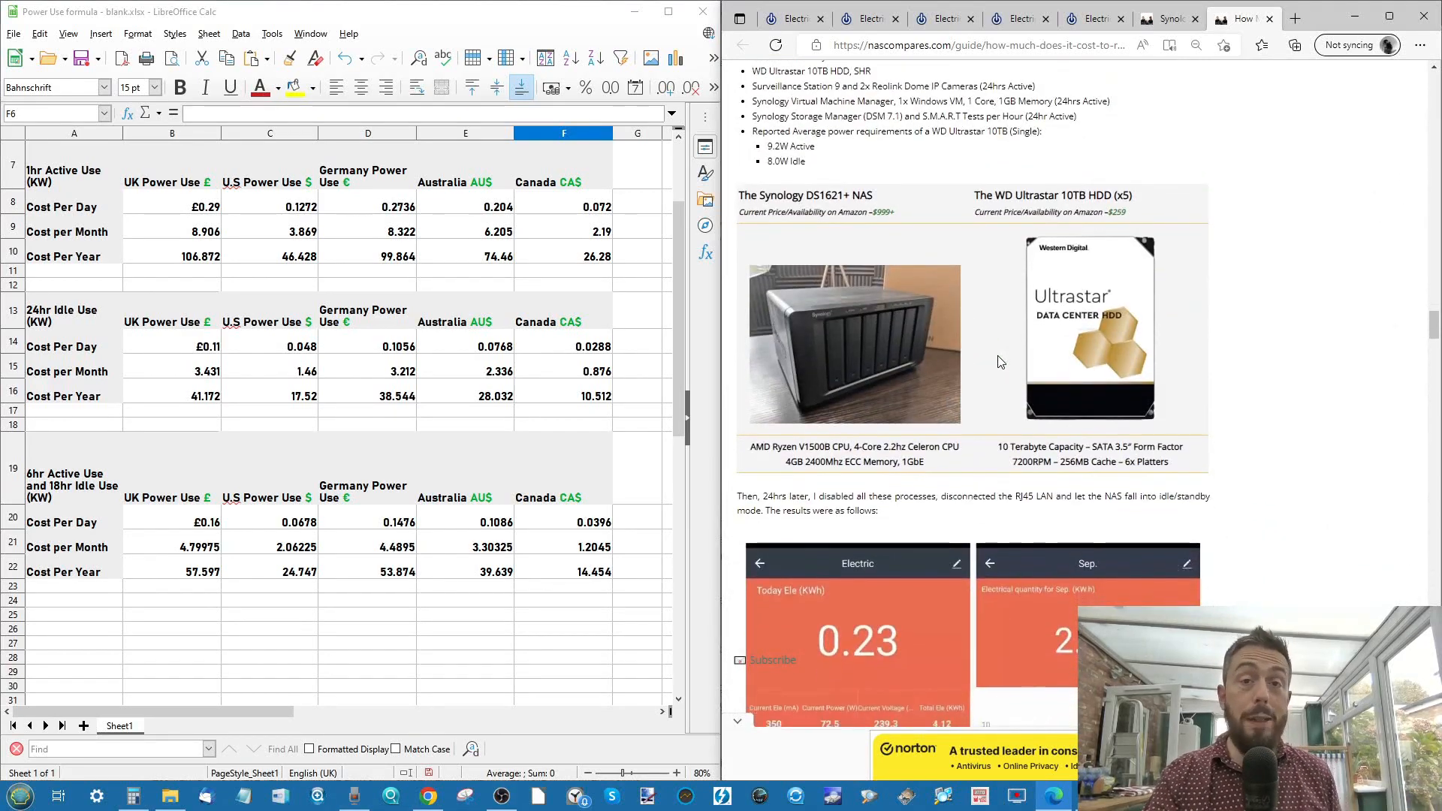
scroll(down, 3)
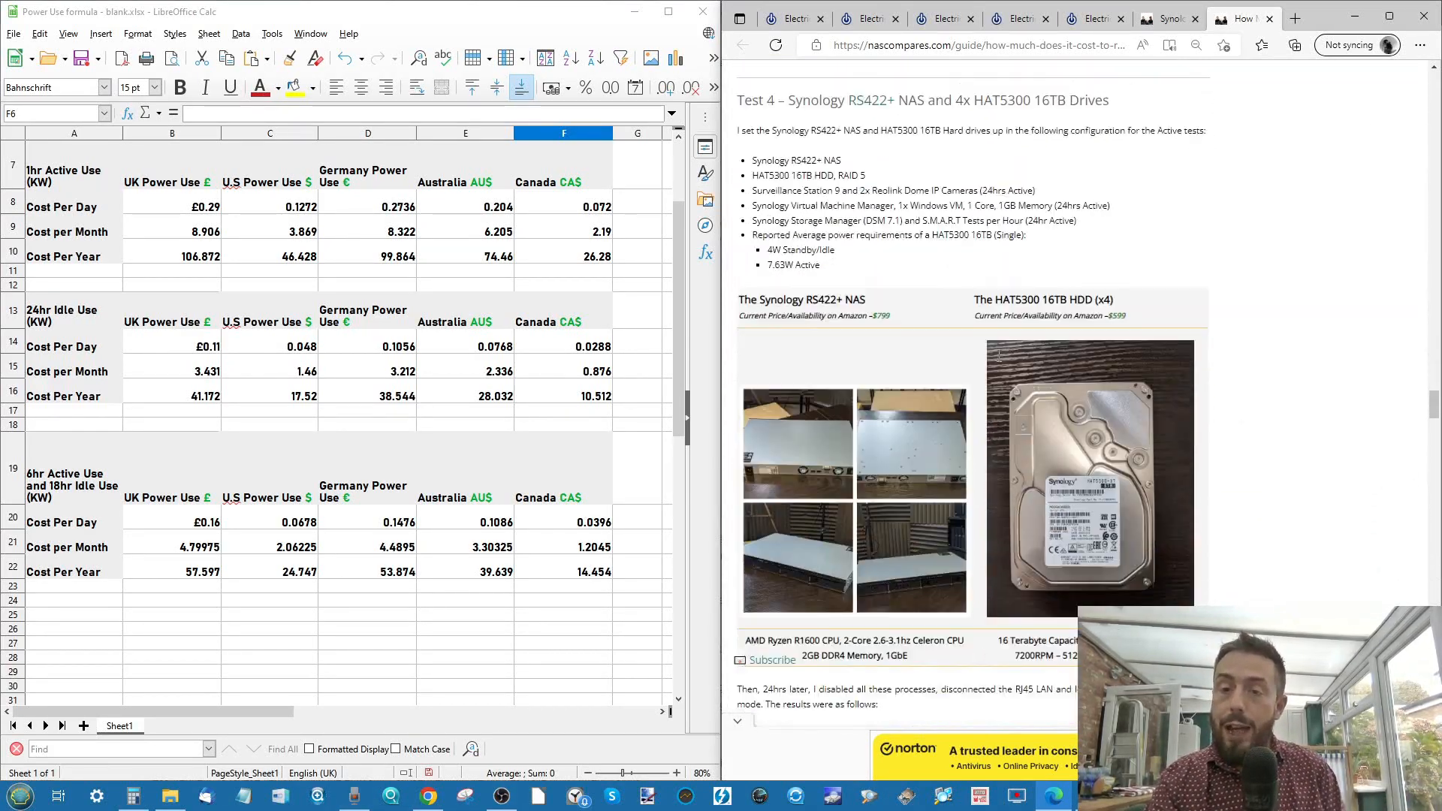
scroll(down, 3)
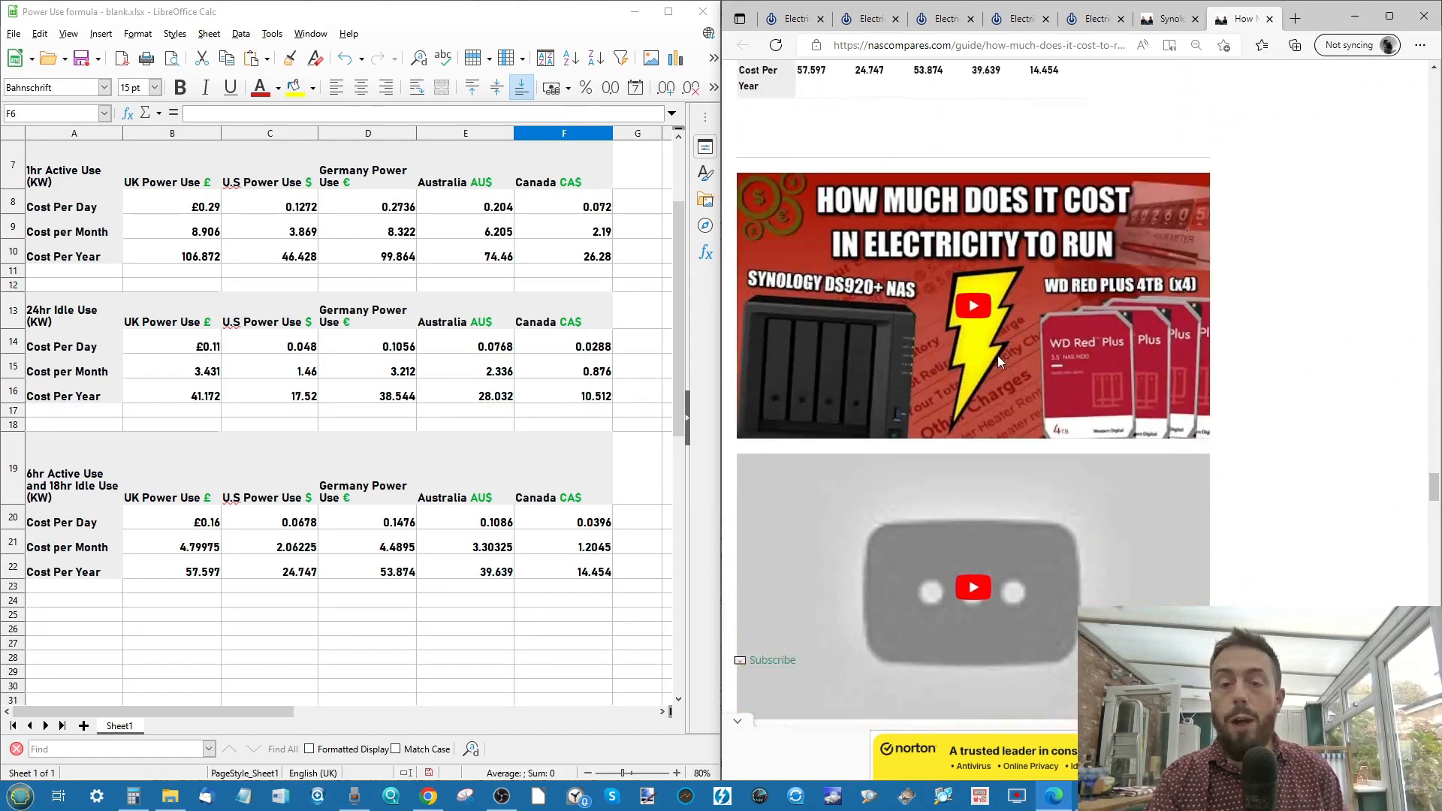
scroll(down, 3)
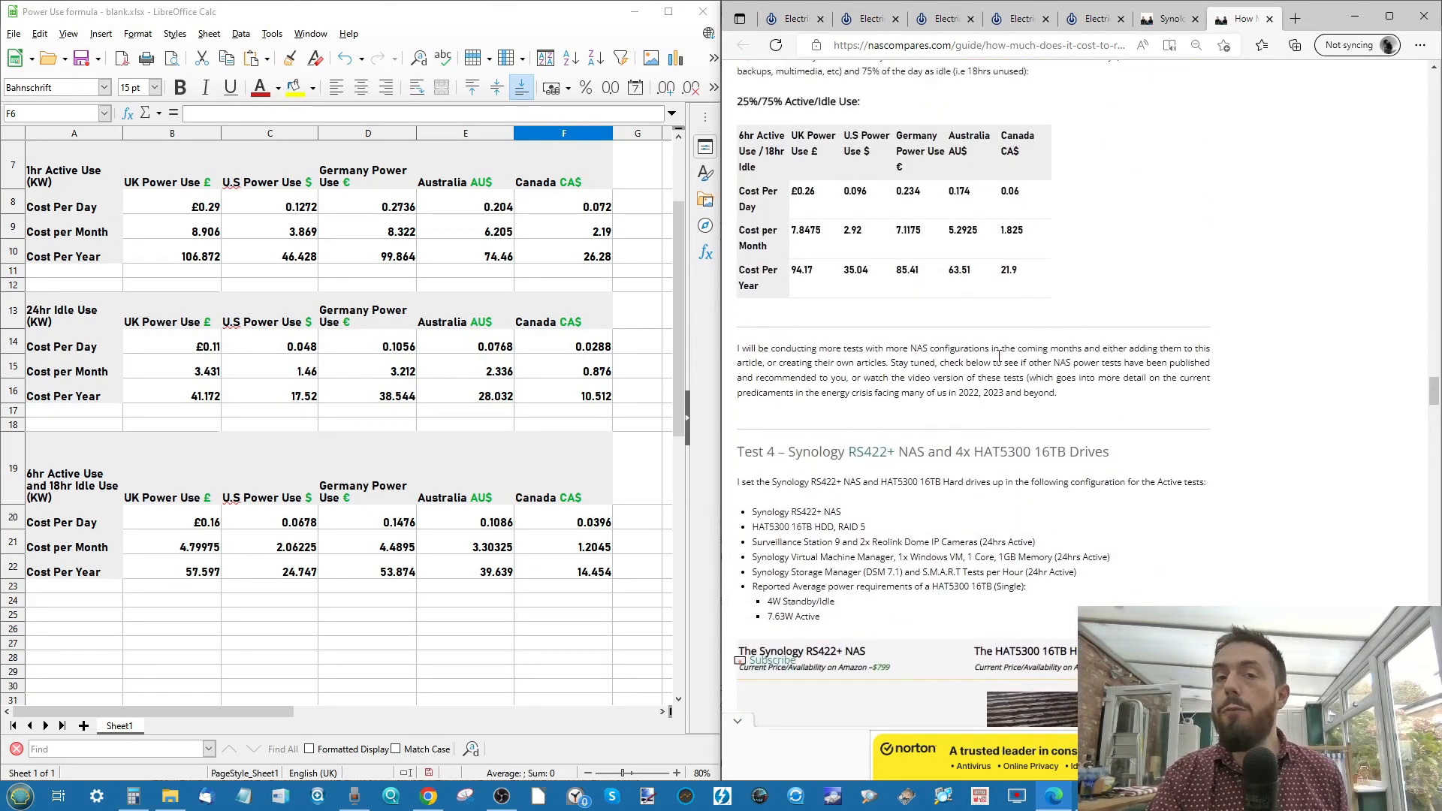
scroll(down, 3)
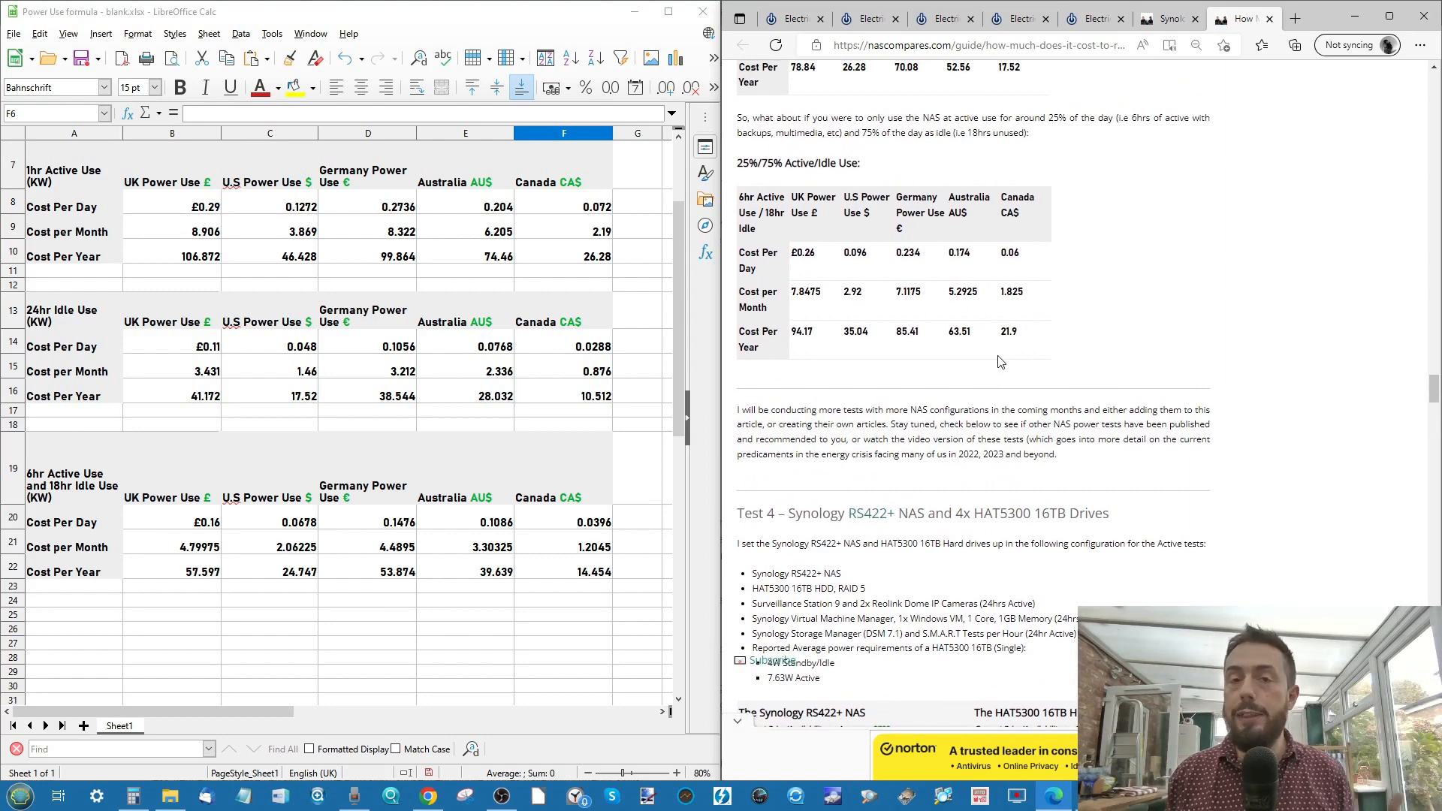